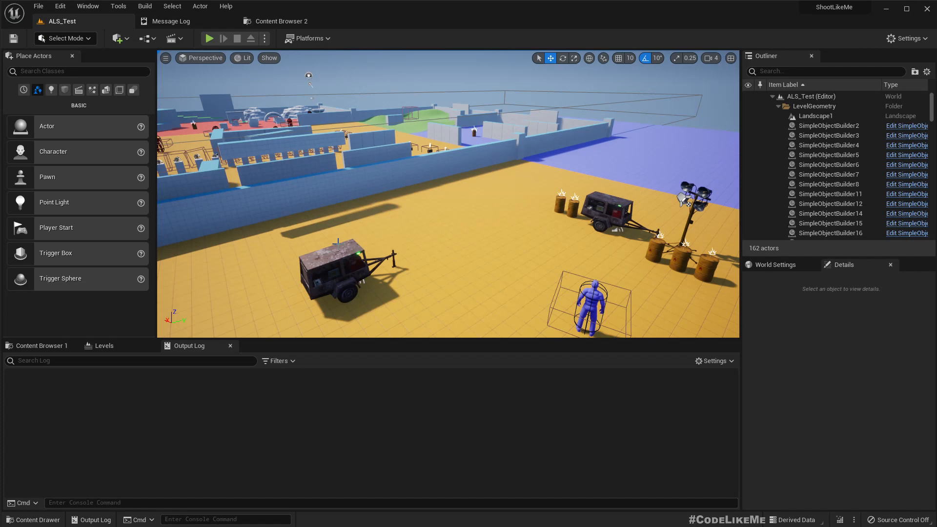
Run a play-in-editor session of ALS_Test and stop it, leaving warnings in the Output Log
click(209, 38)
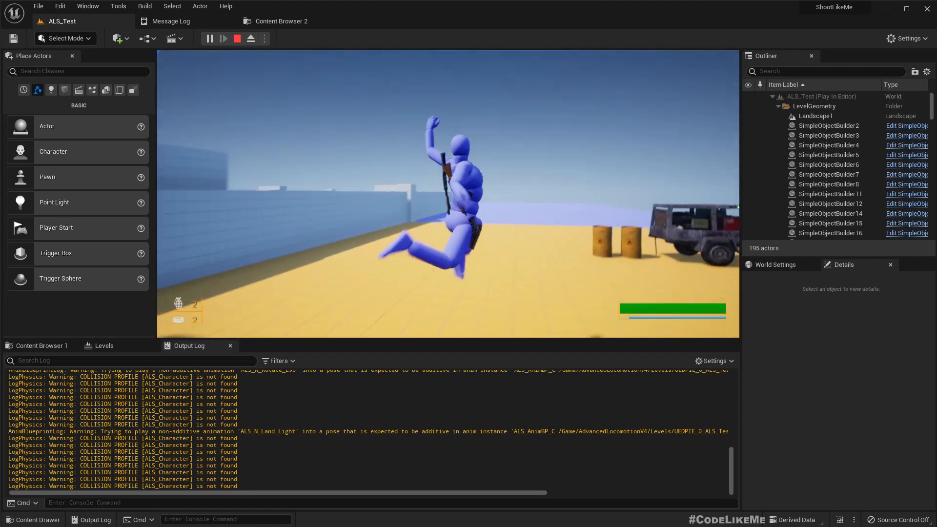
click(237, 38)
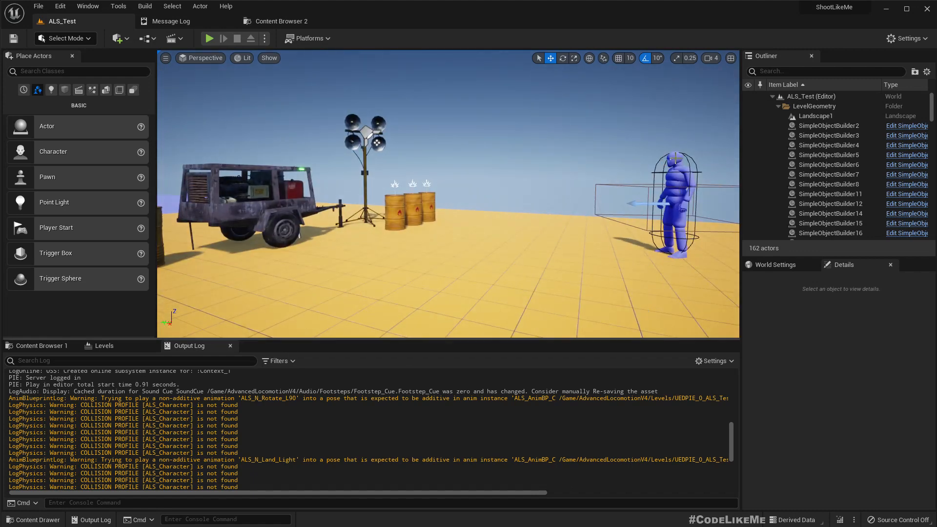
Select the ALS_Player actor and bring up its Blueprint editor on the Event Graph
click(809, 171)
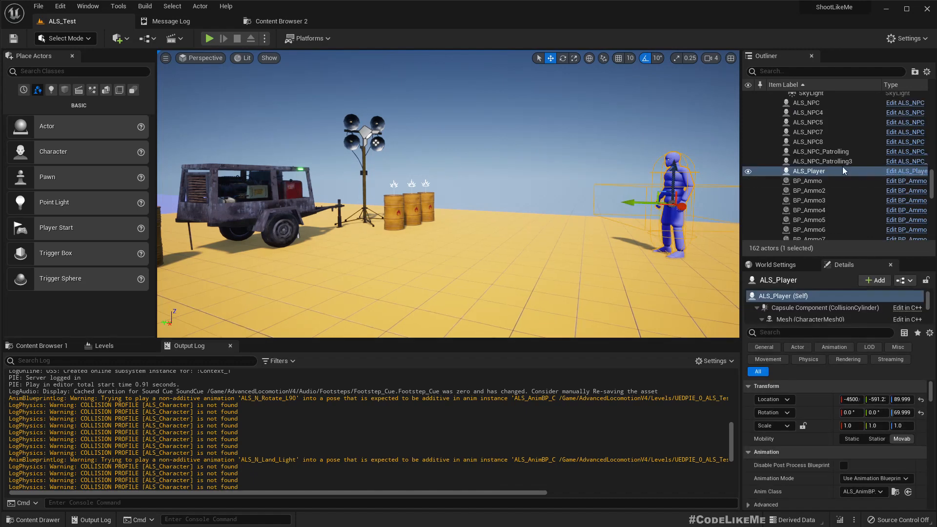
mouse_move(917, 170)
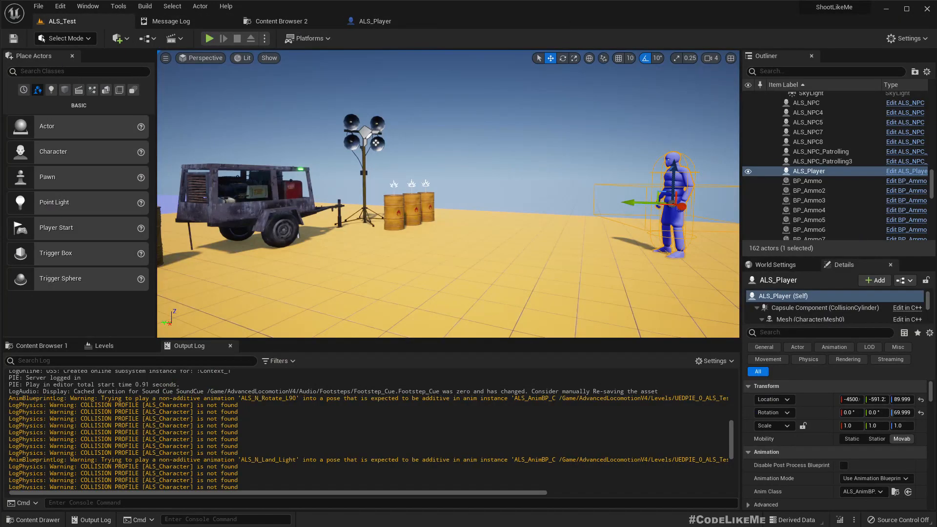
click(375, 21)
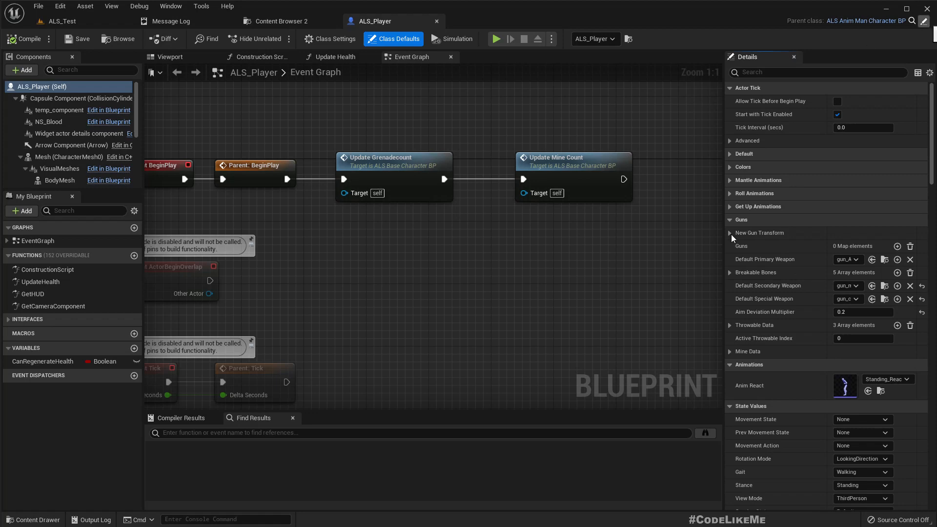
Open ALS_AnimMan_CharacterBP, search 'als_charac', and pick ALS_Character from the log warning
click(498, 20)
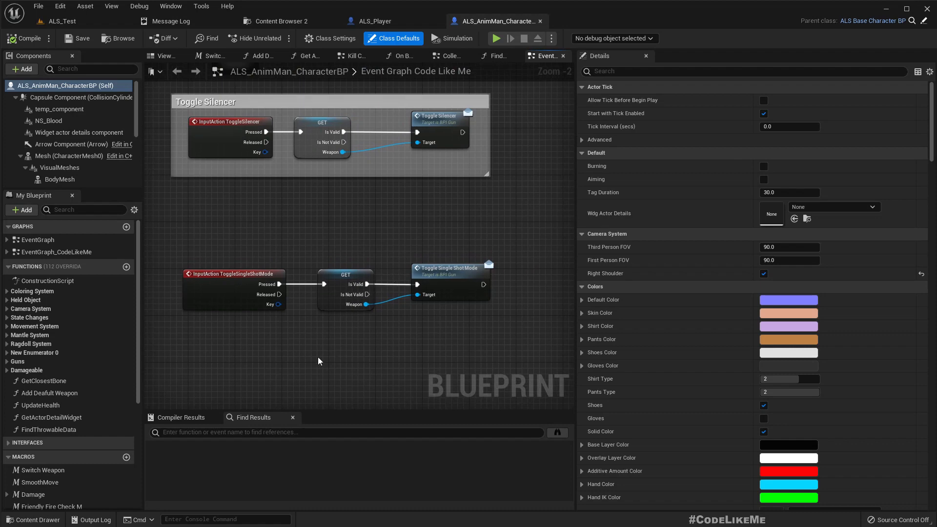
mouse_move(247, 433)
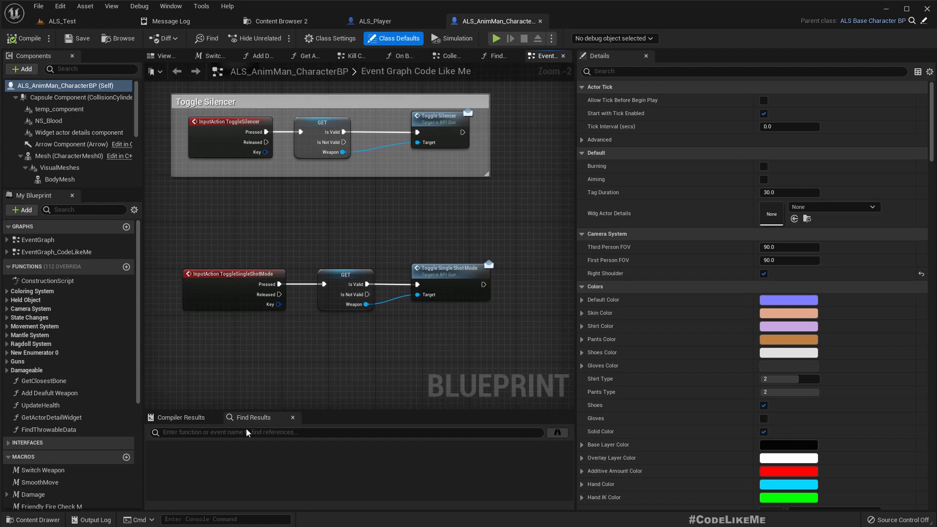
text(als)
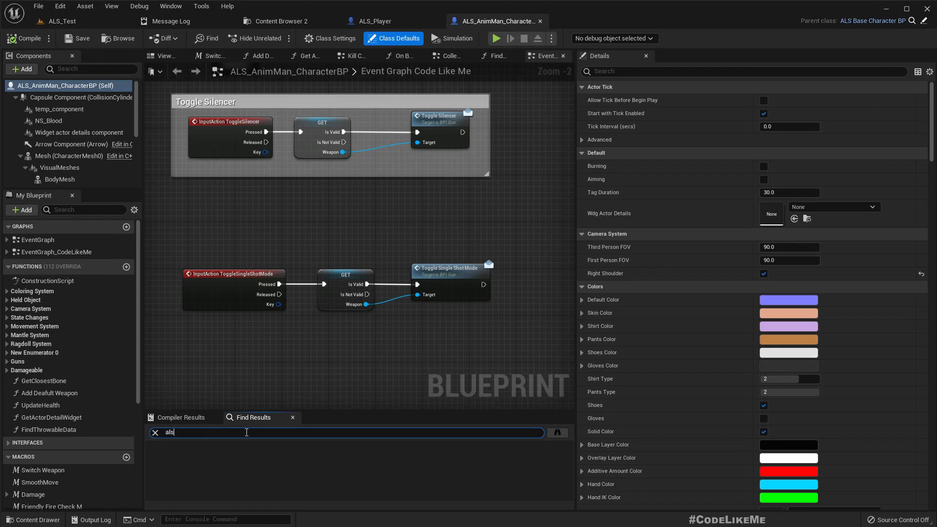
text(_charac)
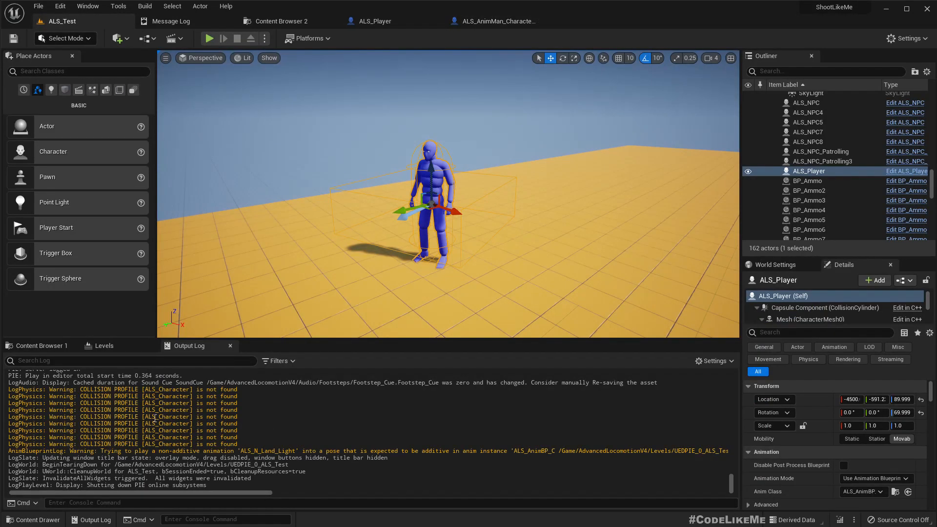
double_click(168, 417)
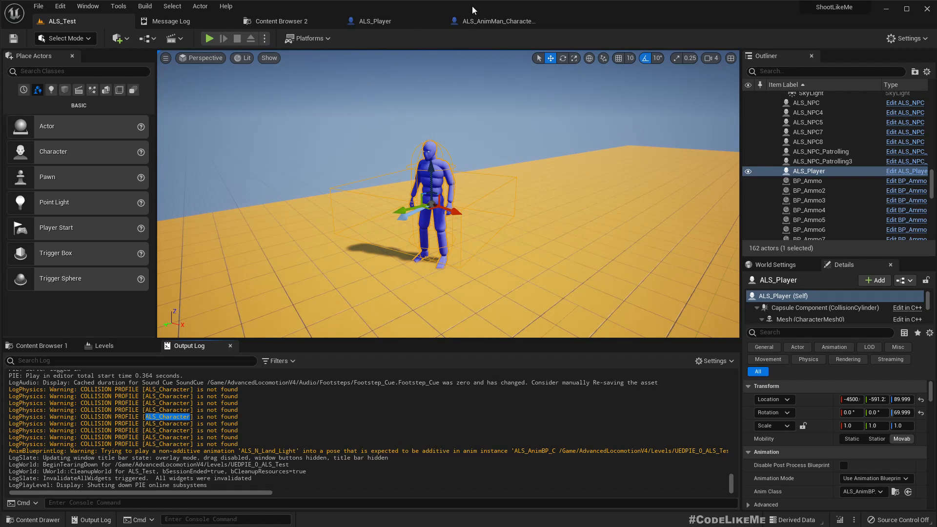
click(498, 21)
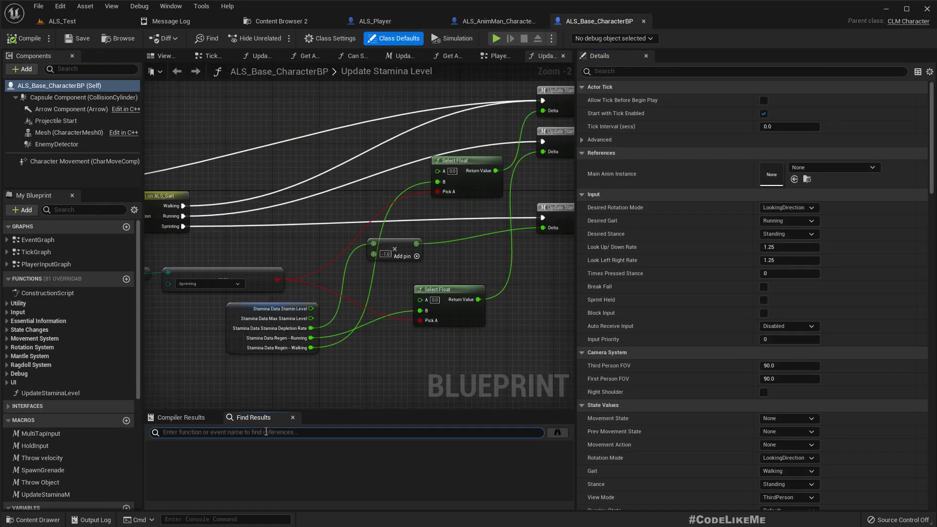
Search ALS_Character in ALS_Base_CharacterBP and jump to its Sphere Trace By Profile node
text(ALS_Character)
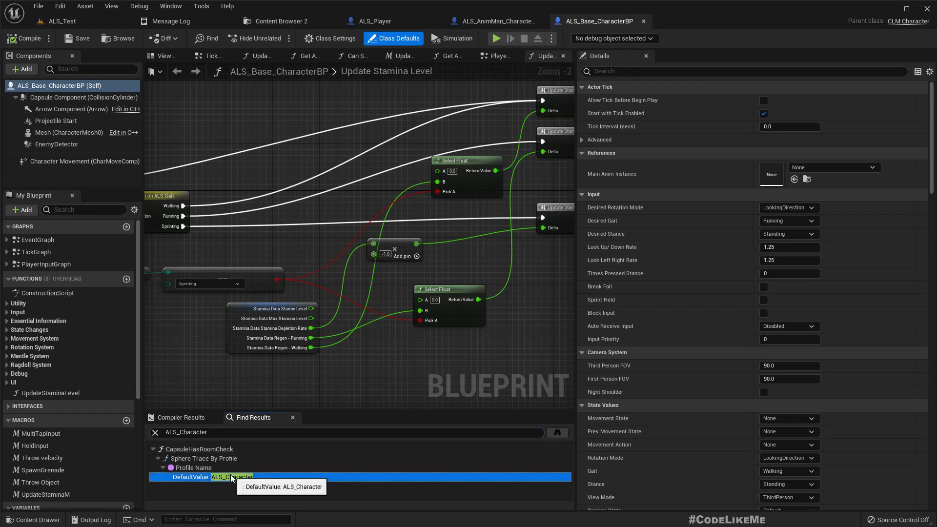
double_click(233, 477)
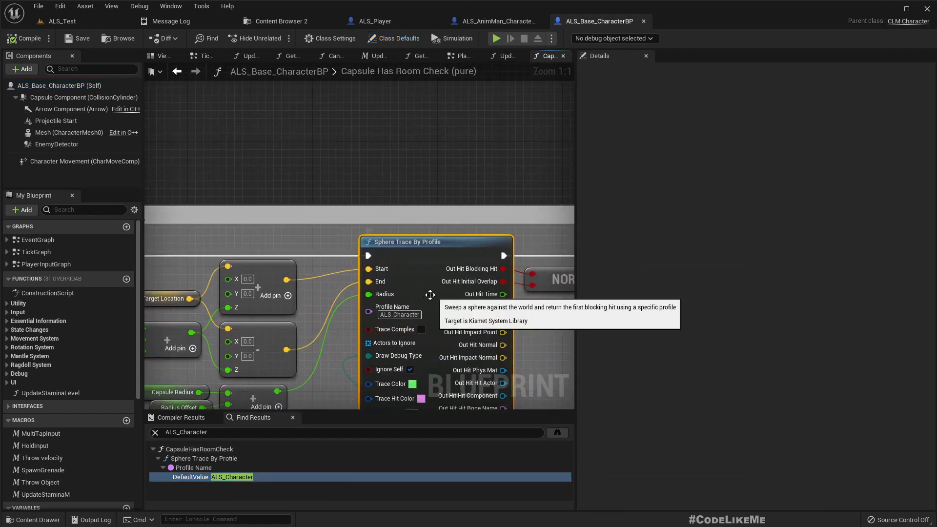
mouse_move(428, 283)
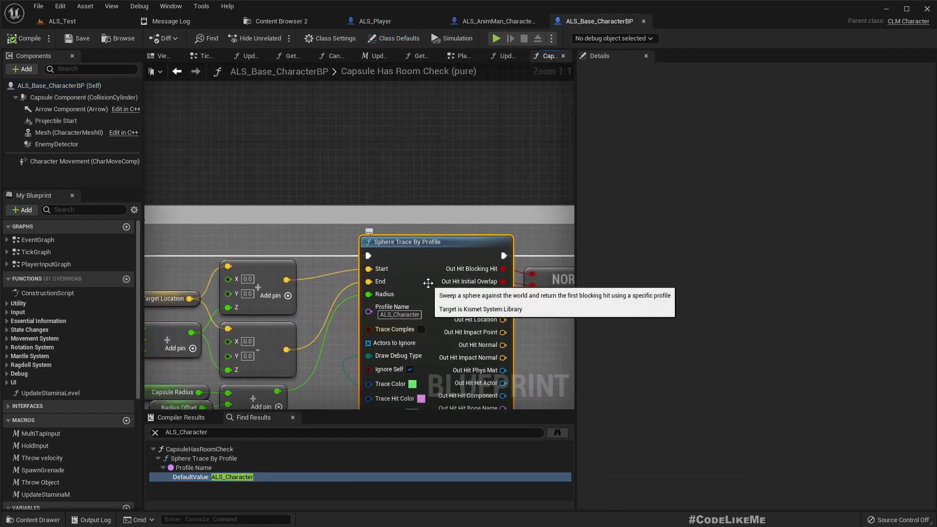
mouse_move(409, 267)
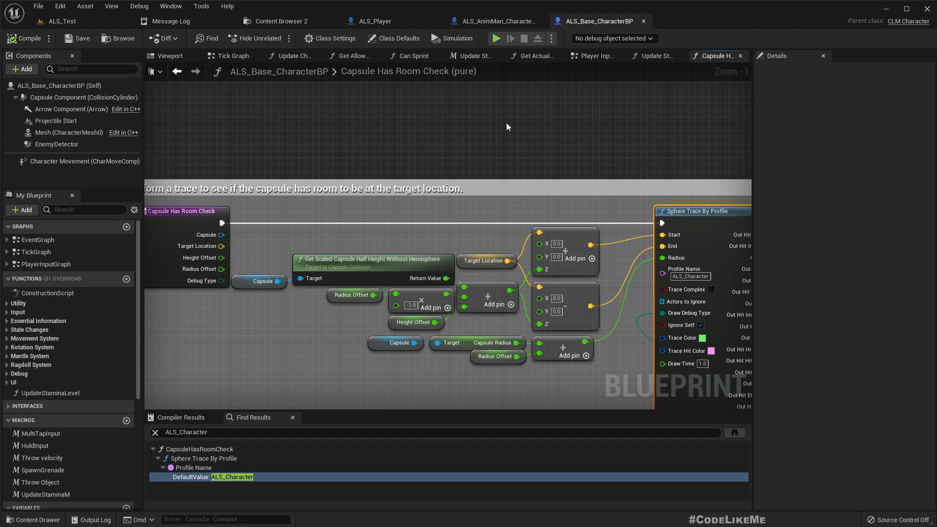
scroll(down, 3)
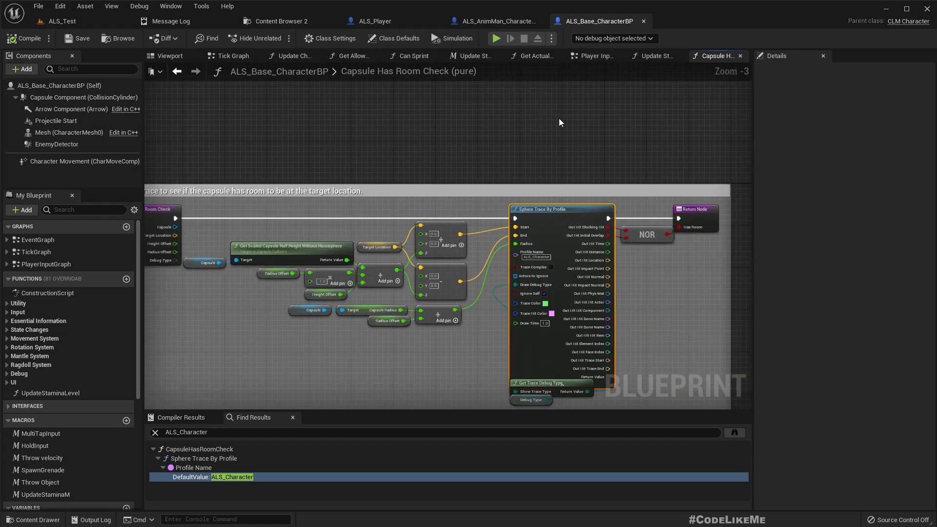
scroll(up, 3)
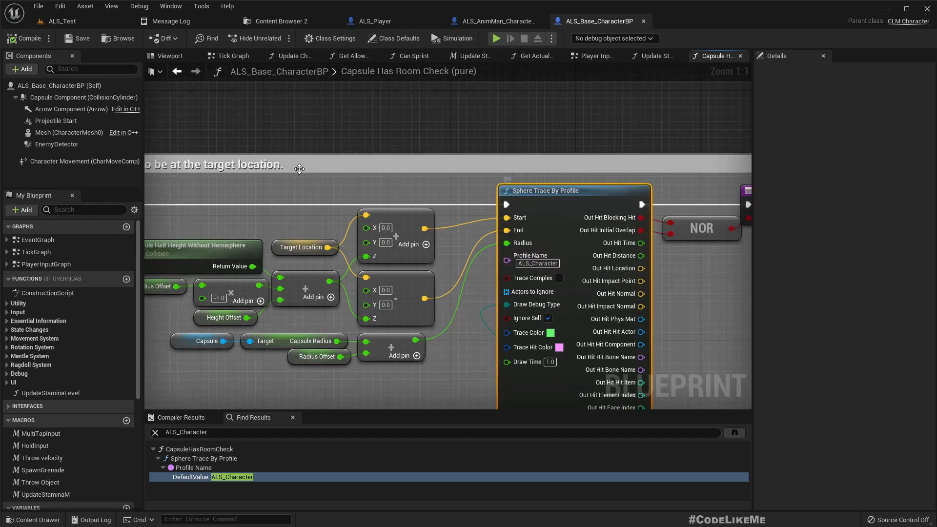
mouse_move(60, 21)
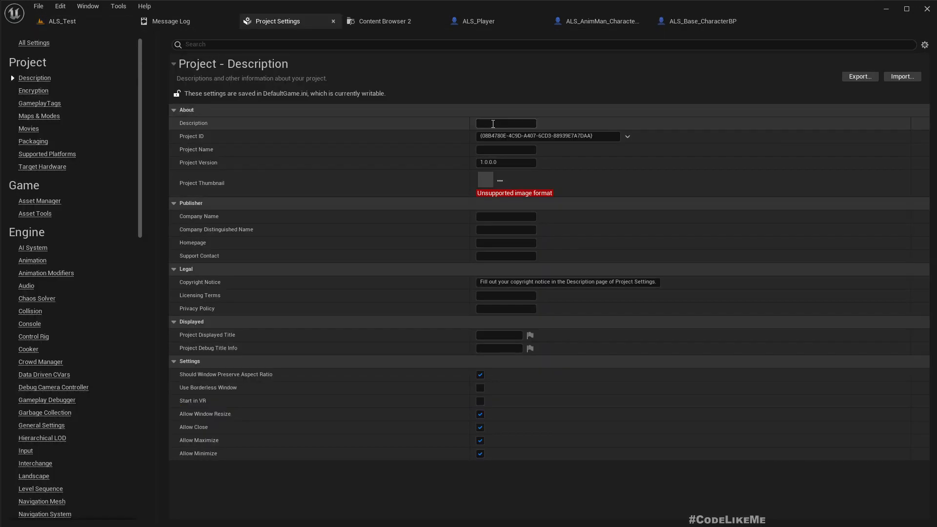
Browse the Engine Physics settings and scroll through the Physical Surface types
scroll(down, 3)
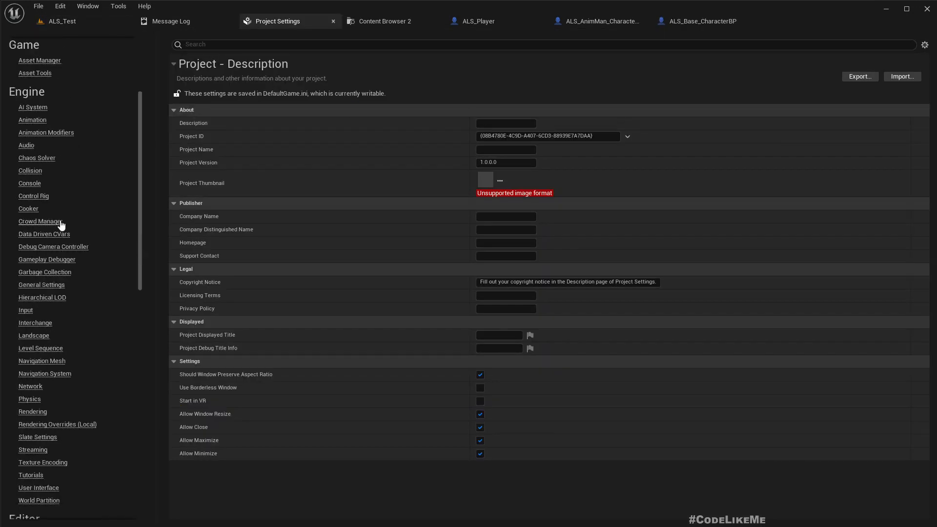
scroll(down, 3)
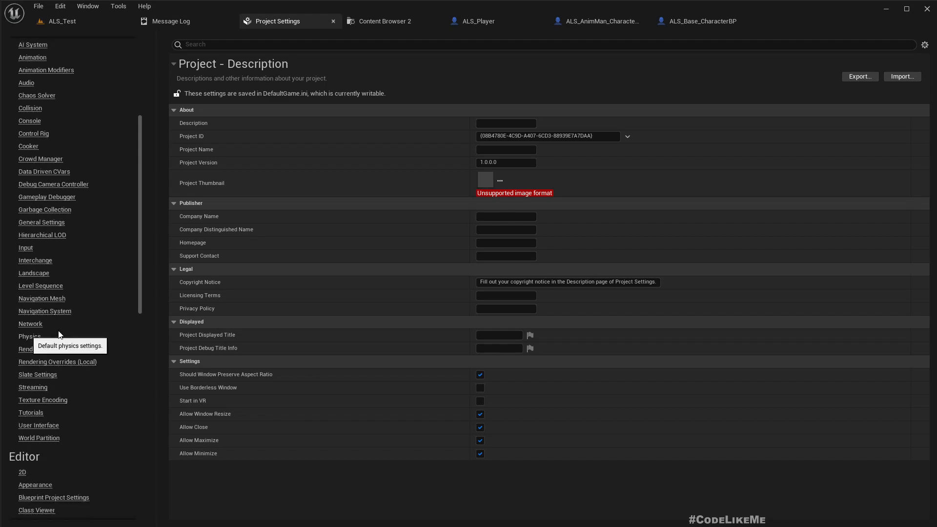
click(30, 336)
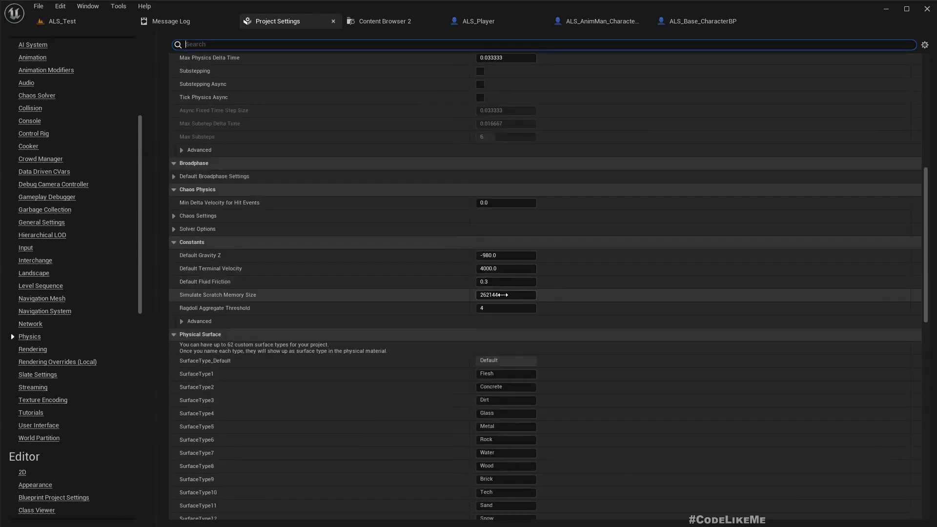
scroll(down, 3)
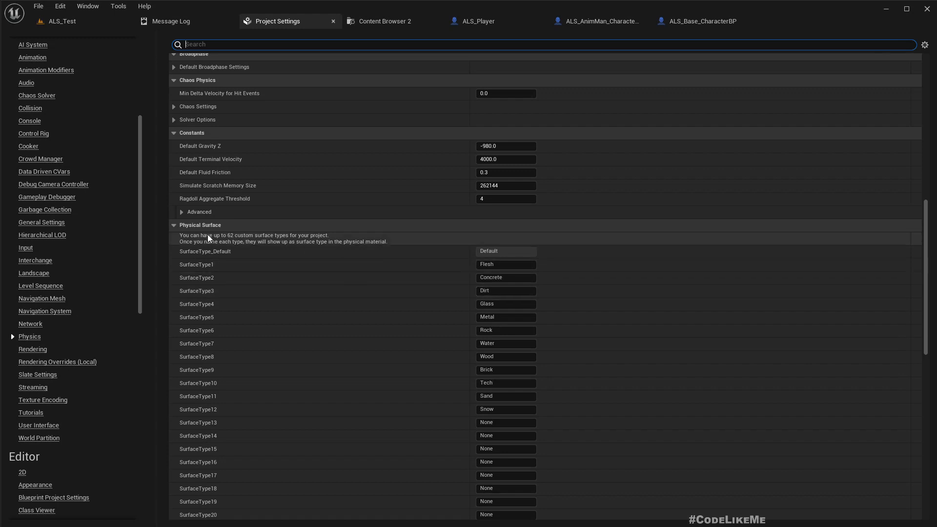
scroll(down, 3)
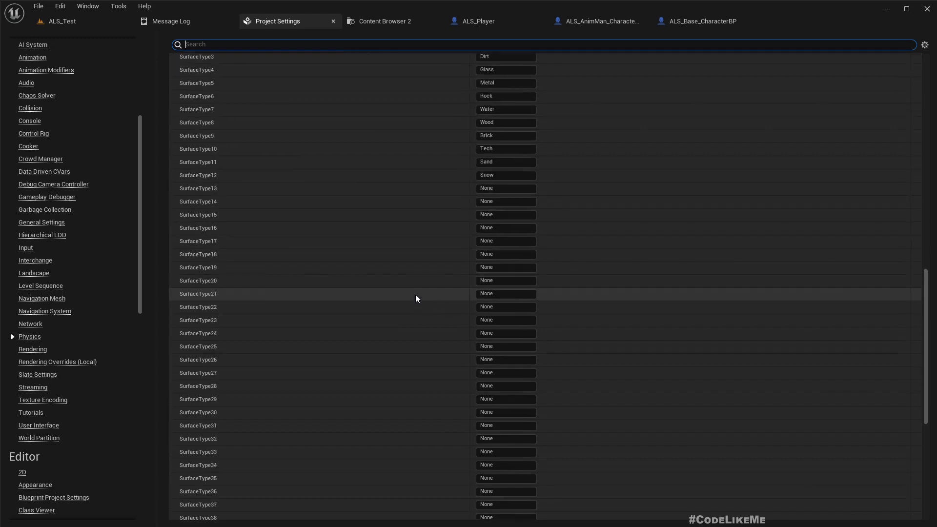
scroll(down, 3)
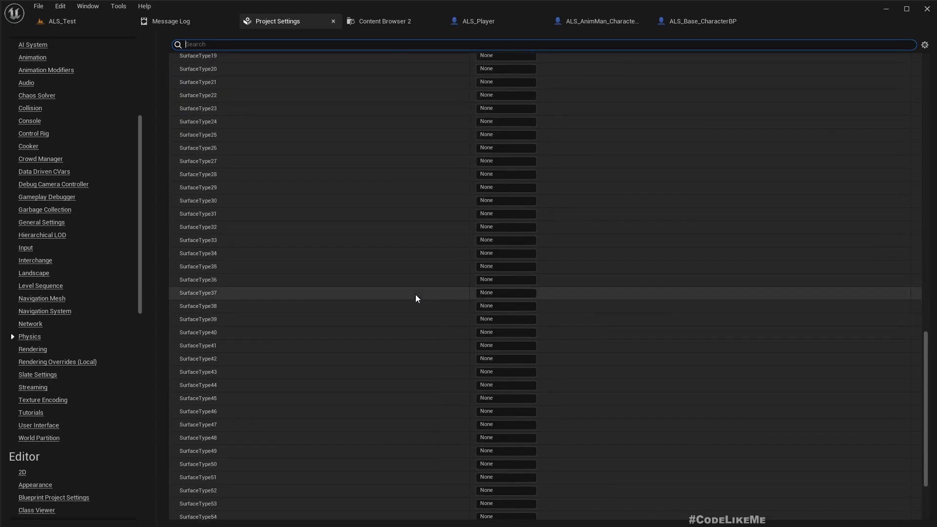
scroll(up, 3)
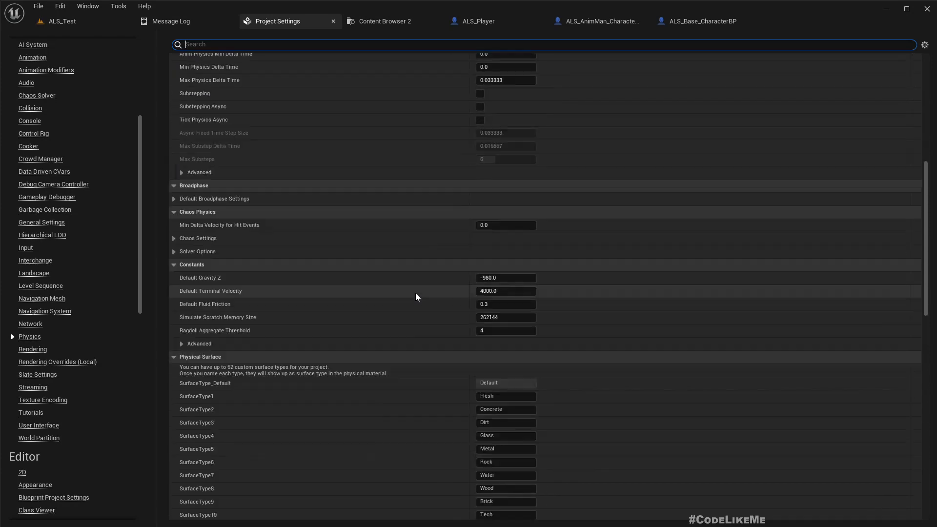
scroll(up, 3)
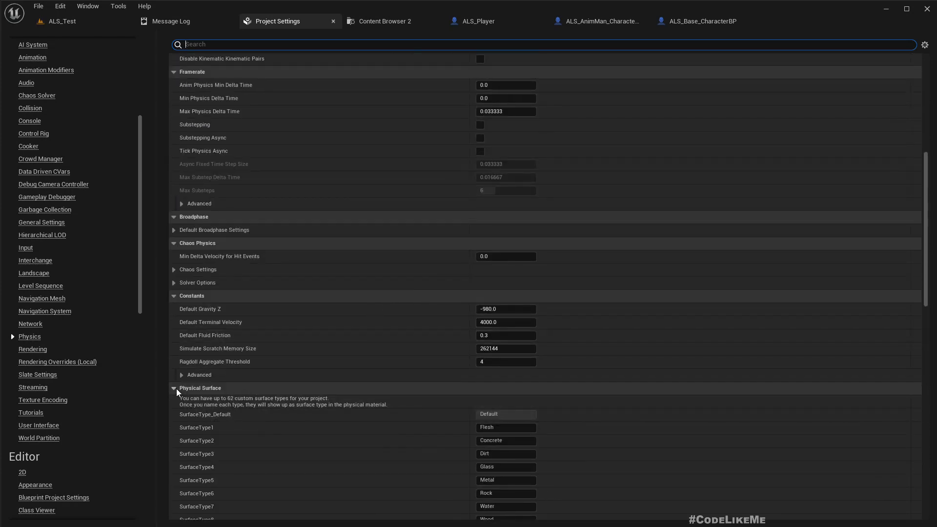
scroll(up, 3)
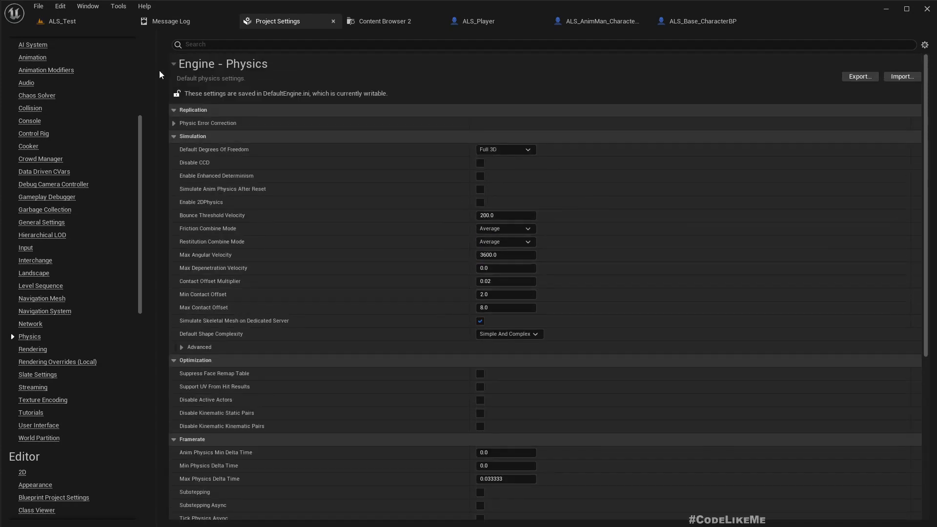
scroll(up, 3)
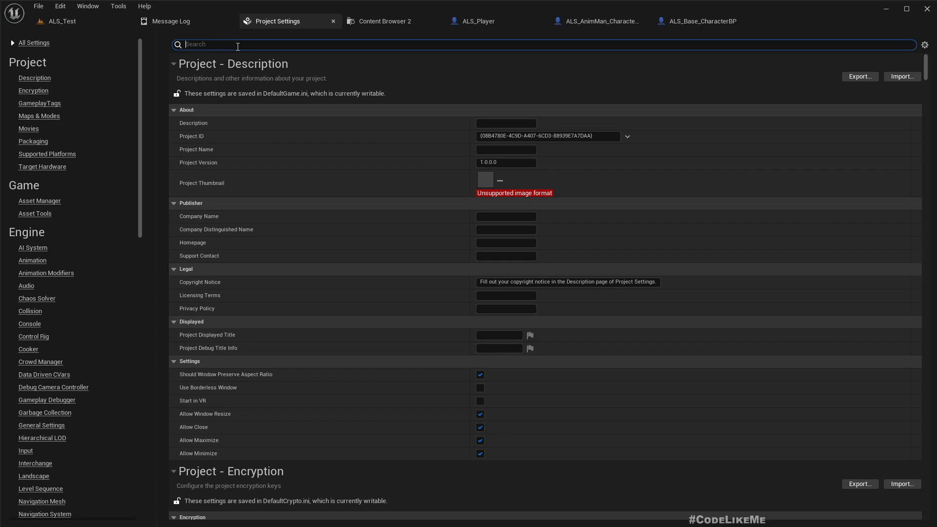
Filter Project Settings by 'profi', 'collisi', then 'trace', revealing the BulletTrace channel
text(prof)
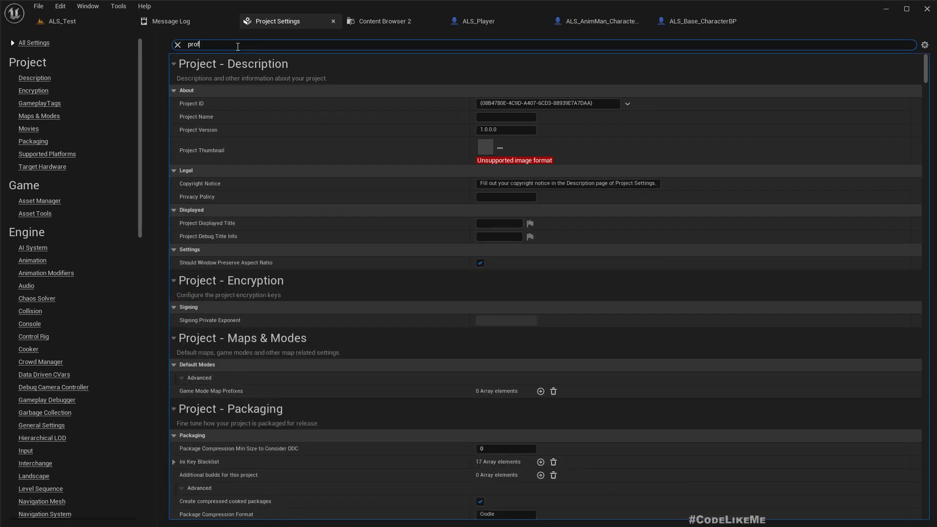
text(i)
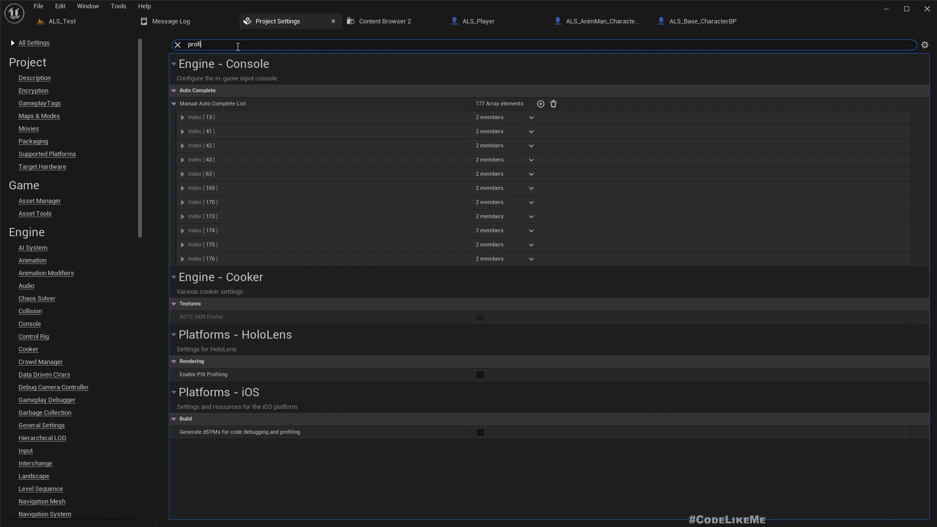
mouse_move(301, 204)
text(co)
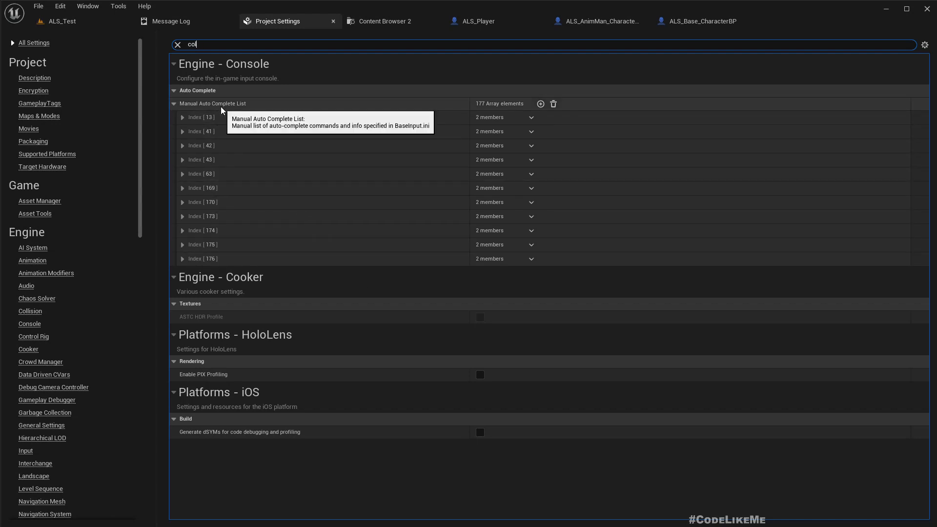
text(llision p)
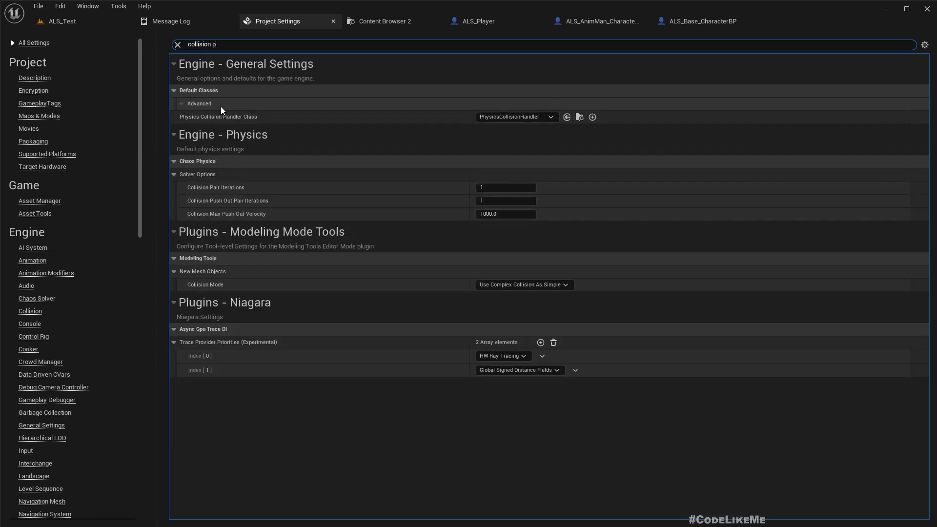
text(trace)
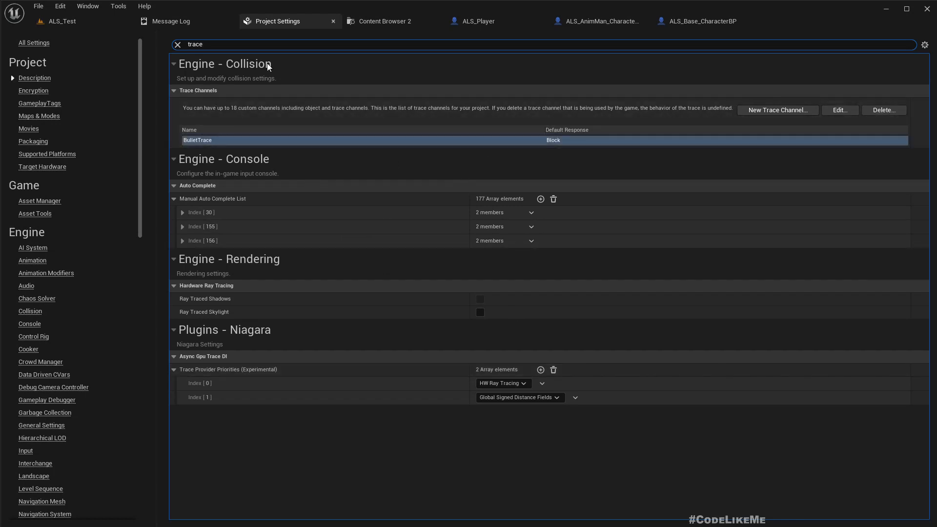
mouse_move(197, 92)
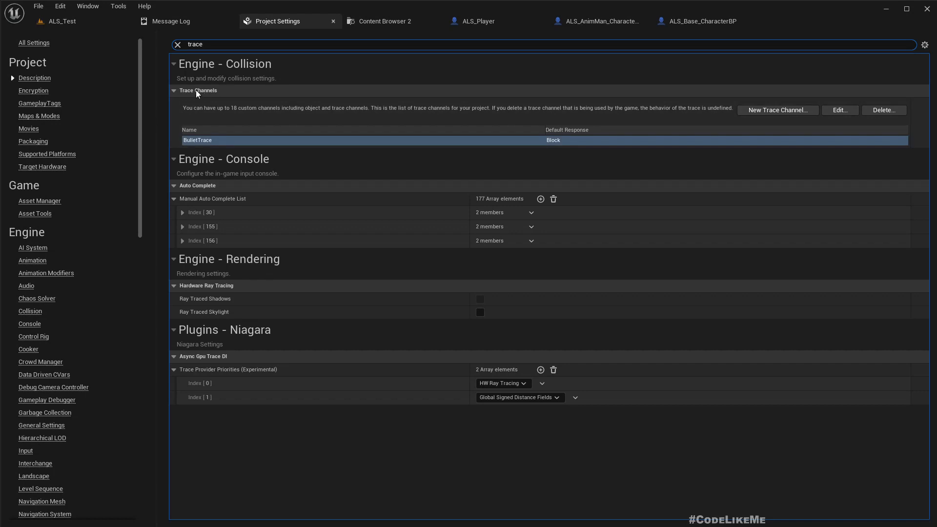
click(174, 89)
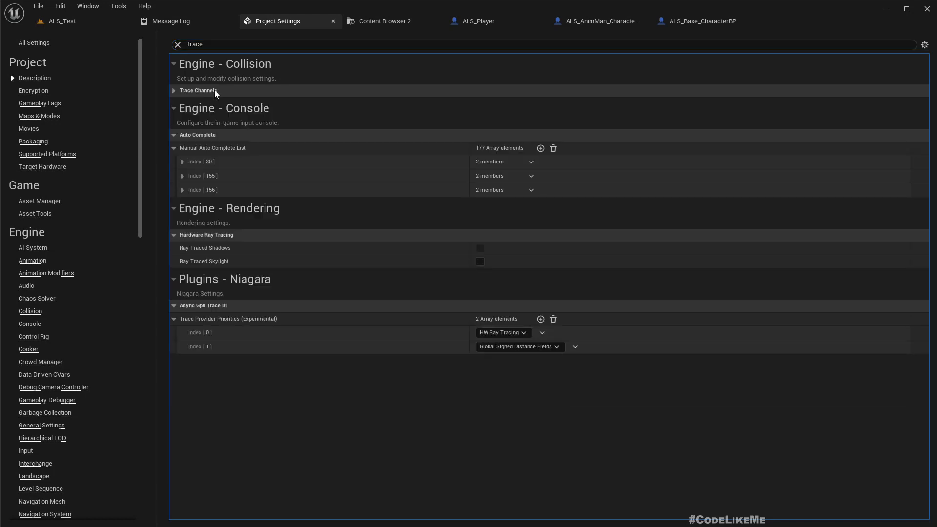
click(174, 90)
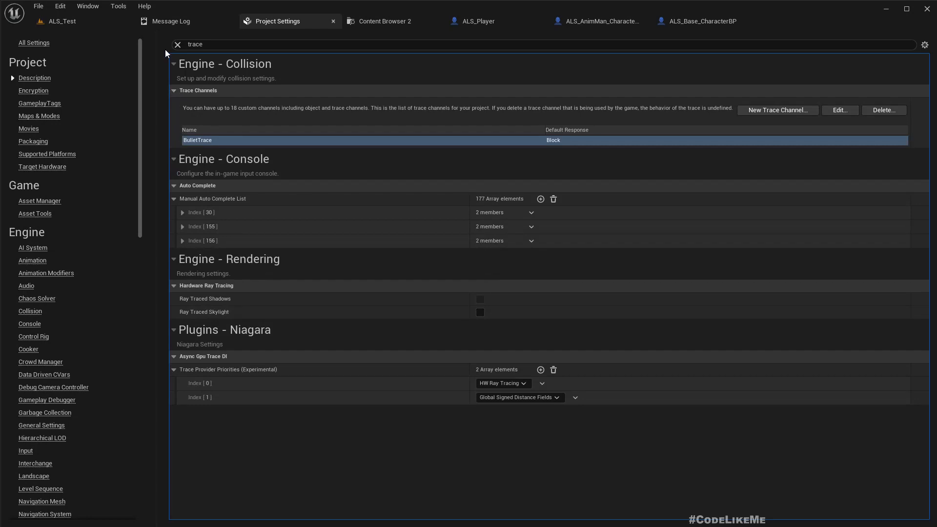
Clear the filter, review the Collision presets list, and close the ALS_N_FallLoop editor
click(178, 44)
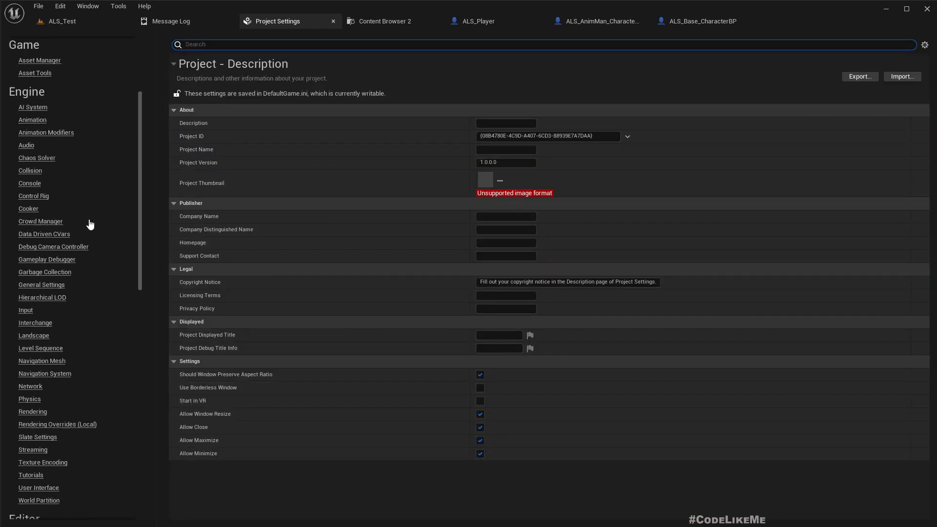
scroll(down, 3)
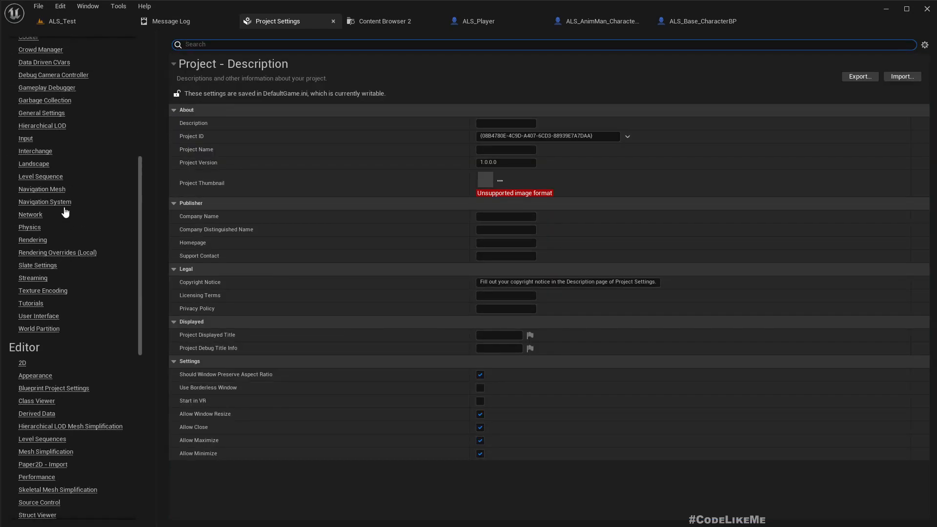
scroll(up, 3)
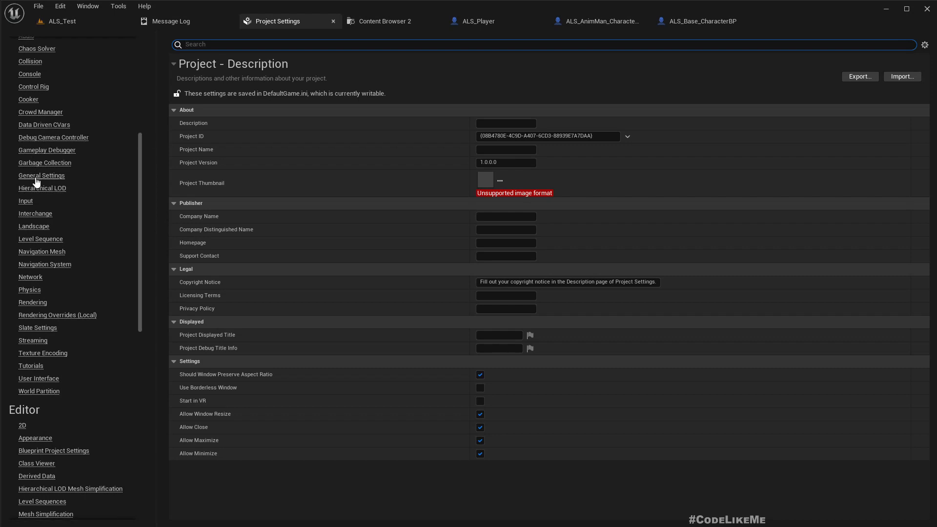
click(30, 61)
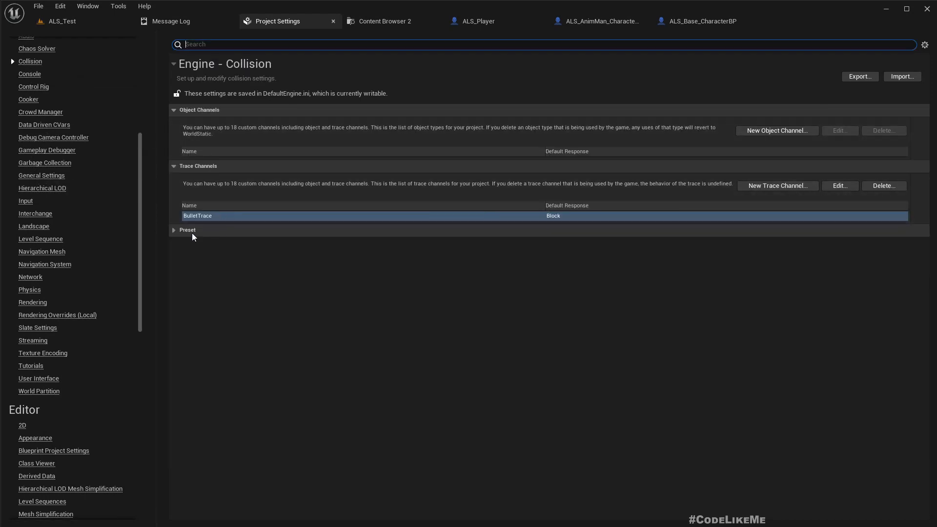
click(174, 230)
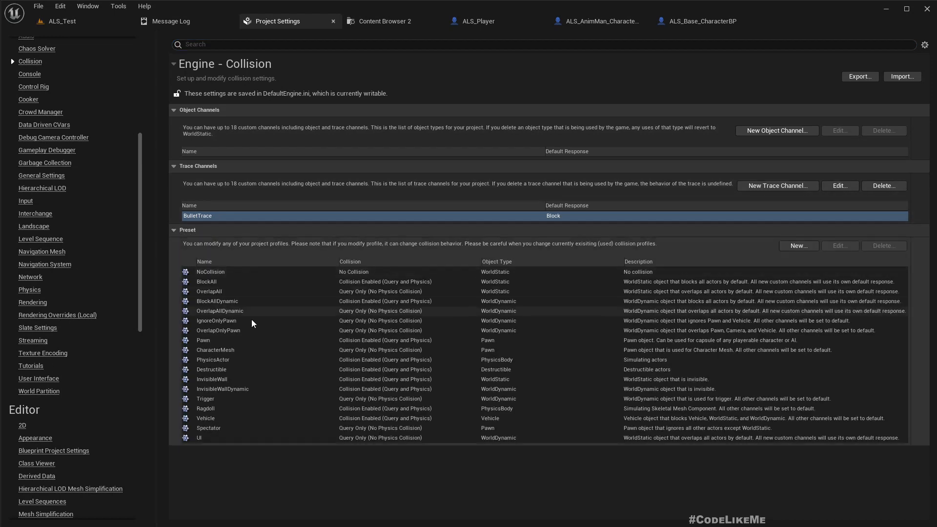
mouse_move(273, 201)
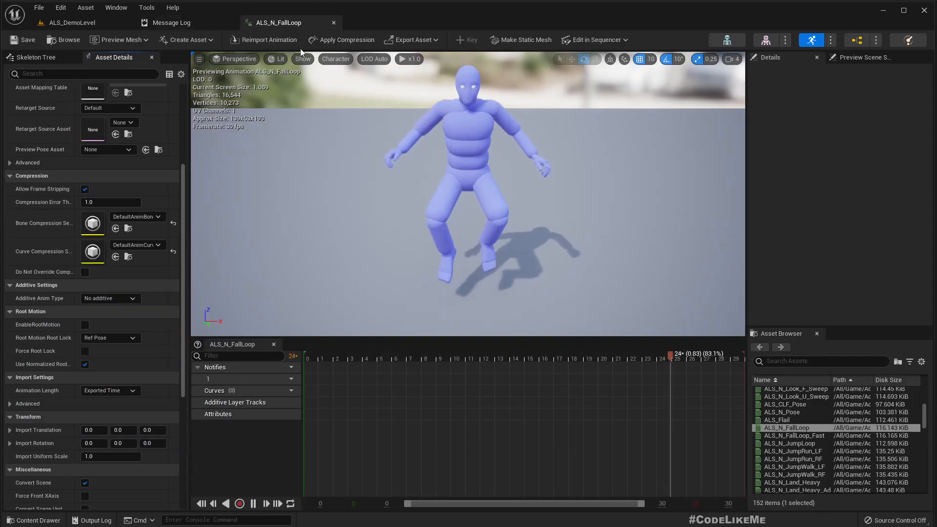
click(172, 23)
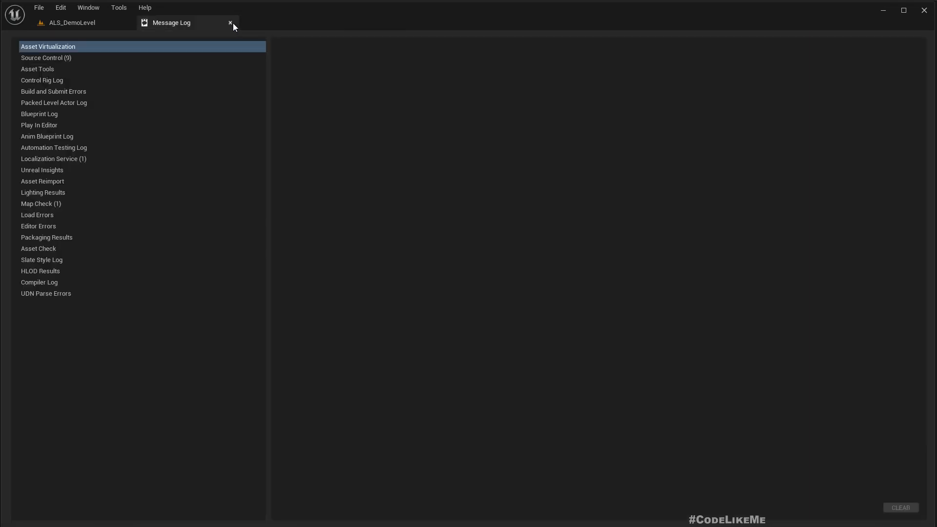
Close the Message Log and select the ALS_Character preset on the Engine Collision page
click(230, 22)
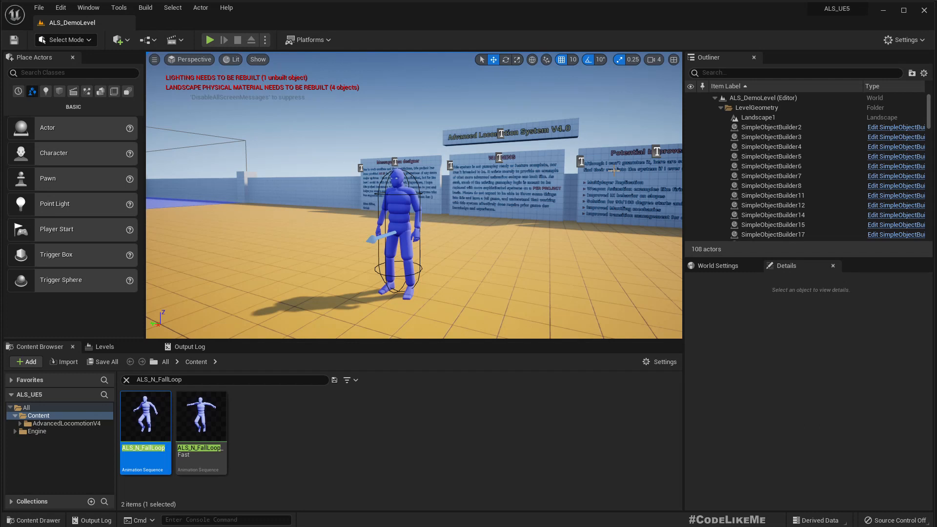
mouse_move(909, 53)
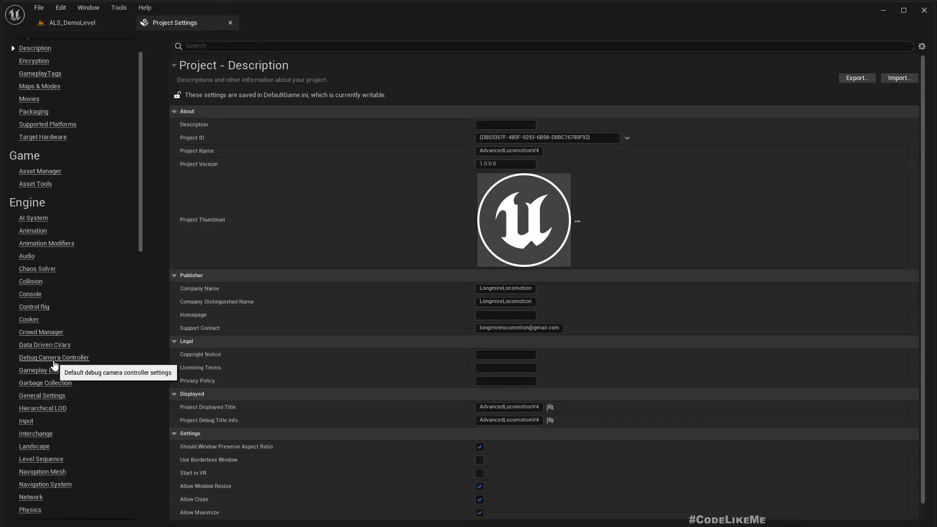
scroll(down, 3)
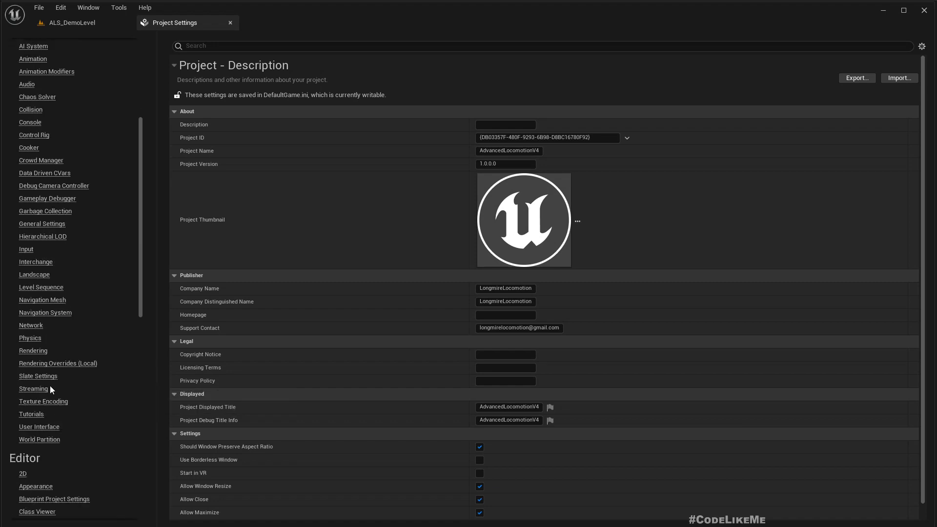
scroll(up, 3)
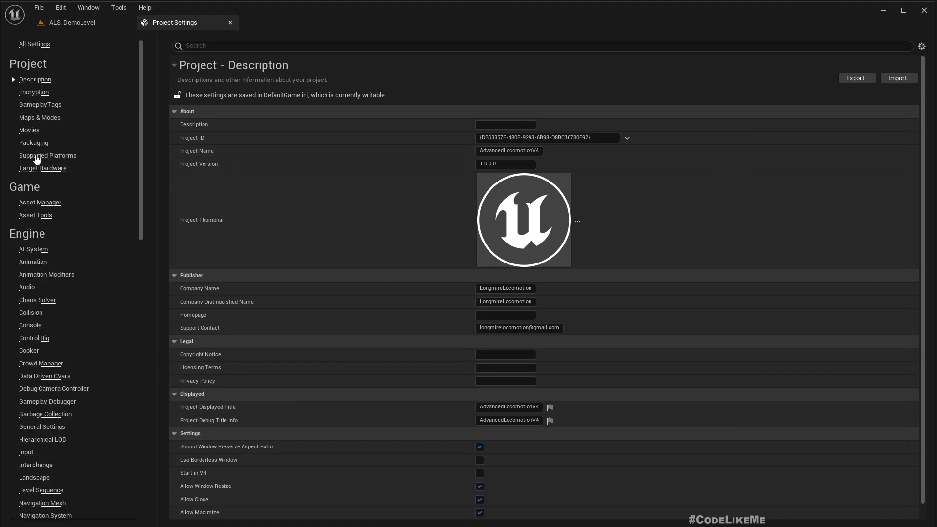
mouse_move(27, 321)
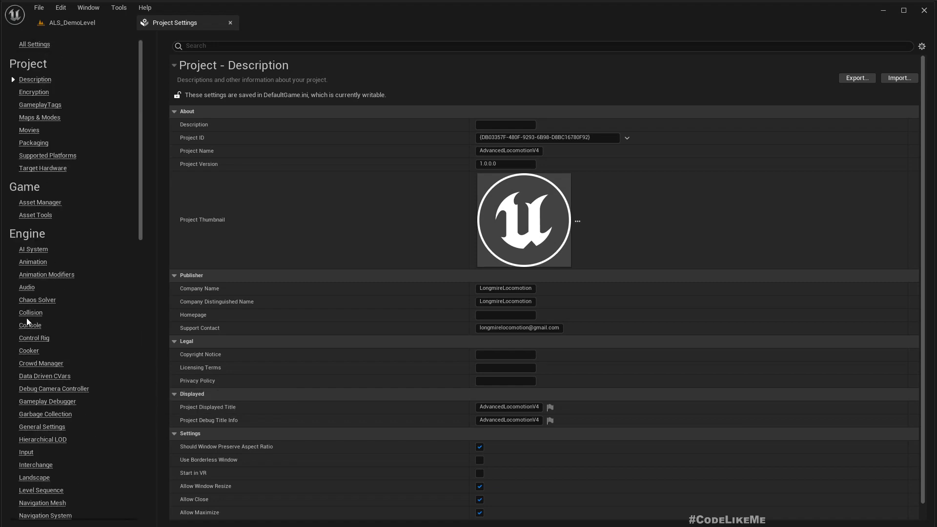
click(30, 312)
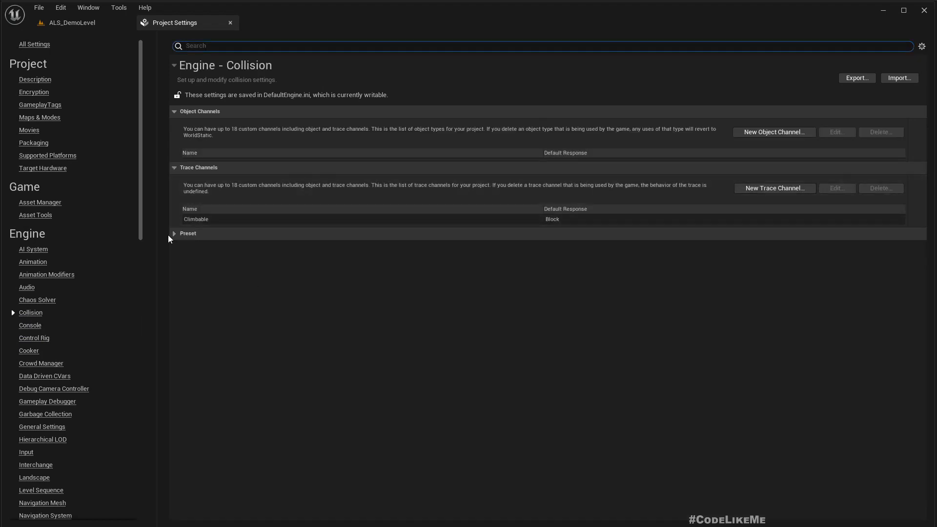
click(187, 233)
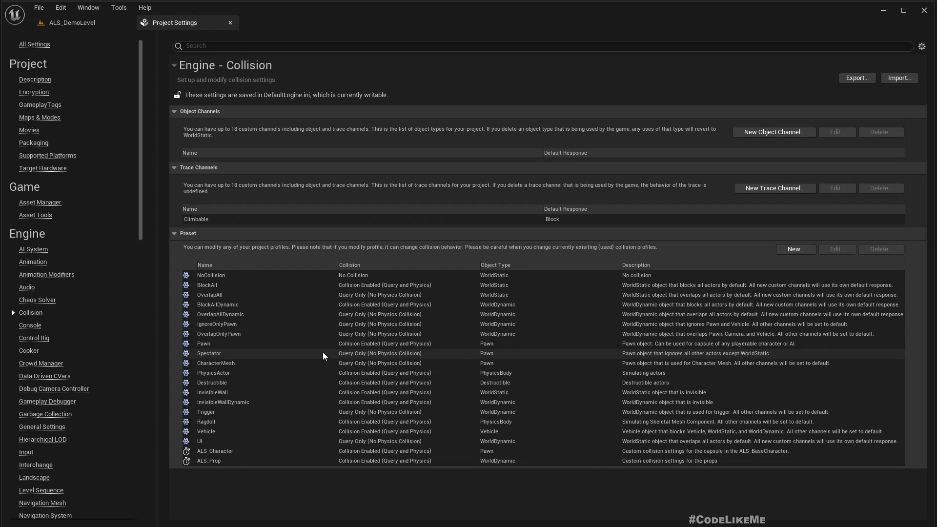
click(215, 451)
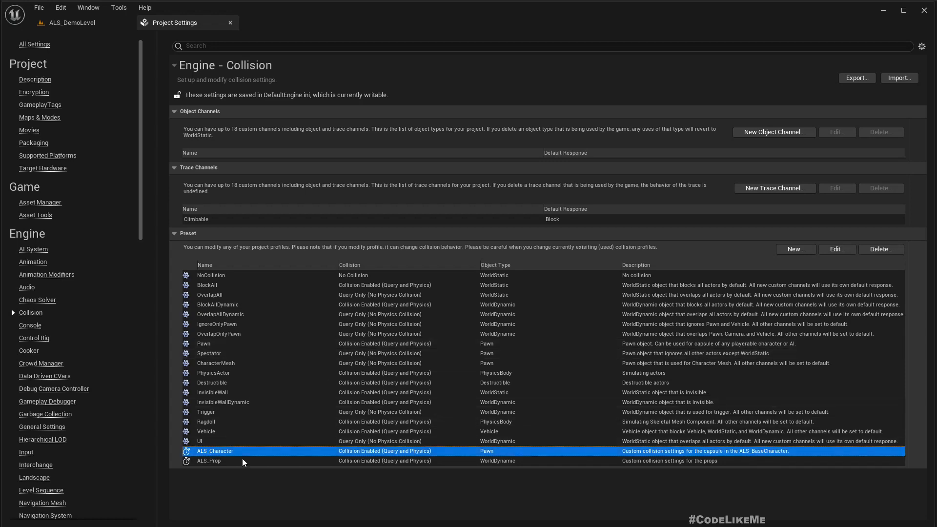
mouse_move(264, 457)
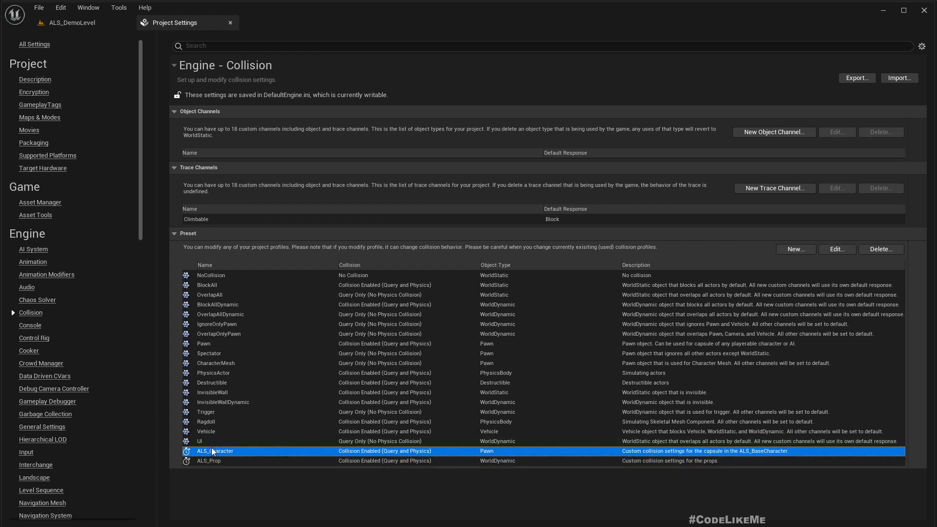
mouse_move(192, 455)
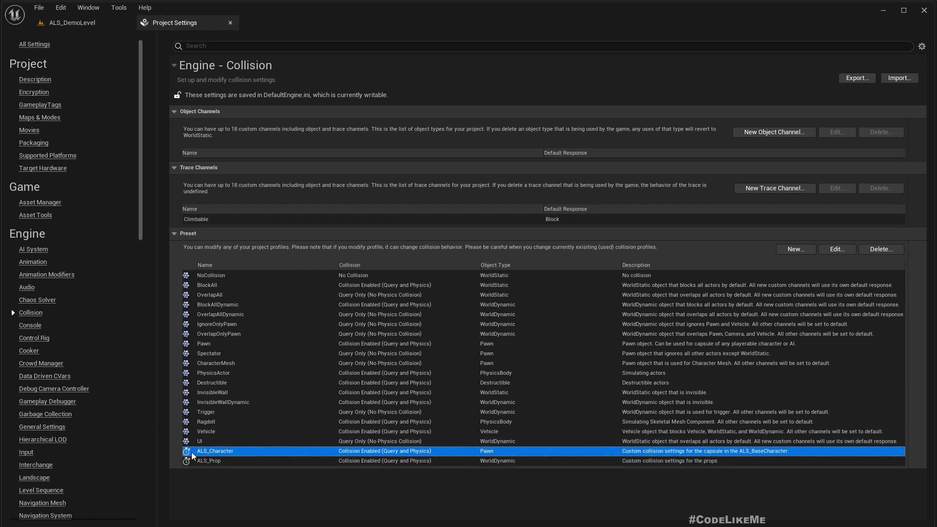
Review the ALS_Character profile in the preset editor and close it without changes
click(836, 249)
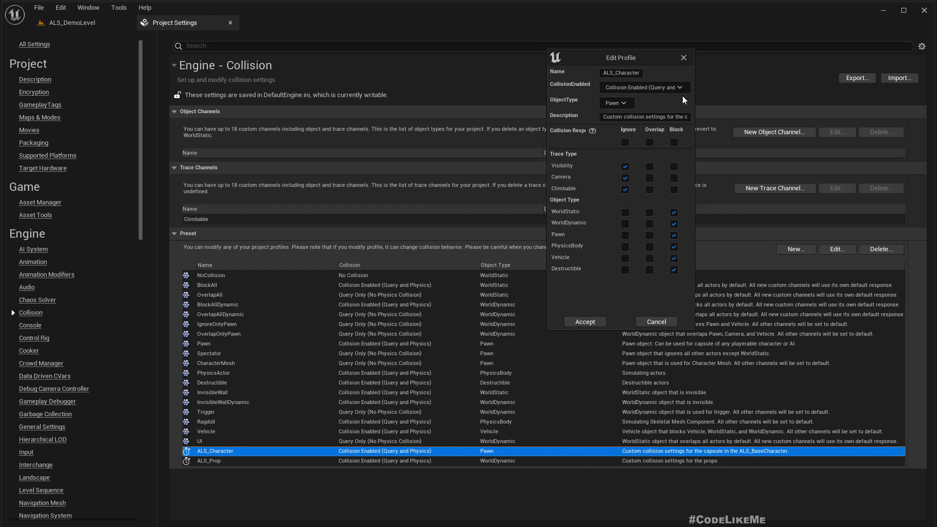
triple_click(620, 73)
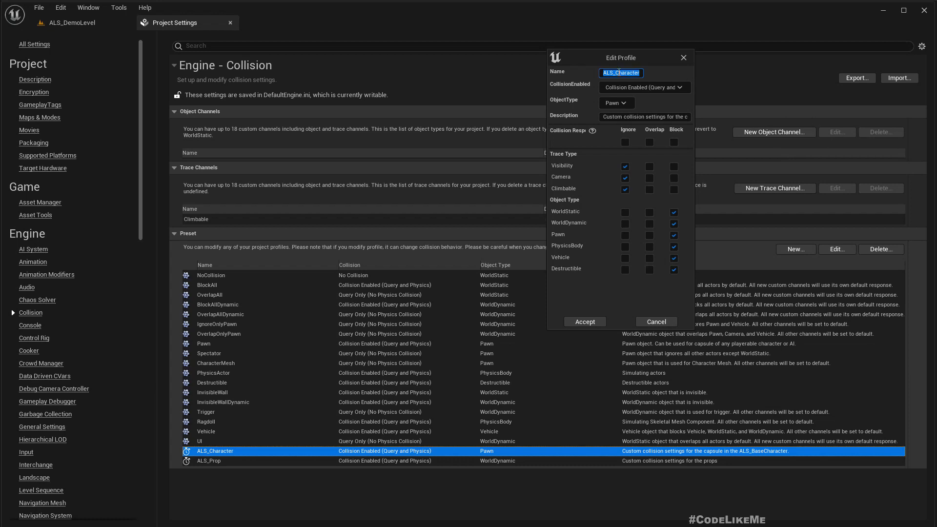
mouse_move(654, 114)
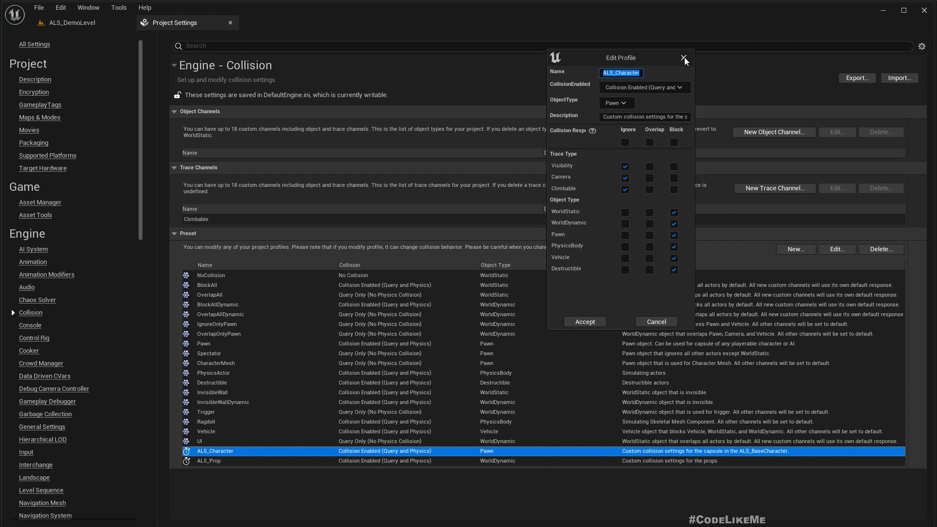
click(685, 57)
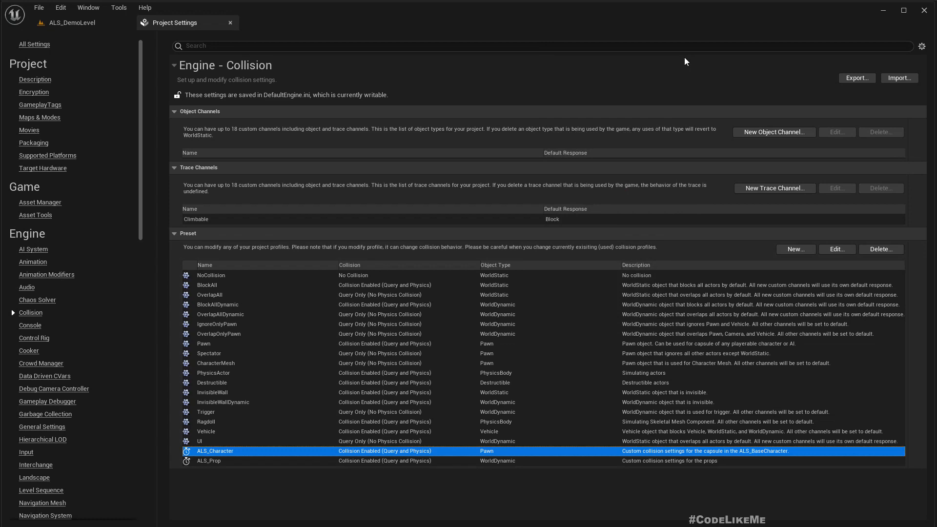
mouse_move(9, 121)
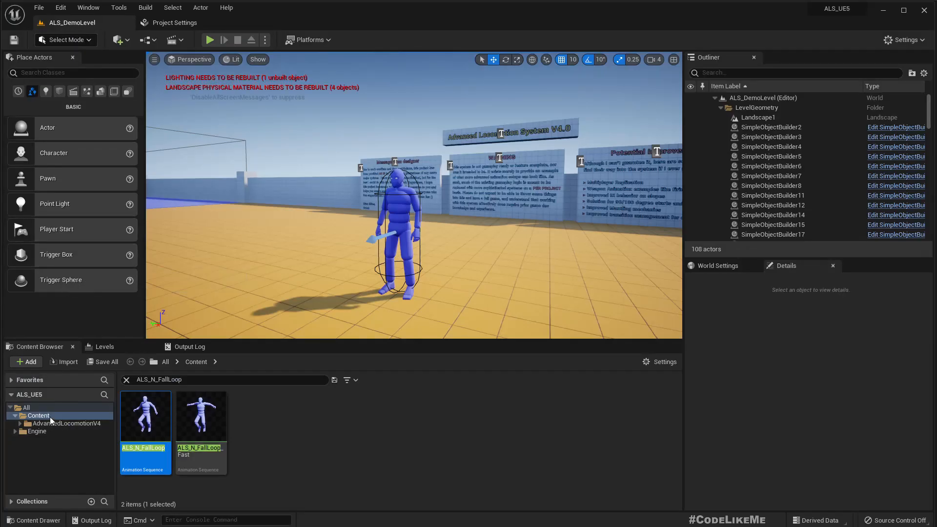
Show the Content folder in Explorer and go to the project's Config folder
right_click(38, 416)
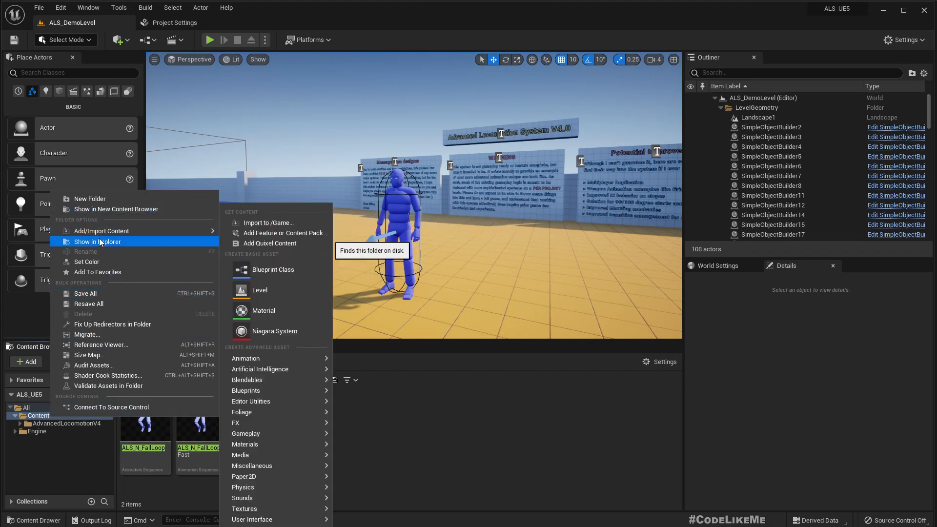
click(97, 242)
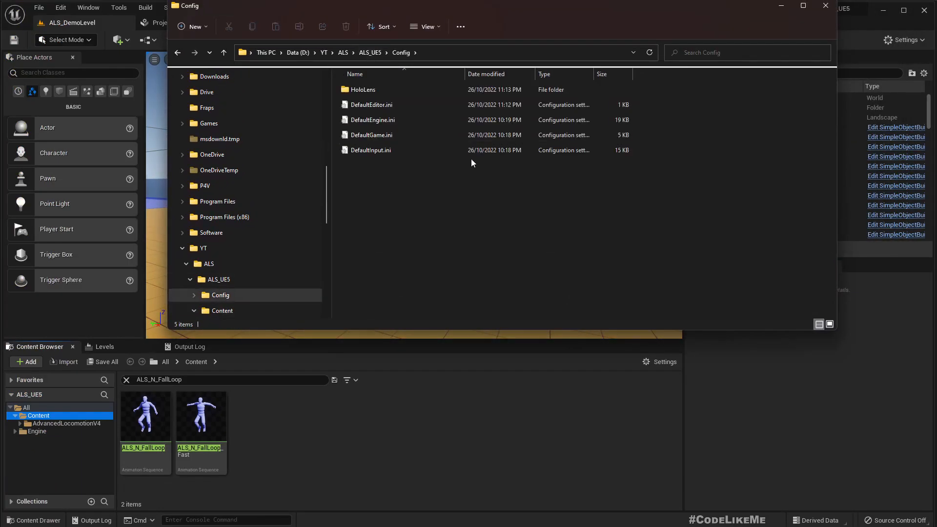
mouse_move(371, 119)
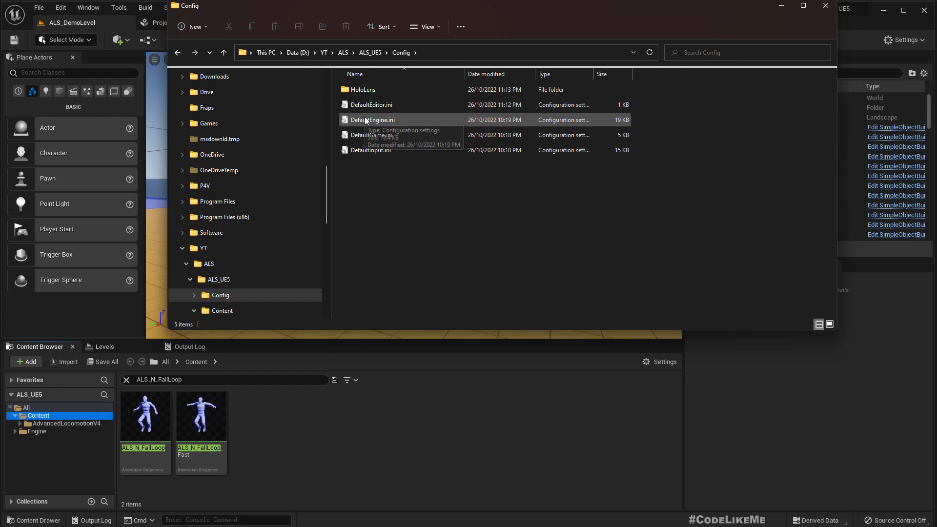
Select DefaultEngine.ini in the Config folder and launch Notepad++ from Start search
right_click(371, 119)
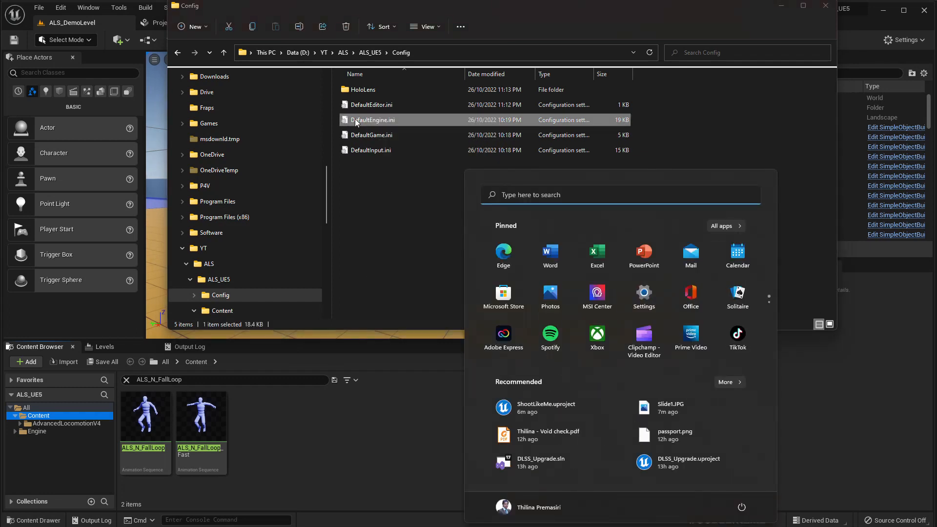
text(notepad++)
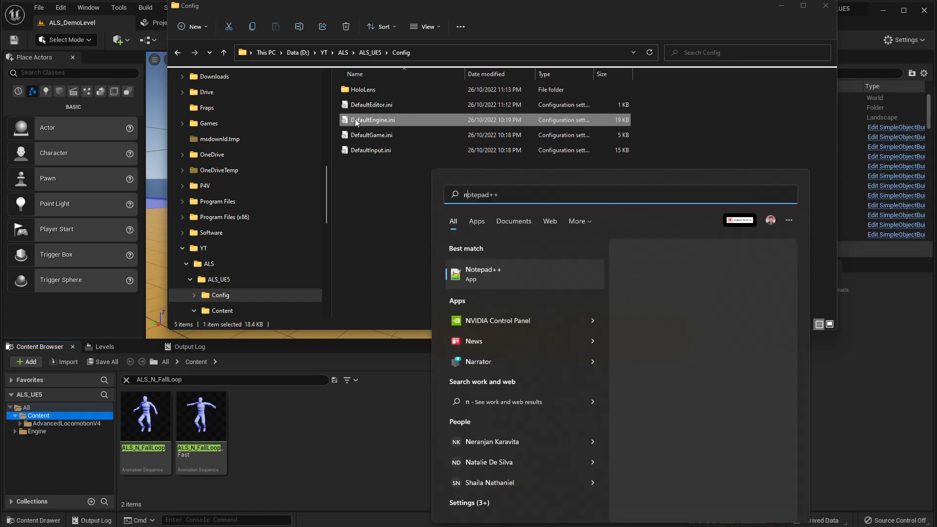
click(483, 274)
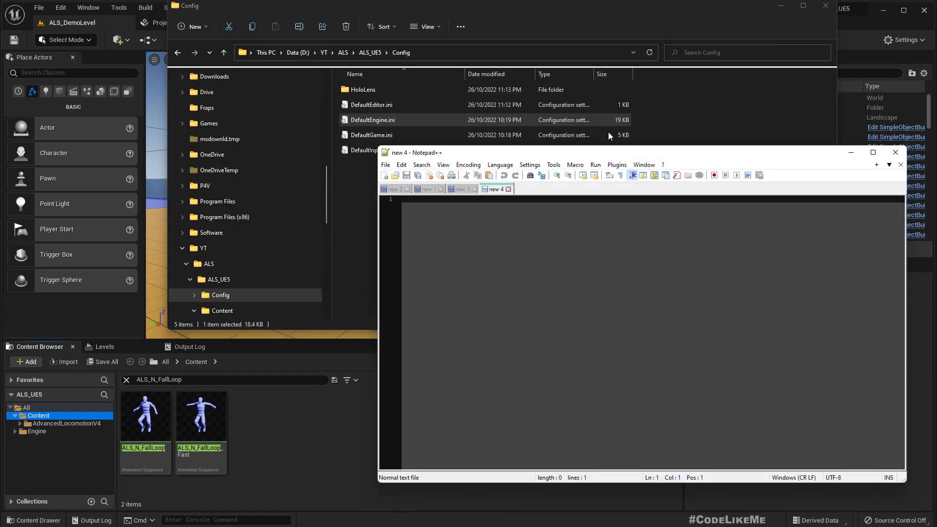
Load DefaultEngine.ini in Notepad++ and read through its CollisionProfile entries
double_click(372, 119)
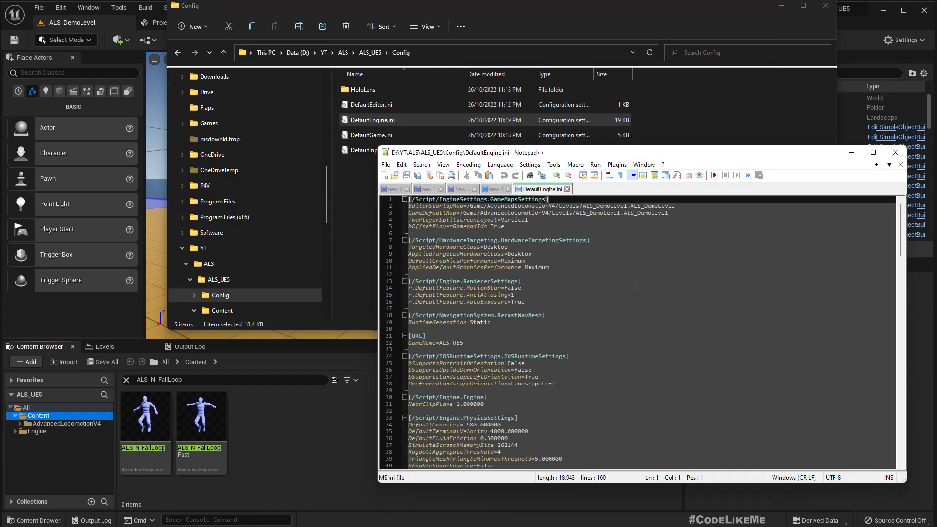
scroll(down, 3)
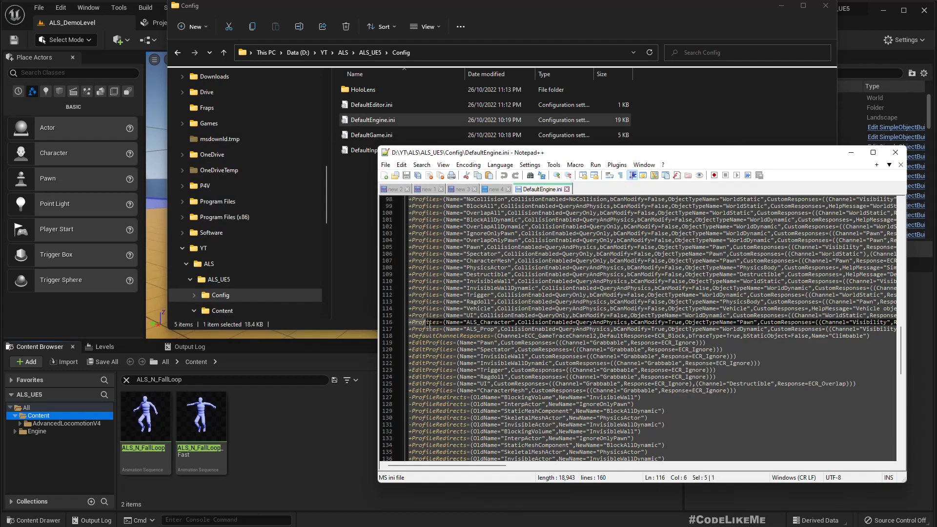
scroll(right, 3)
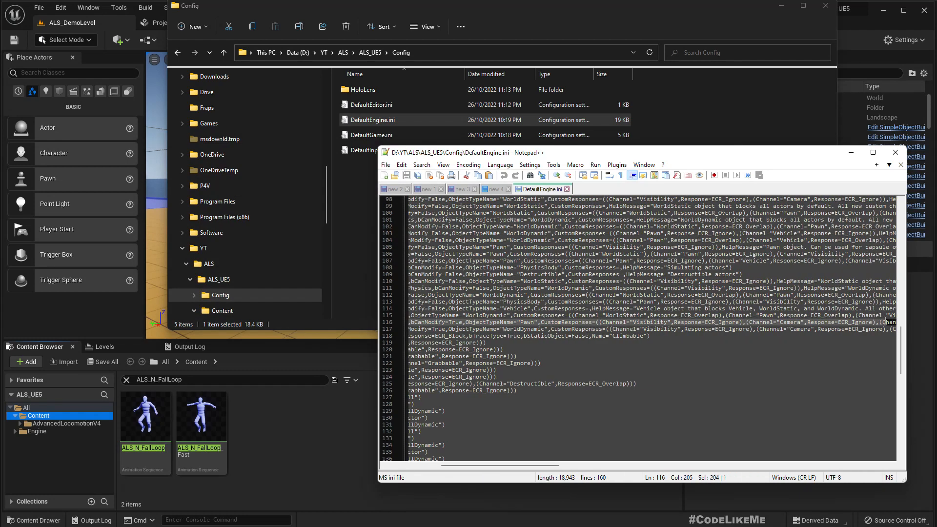
scroll(left, 3)
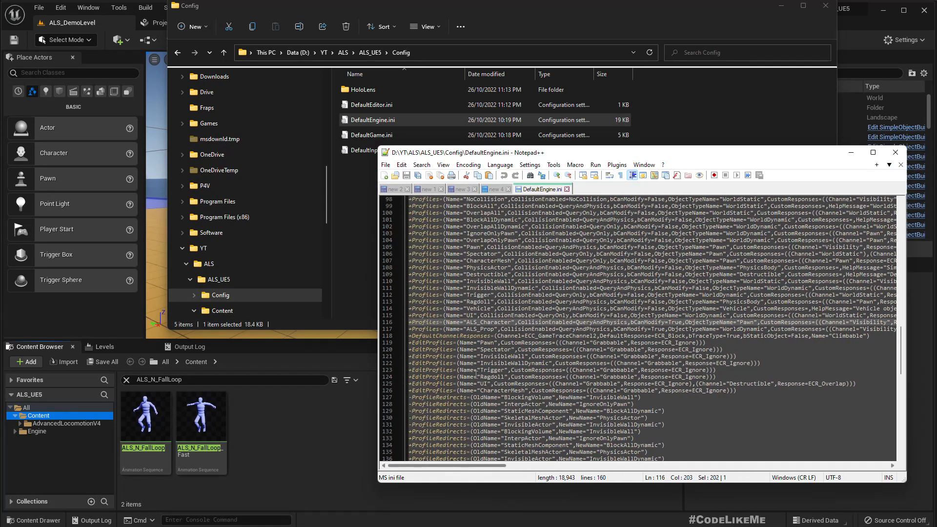
scroll(up, 3)
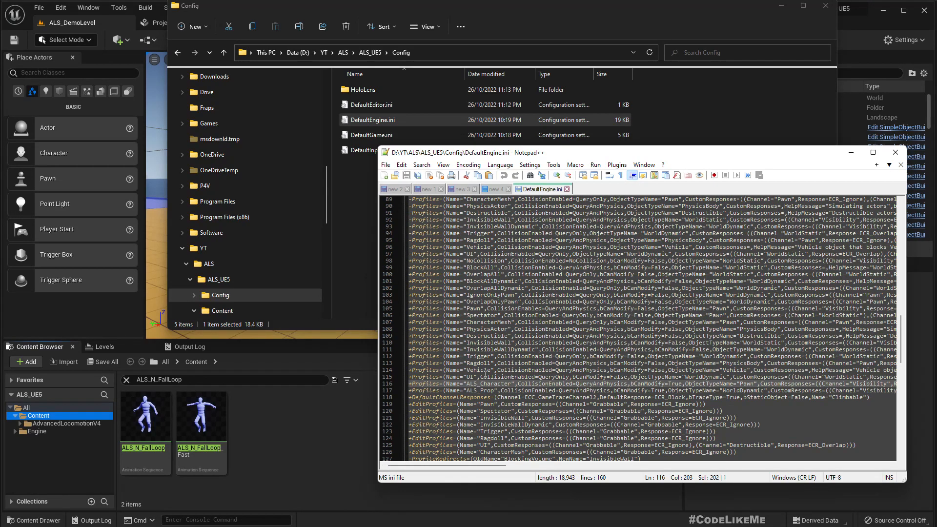
scroll(up, 3)
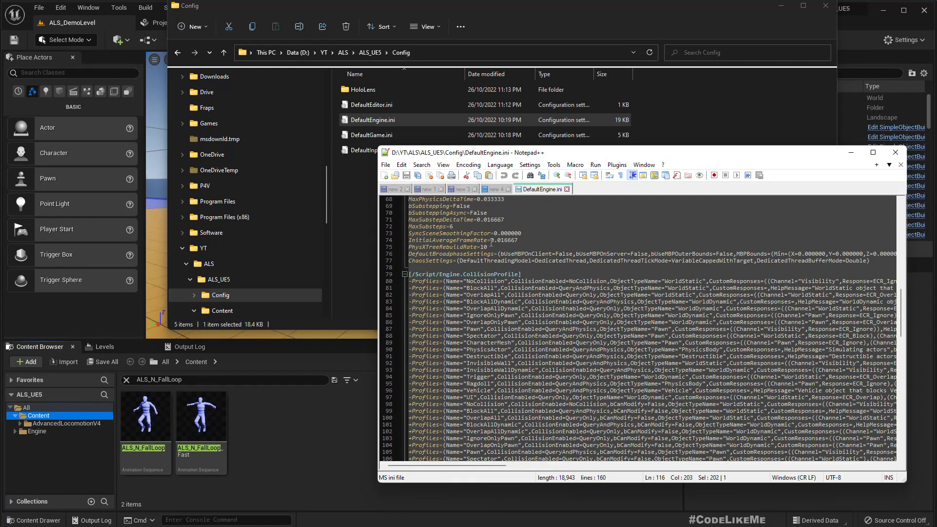
scroll(down, 3)
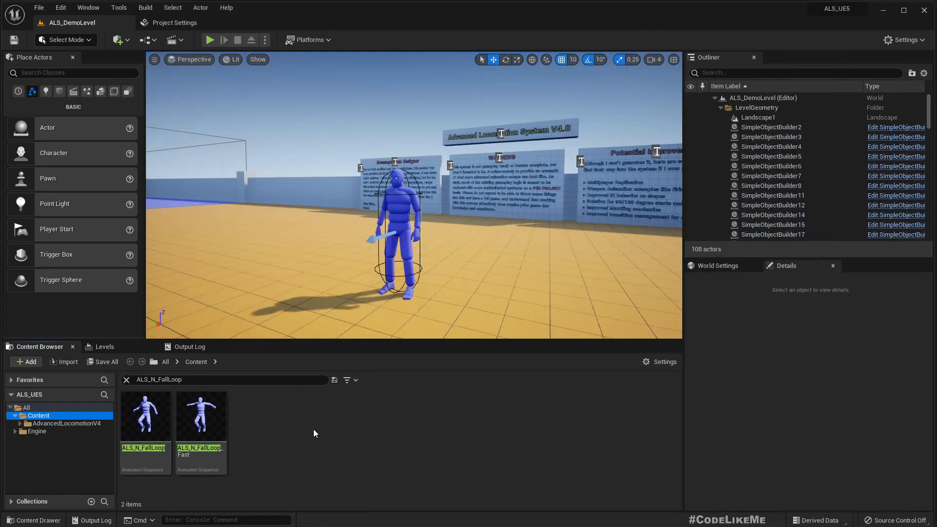
View the ALS_Character preset in Project Settings > Collision, copy its name, switch to ALS_Test
click(173, 23)
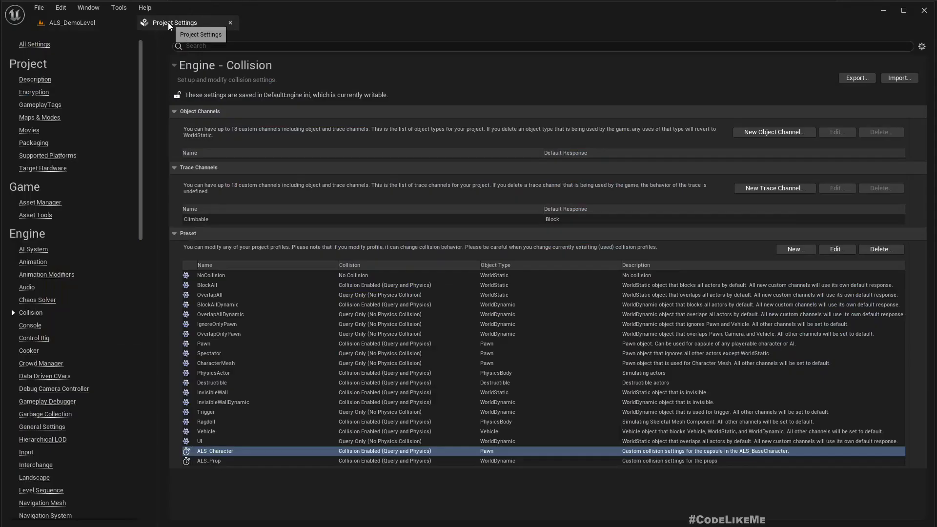
click(836, 249)
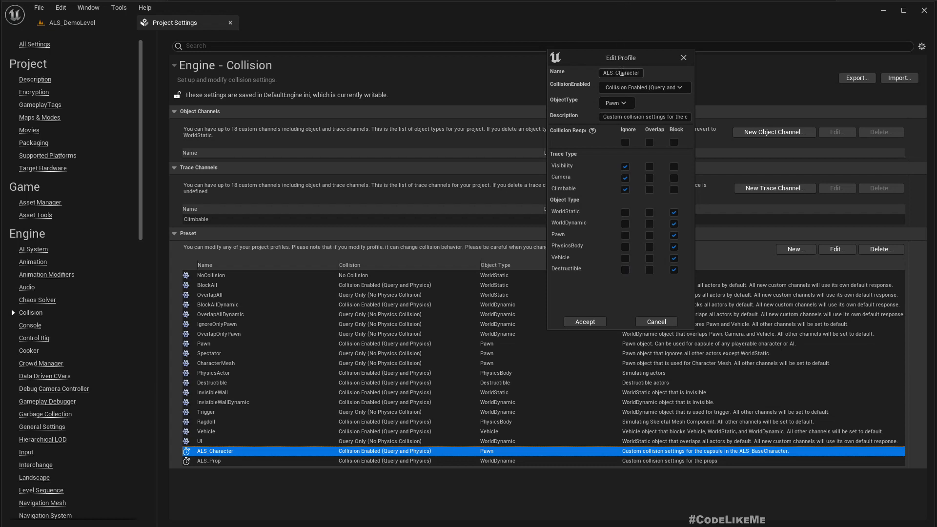
triple_click(620, 72)
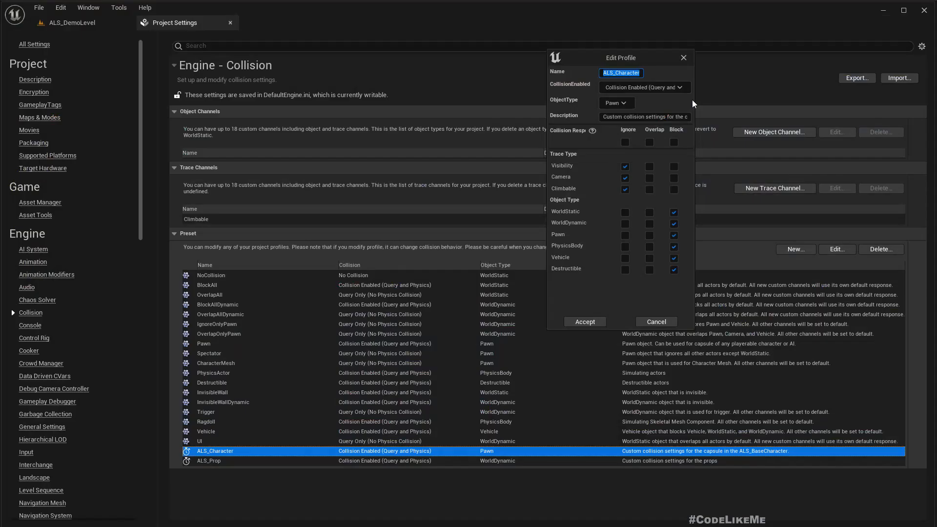
click(584, 322)
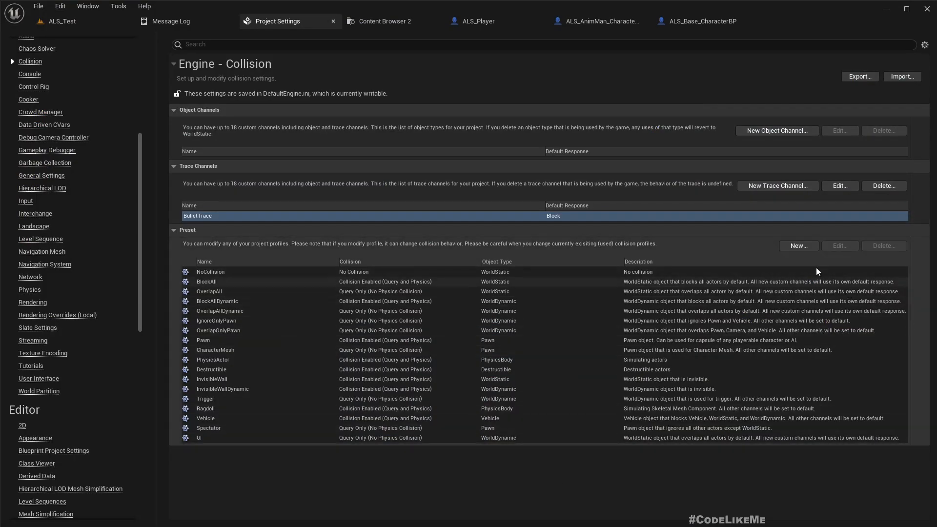
Start a new collision profile in ALS_Test named ALS_Character with Collision Enabled
click(798, 246)
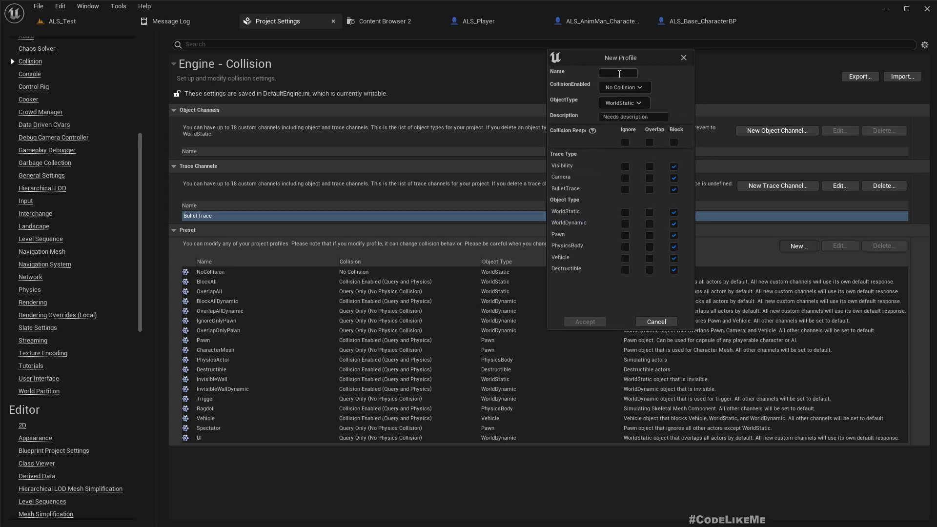
text(ALS_Character)
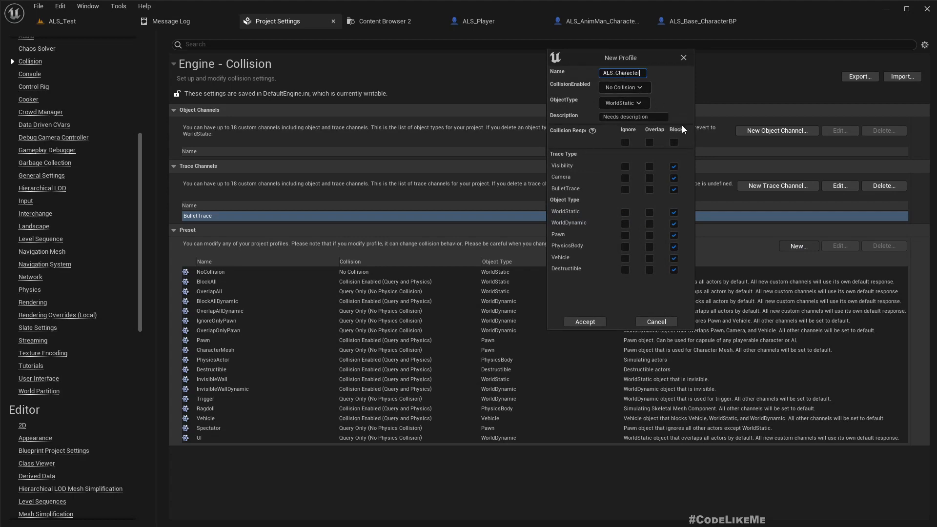
key(Super+Tab)
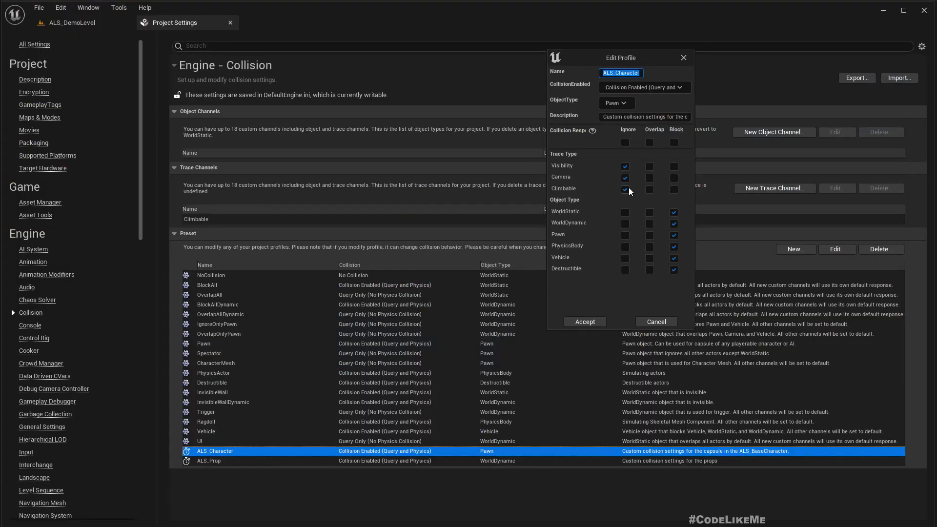
click(624, 188)
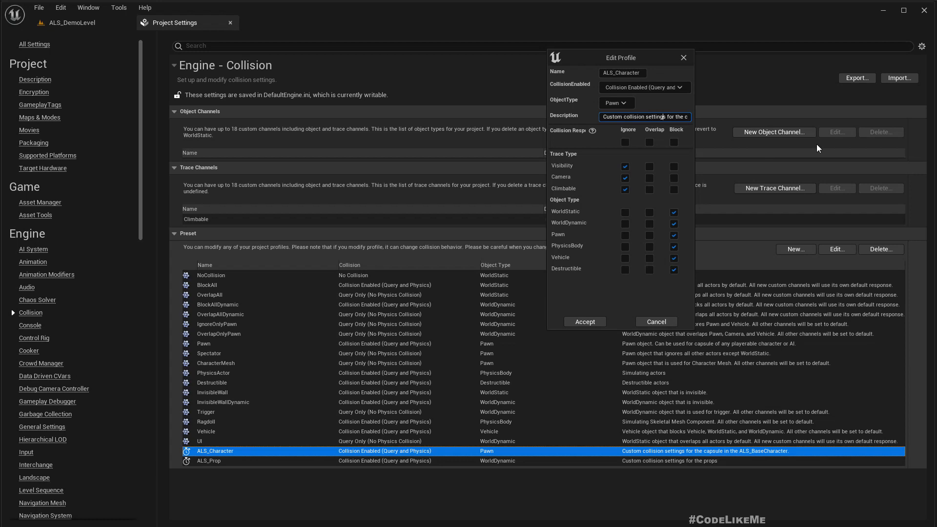
Copy the original's description and set the new profile's object type to Pawn
triple_click(645, 116)
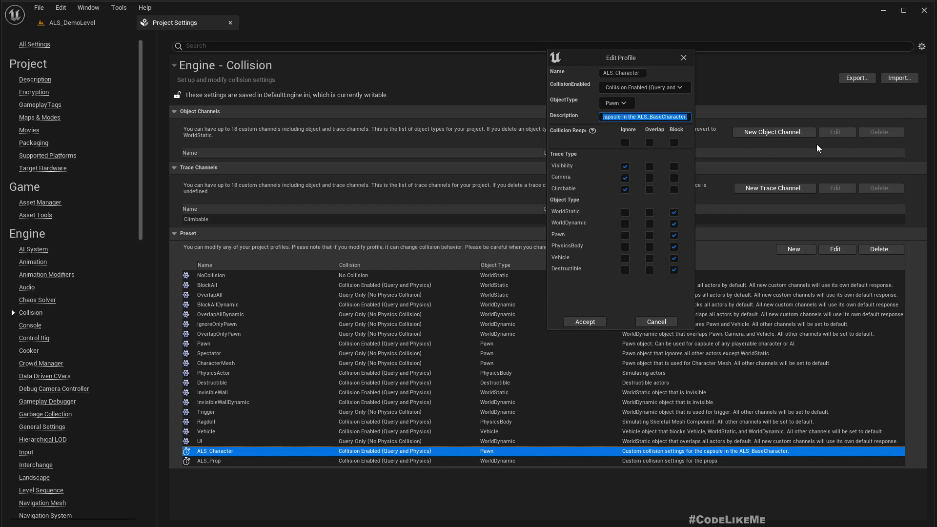
mouse_move(644, 155)
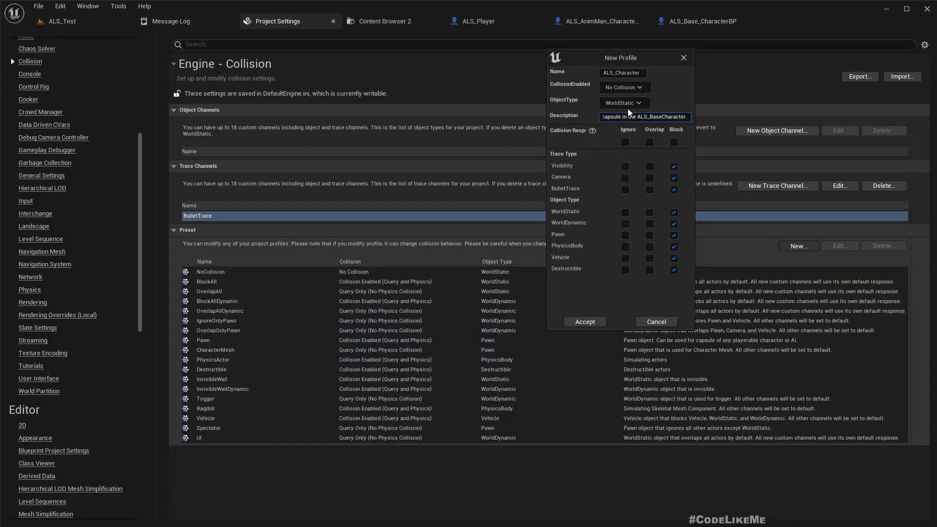
click(624, 86)
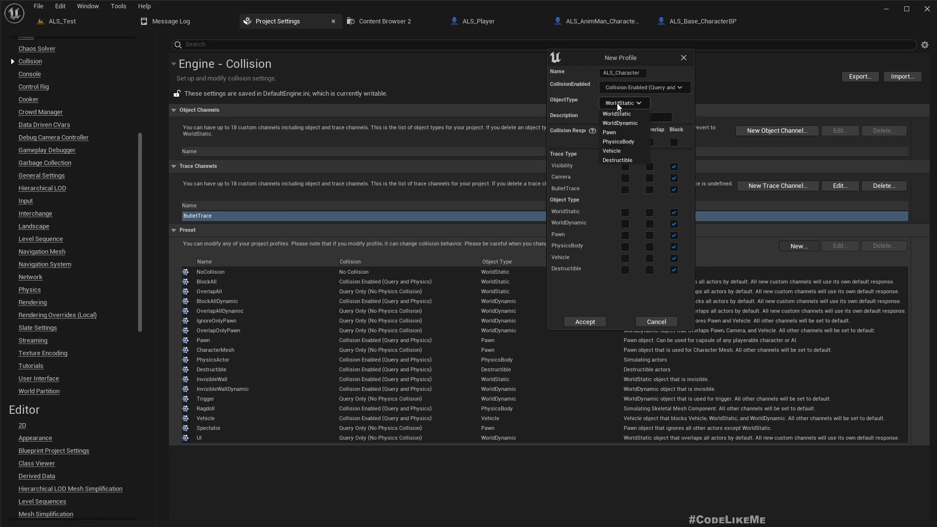
click(609, 132)
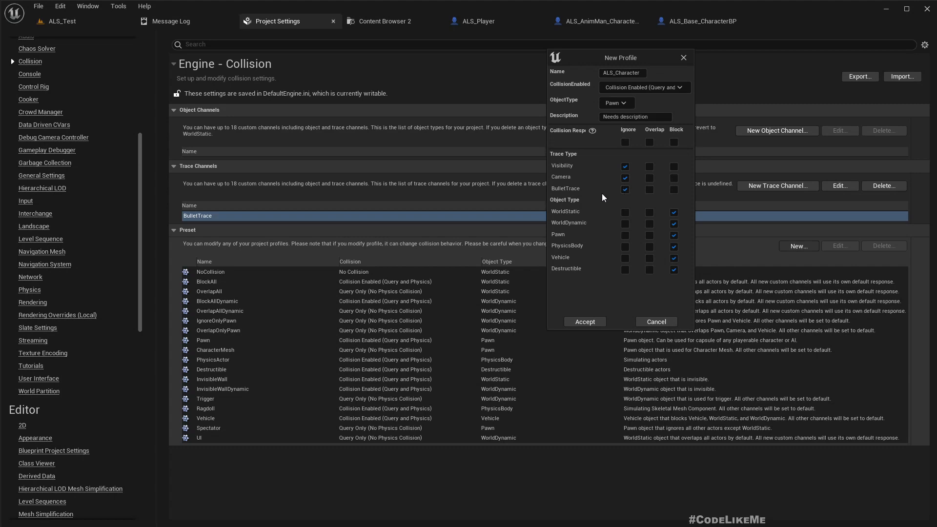
click(583, 321)
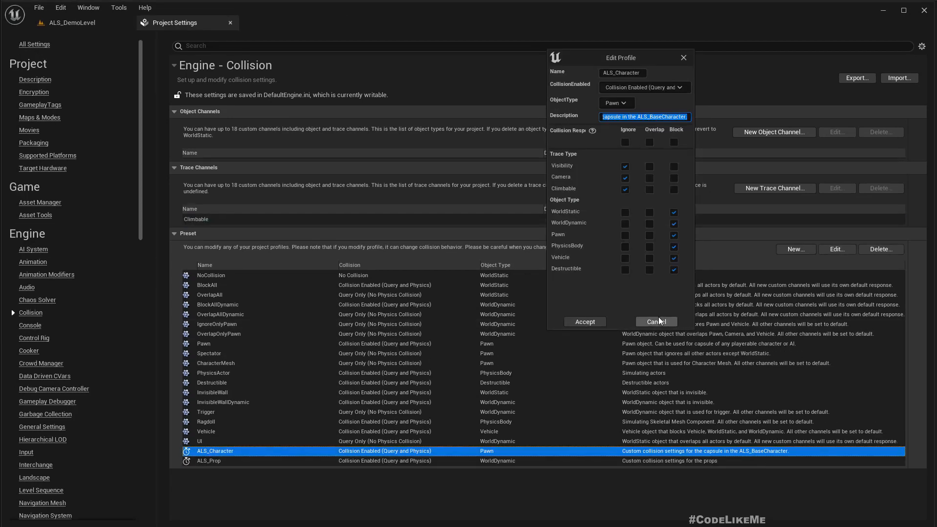
mouse_move(657, 324)
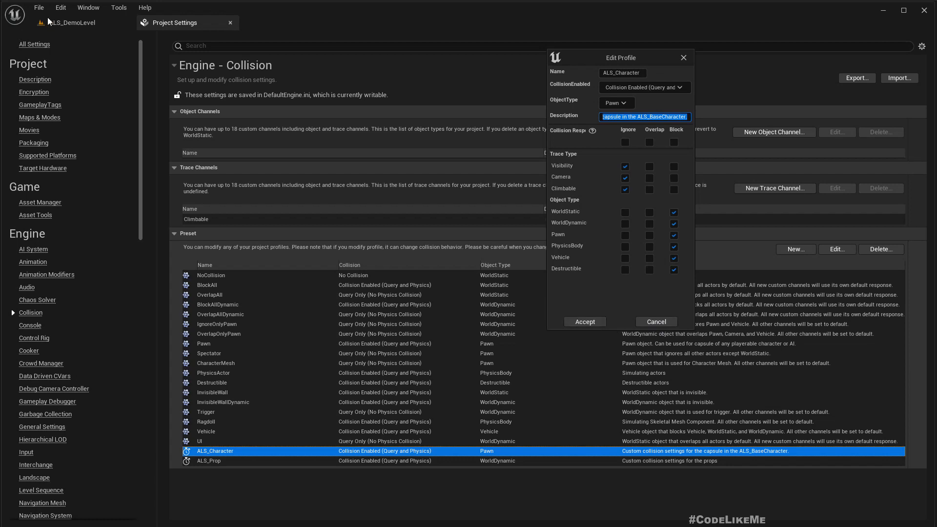
mouse_move(584, 321)
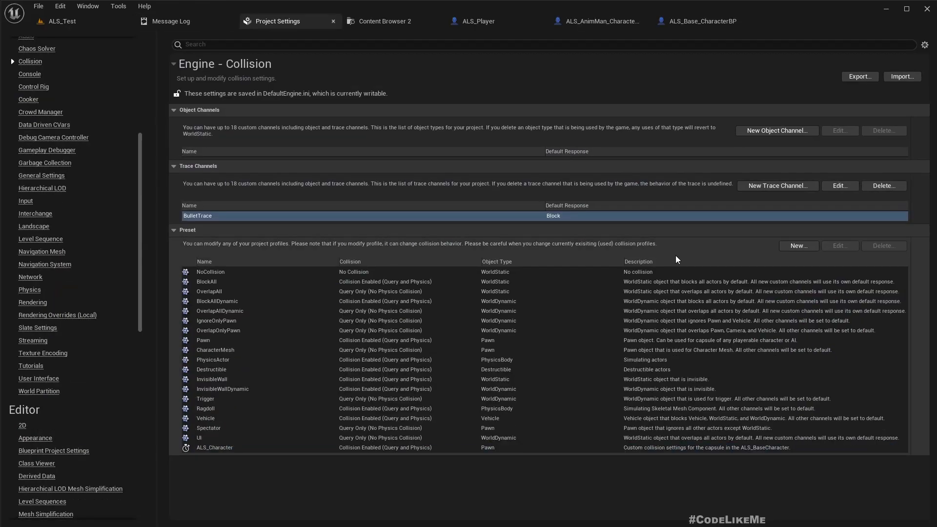
mouse_move(219, 447)
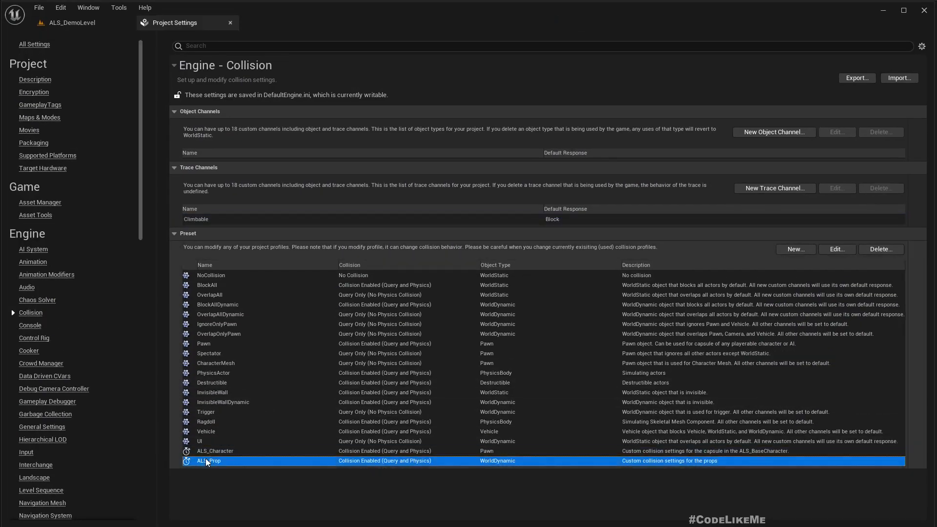
Copy the reference ALS_Prop name and start a new preset: Collision Enabled, WorldDynamic
click(837, 249)
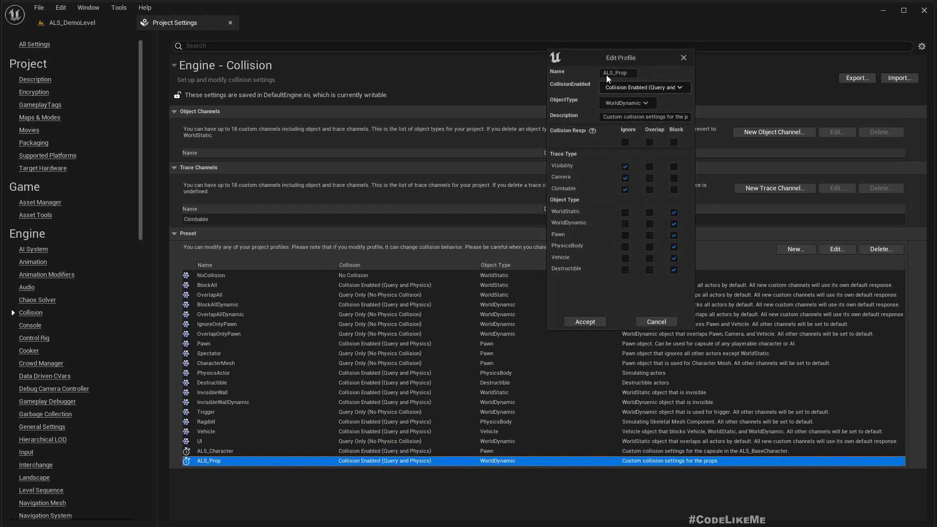
triple_click(617, 72)
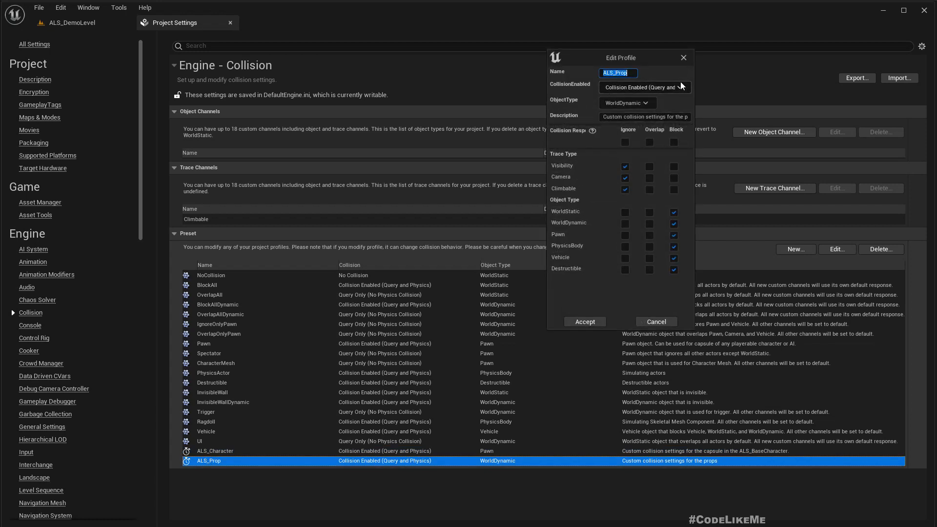
mouse_move(651, 97)
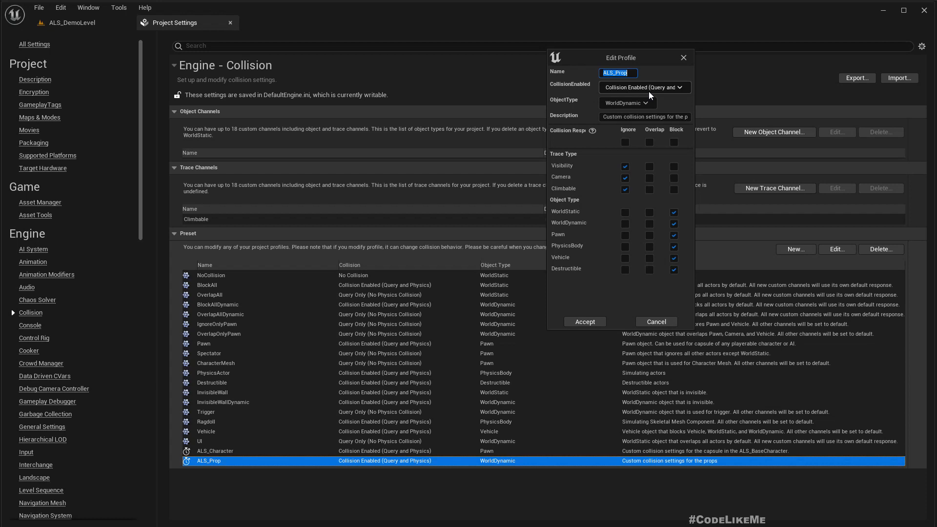
mouse_move(637, 161)
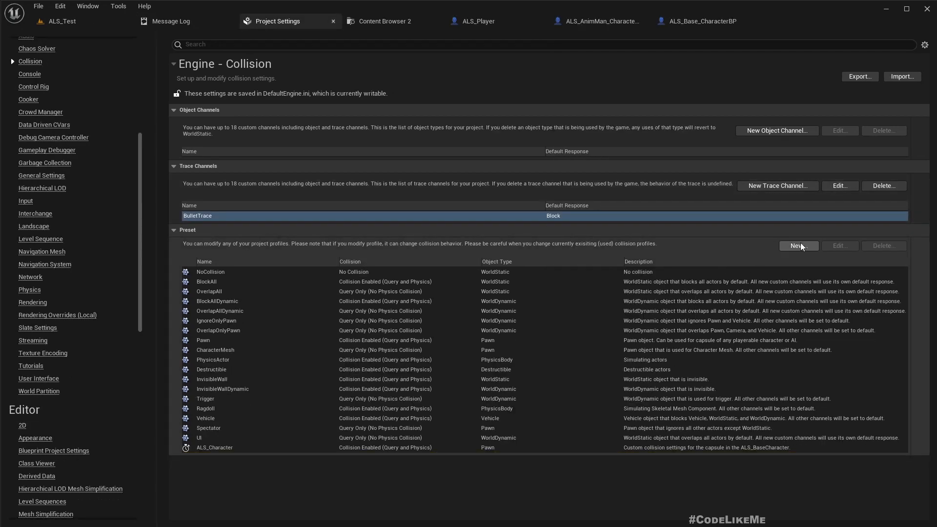
click(797, 246)
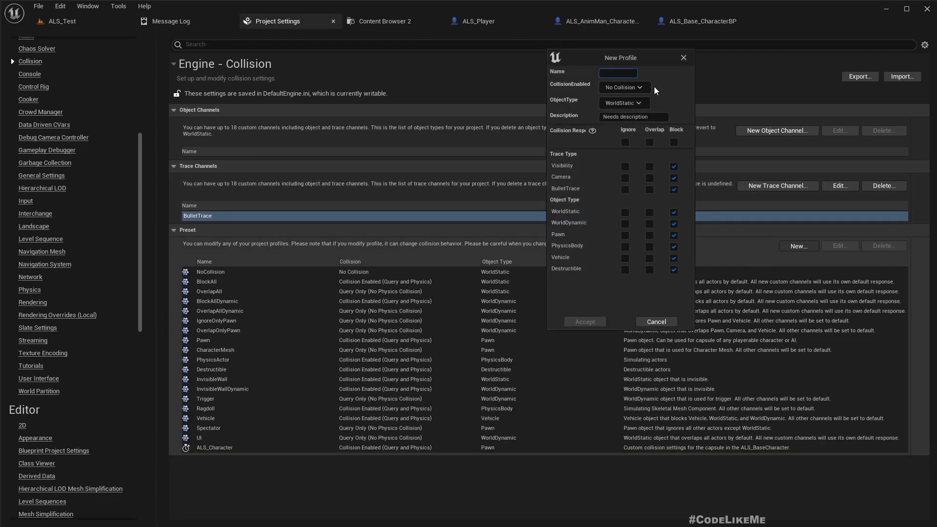
click(639, 87)
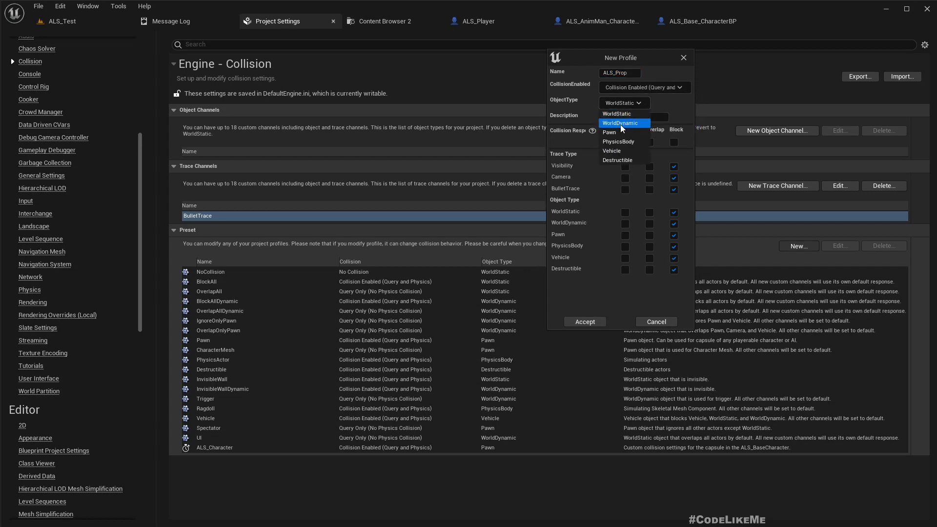
click(611, 123)
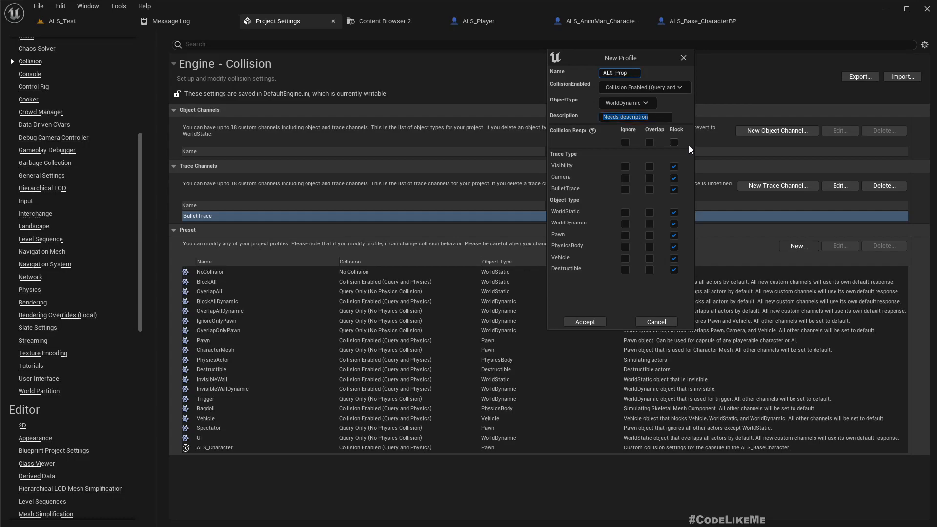
Give the new ALS_Prop preset the props description and Ignore on all trace channels
click(584, 321)
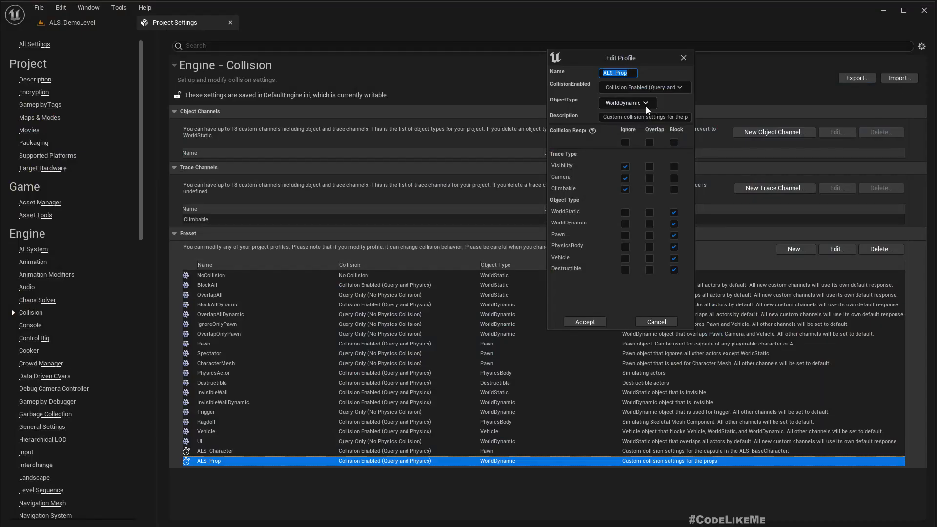
triple_click(644, 117)
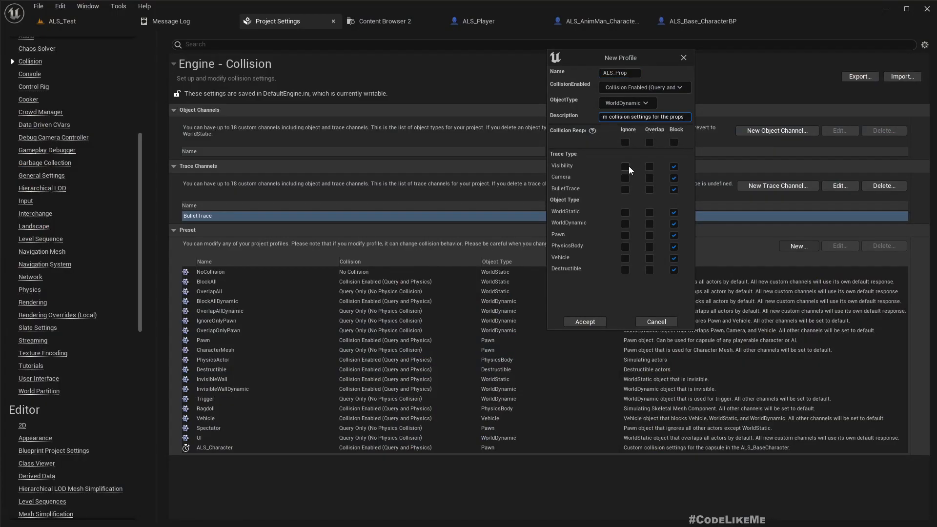
click(625, 167)
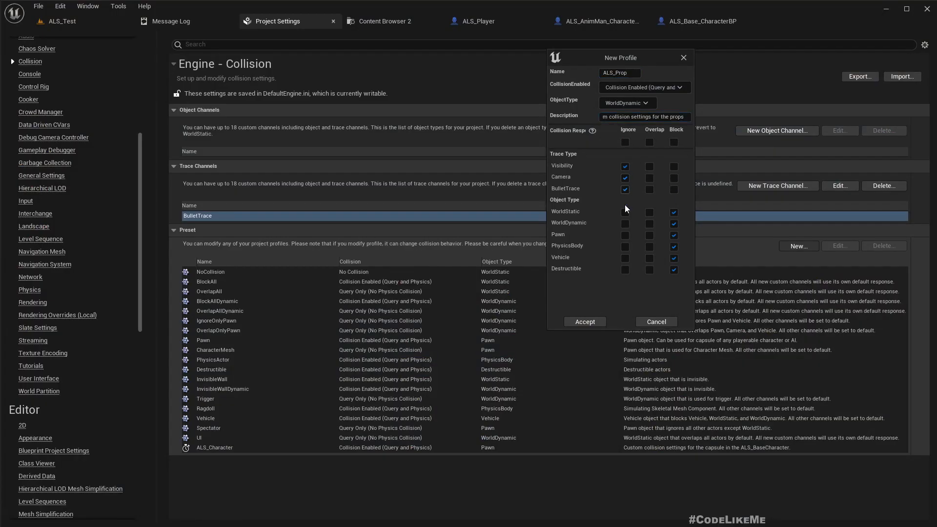
click(584, 321)
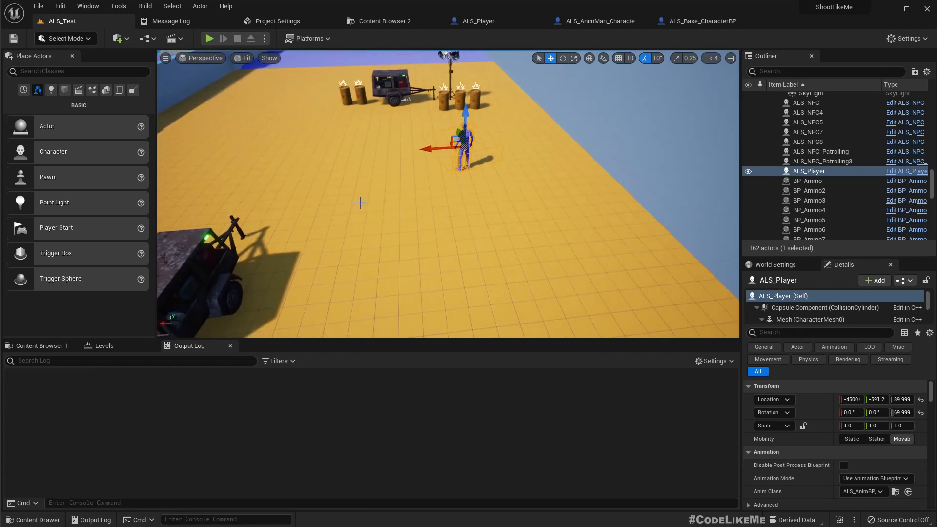
Play and stop the test level, then select ALS_N_Land_Light in the AnimBlueprintLog warning
click(209, 38)
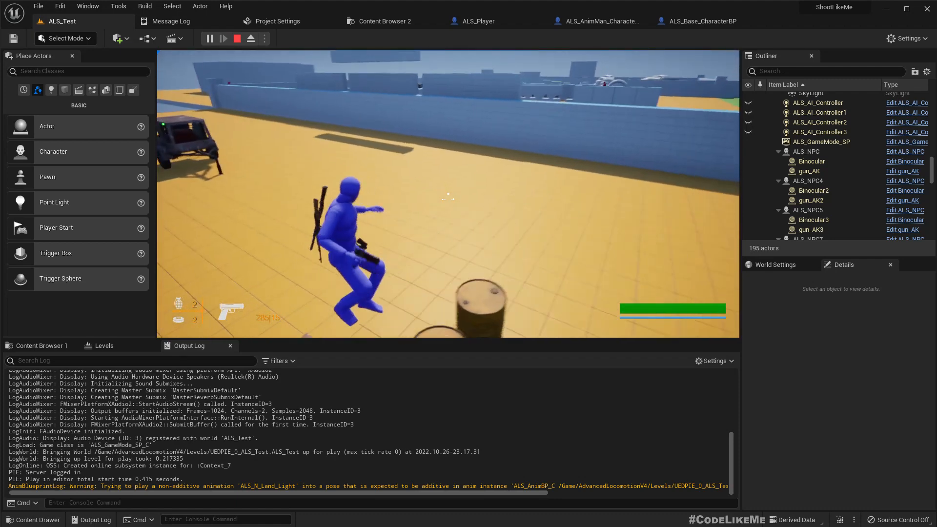
click(236, 38)
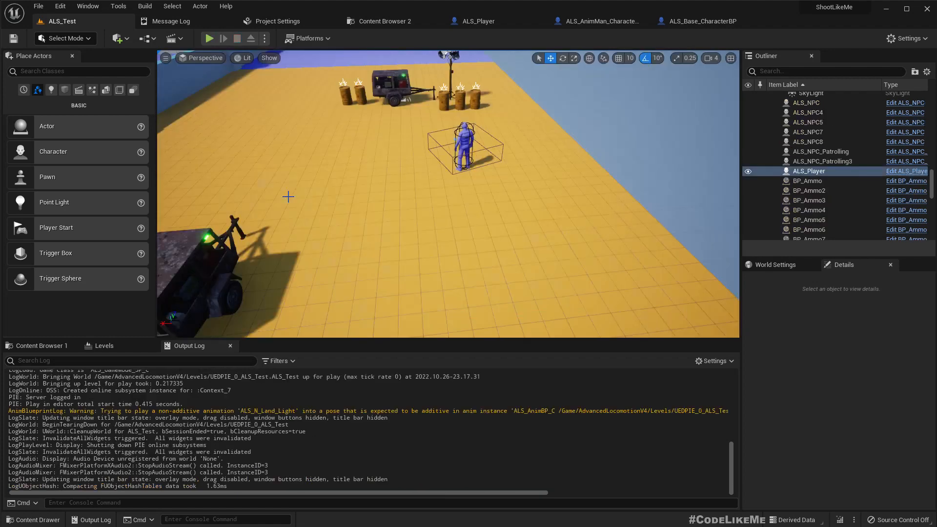
click(809, 170)
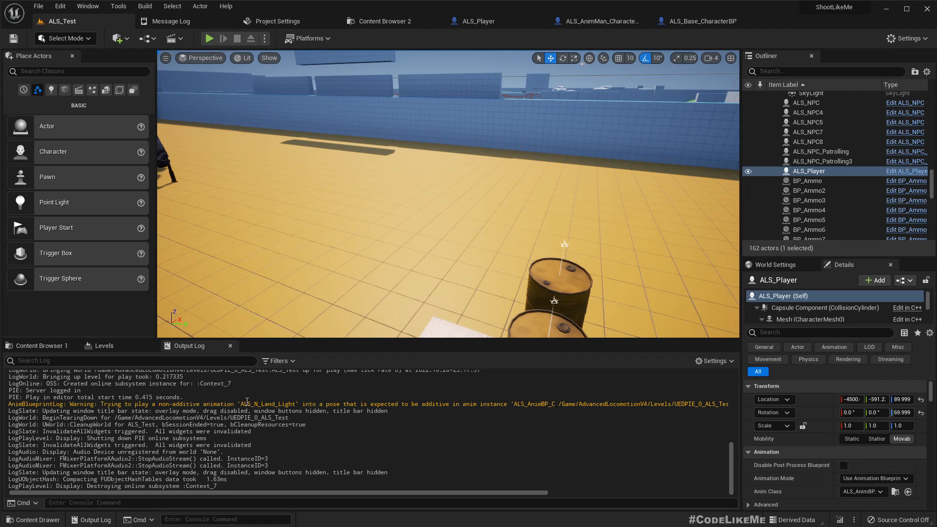
double_click(269, 404)
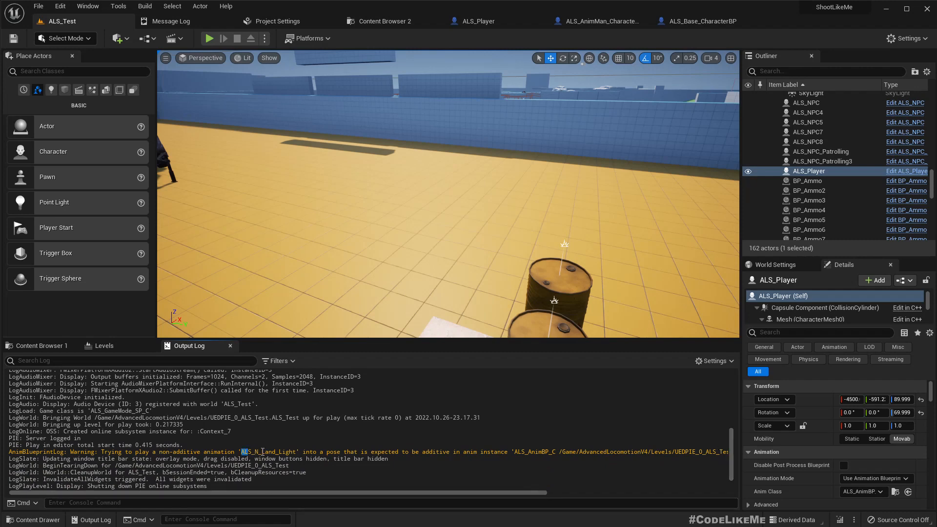
Confirm ALS_Player's mesh uses ALS_AnimBP, open it and search Find Results for ALS_N_Land_Light
double_click(267, 451)
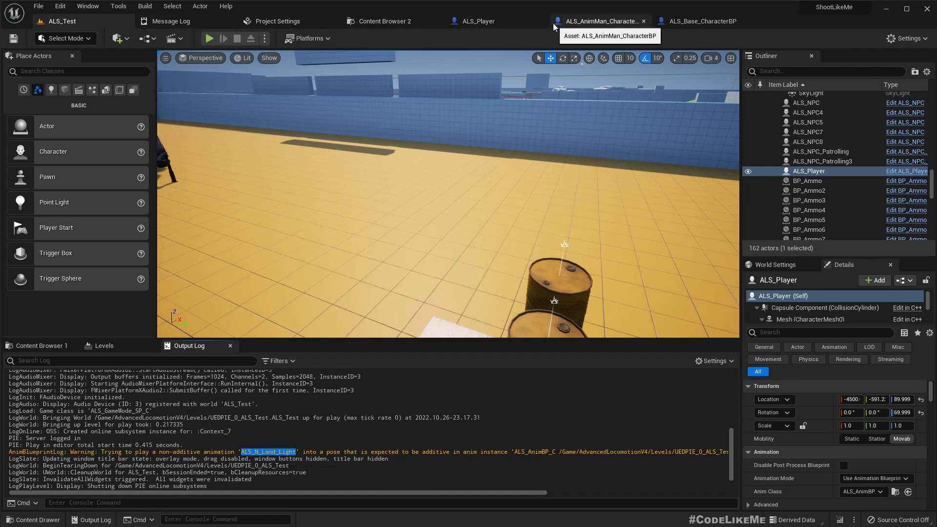
click(478, 20)
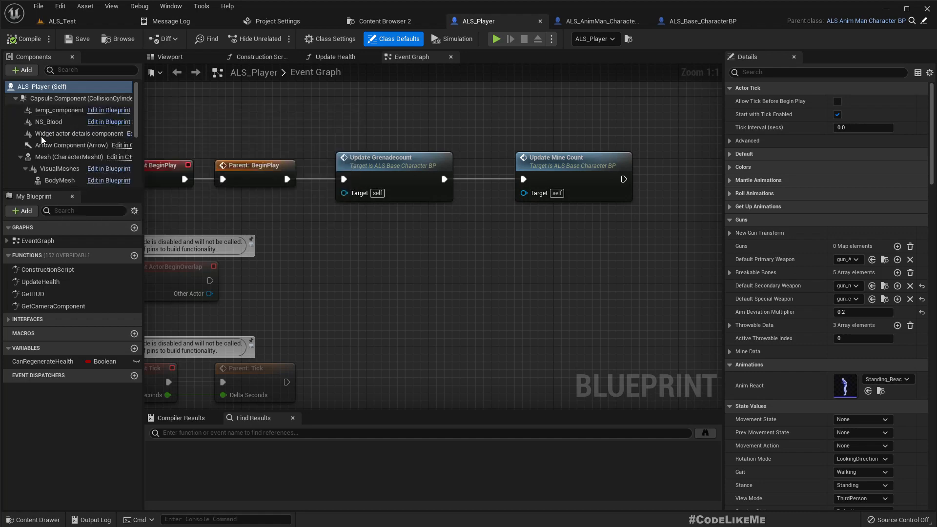
click(67, 157)
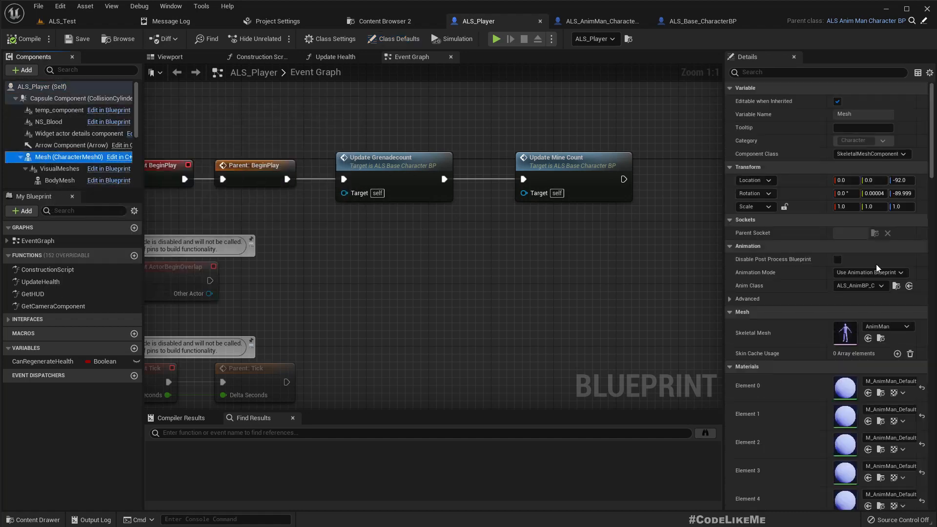
mouse_move(896, 286)
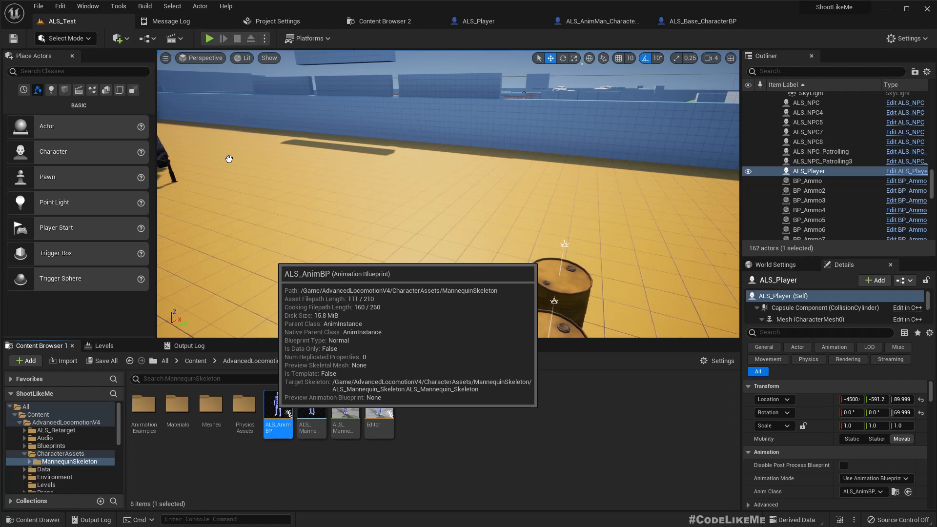
double_click(277, 400)
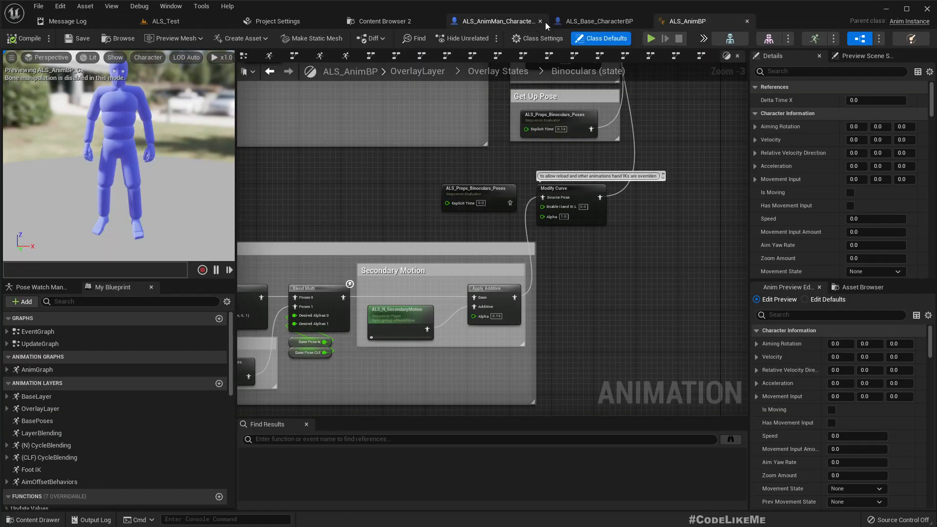
mouse_move(654, 94)
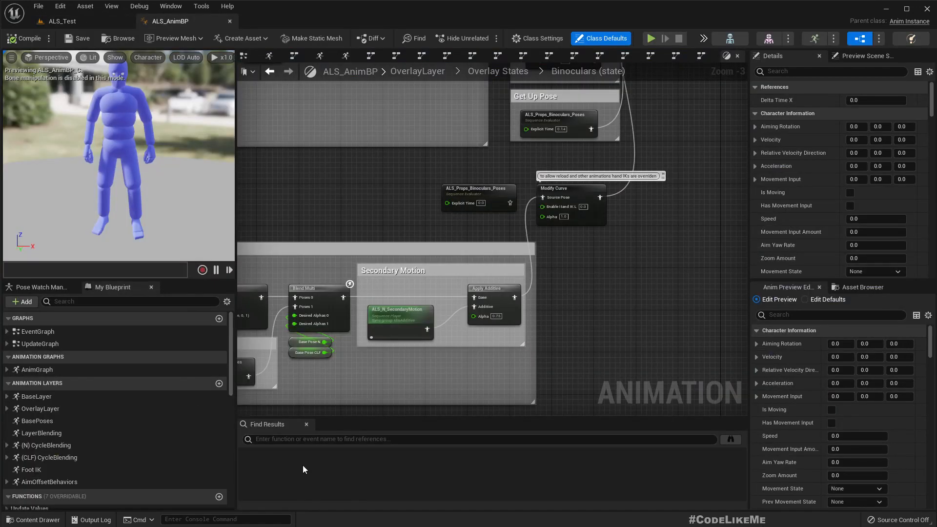
text(ALS_N_Land_Light)
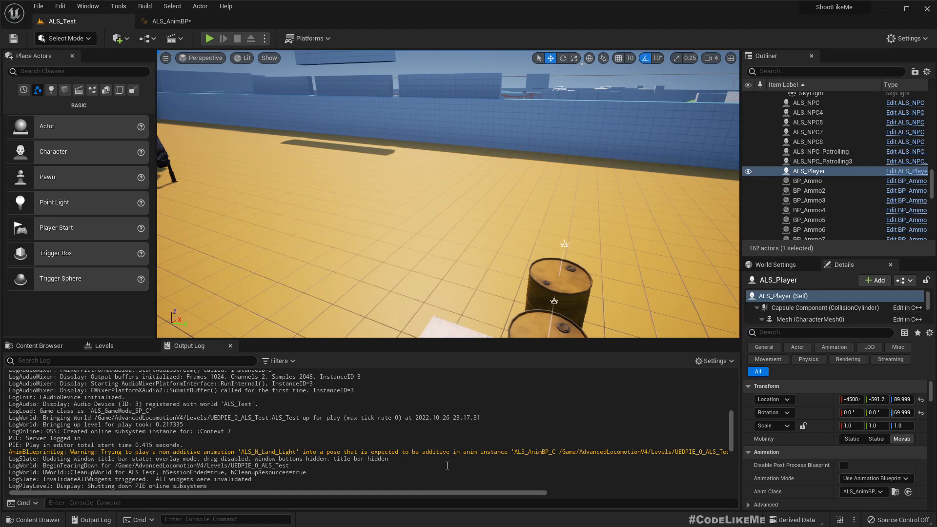
mouse_move(467, 445)
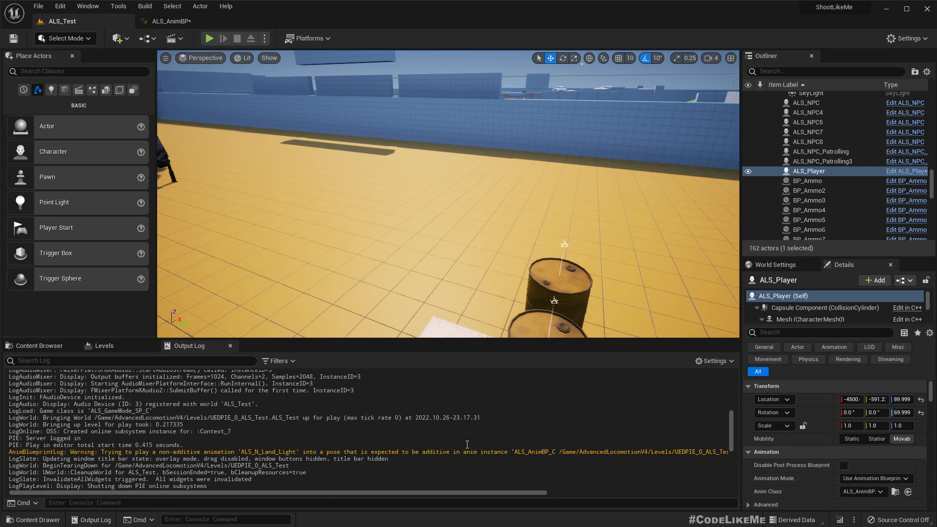
mouse_move(481, 392)
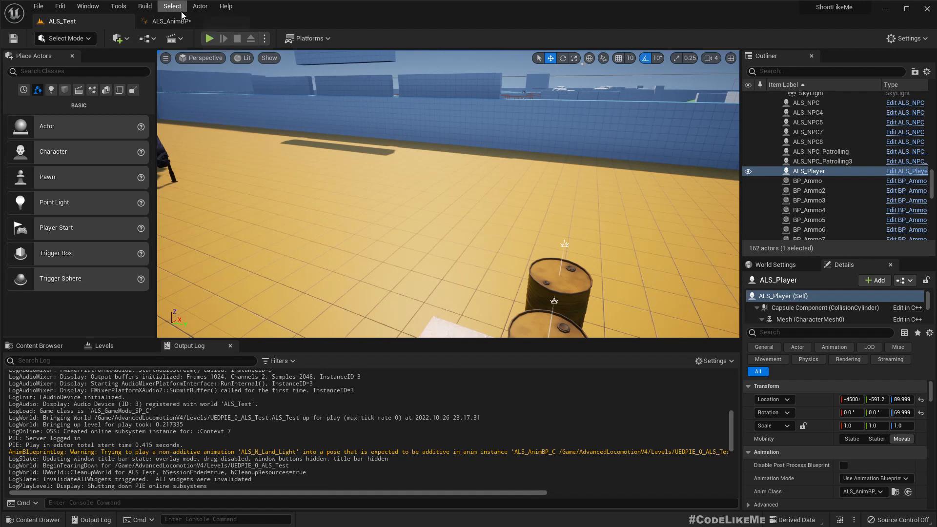
click(168, 21)
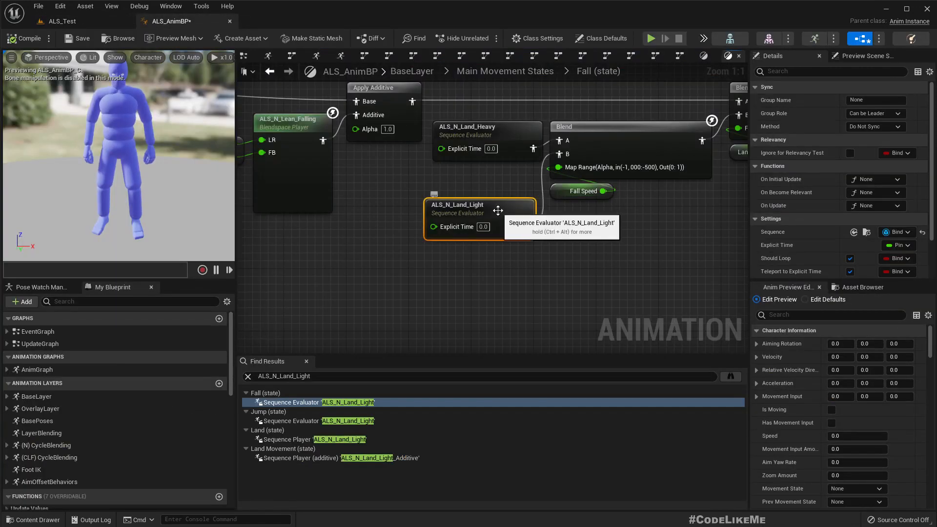
double_click(457, 204)
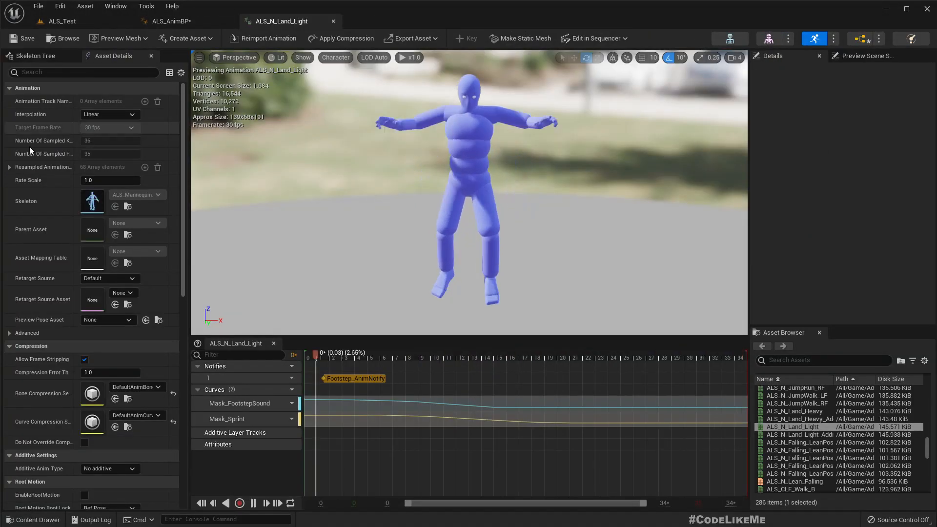
scroll(down, 3)
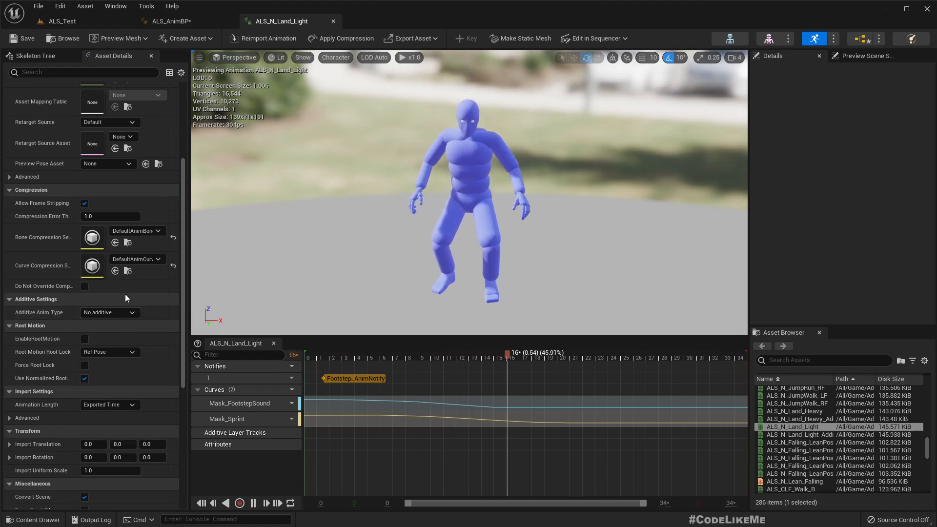
click(174, 20)
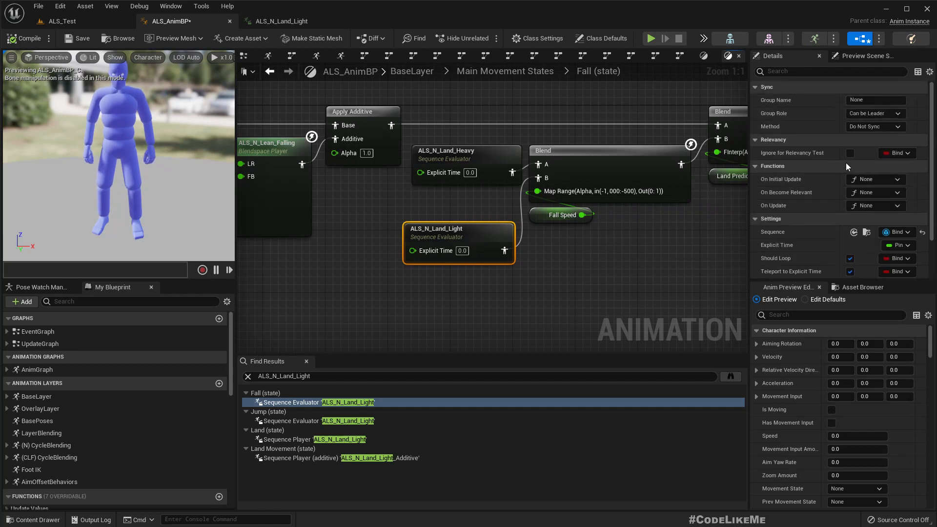
mouse_move(681, 164)
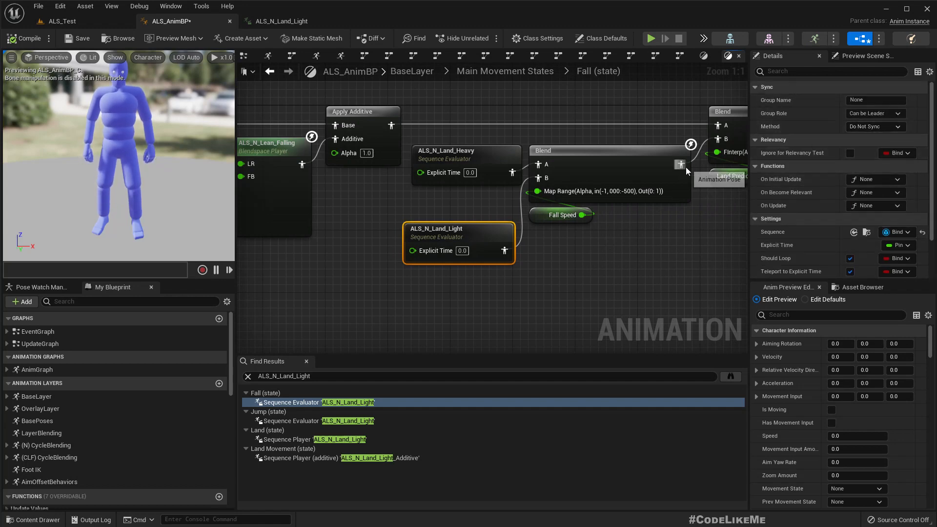
mouse_move(594, 254)
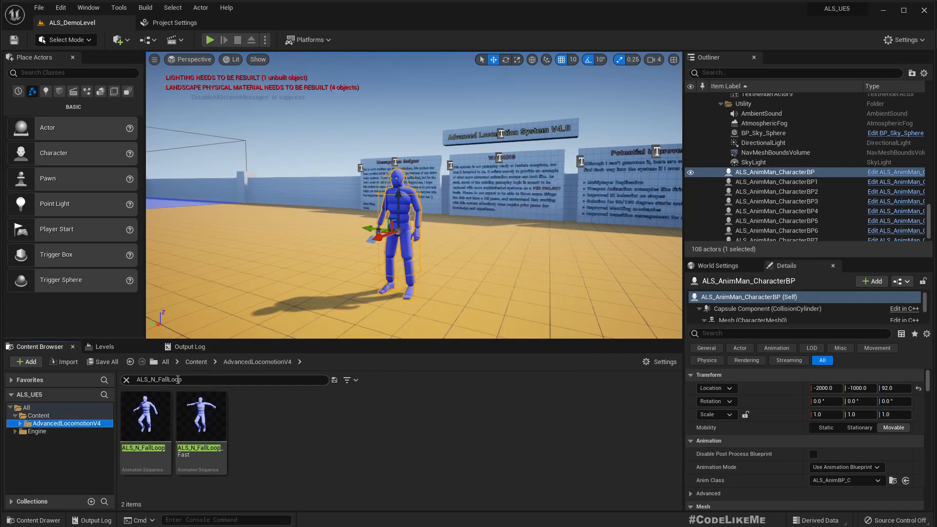
Find ALS_AnimBP in Content Browser, locate ALS_N_Land_Light and open the animation asset
click(126, 379)
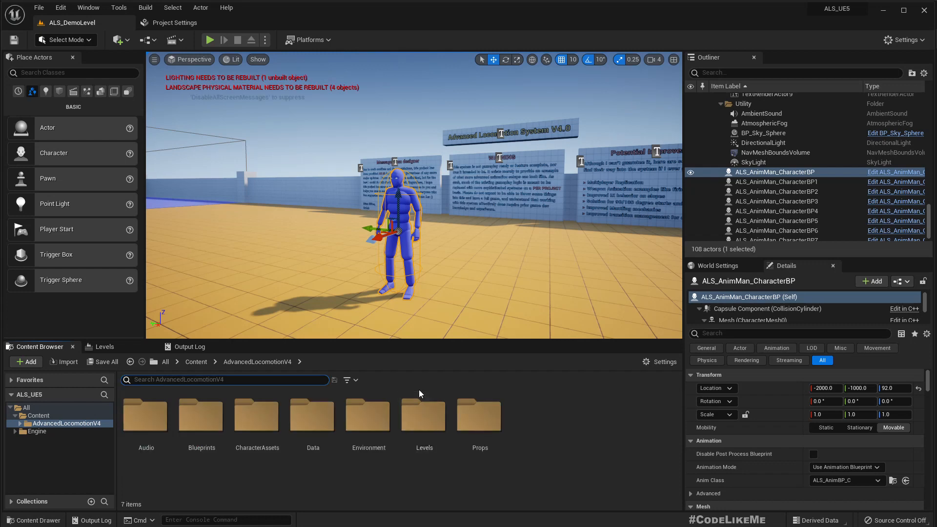
text(als anim)
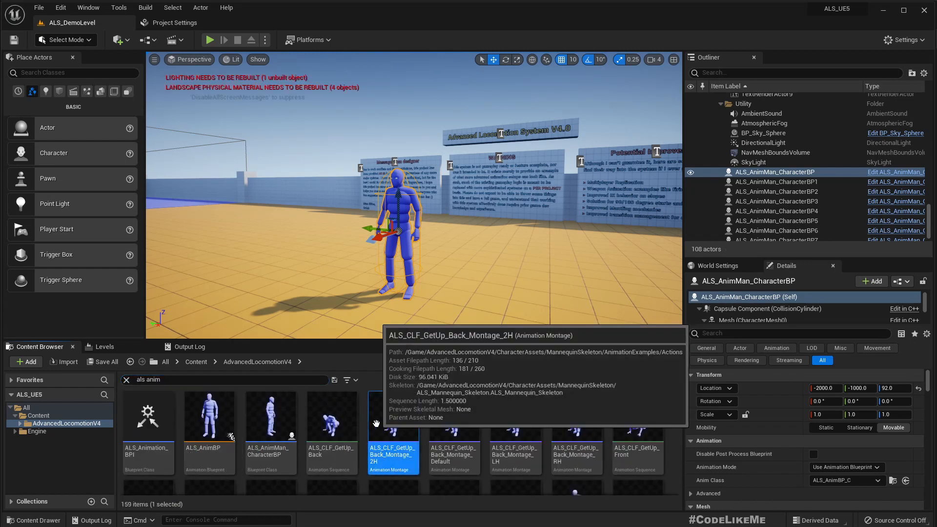
click(209, 416)
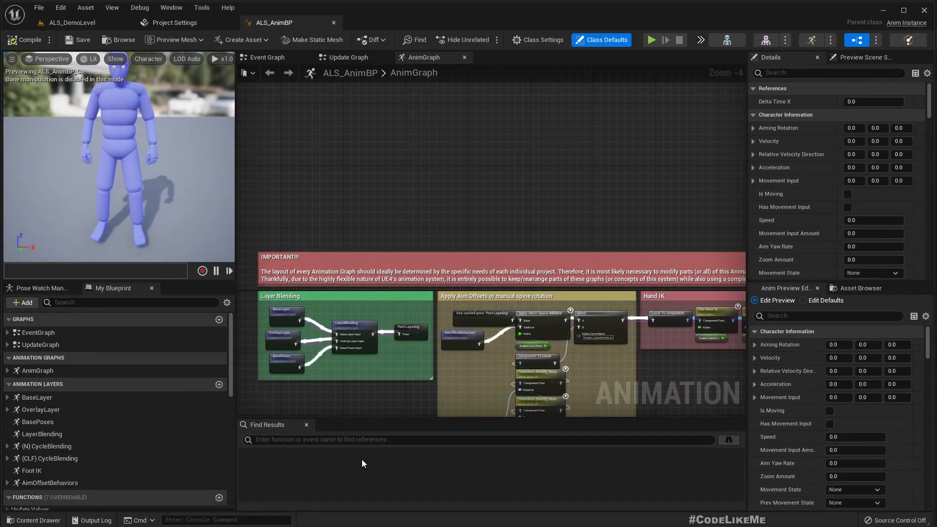
text(ALS_N_Land_Light)
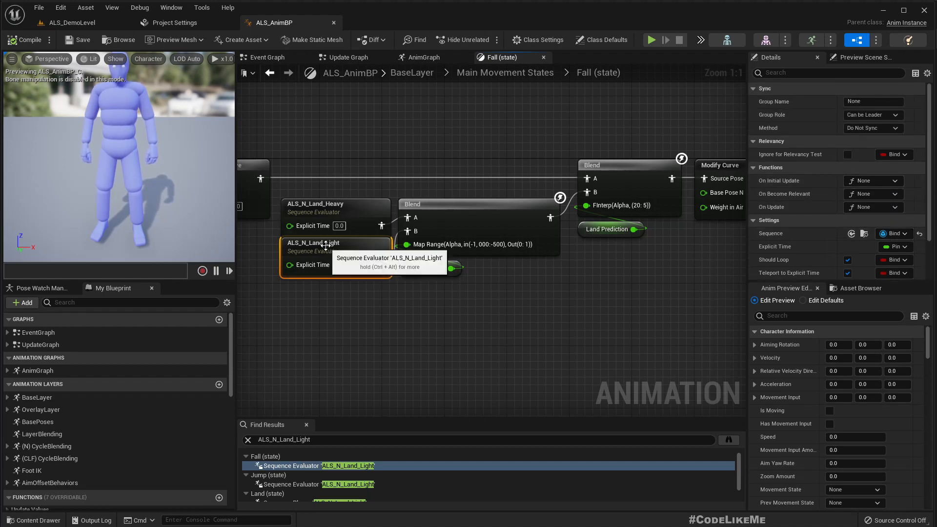
double_click(313, 243)
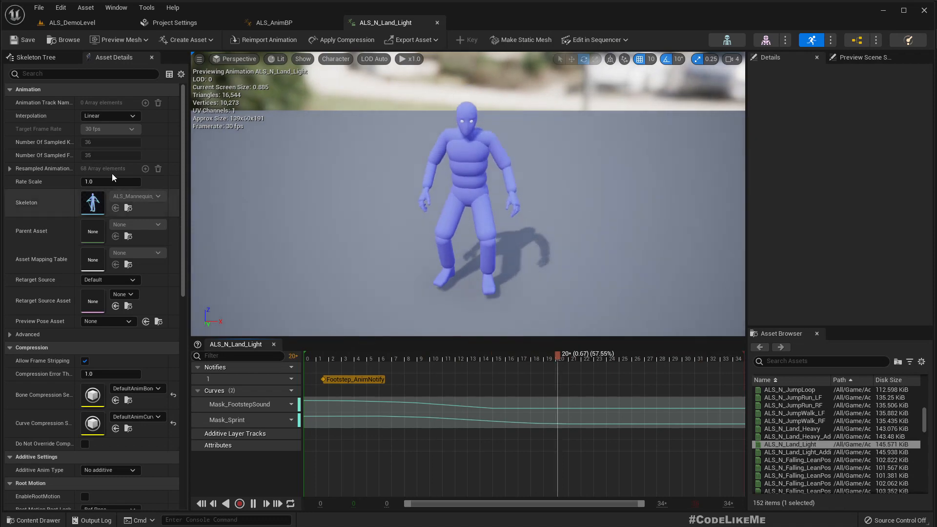
Check its Additive Anim Type, then play and stop the demo level to reproduce the warning
click(454, 358)
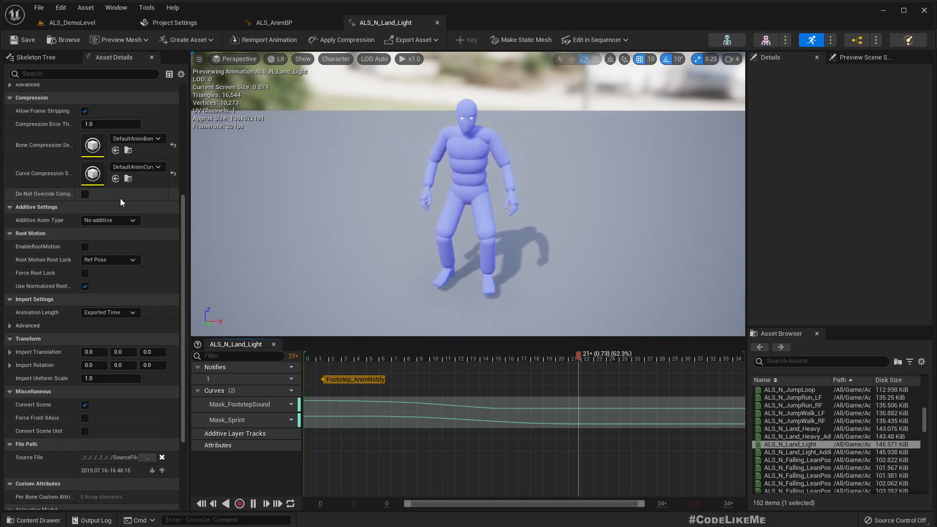
click(70, 22)
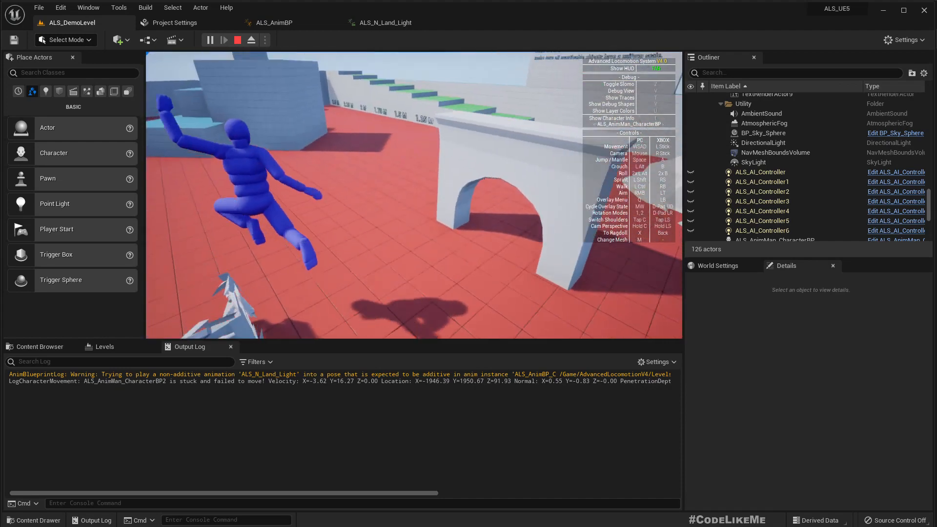
click(236, 39)
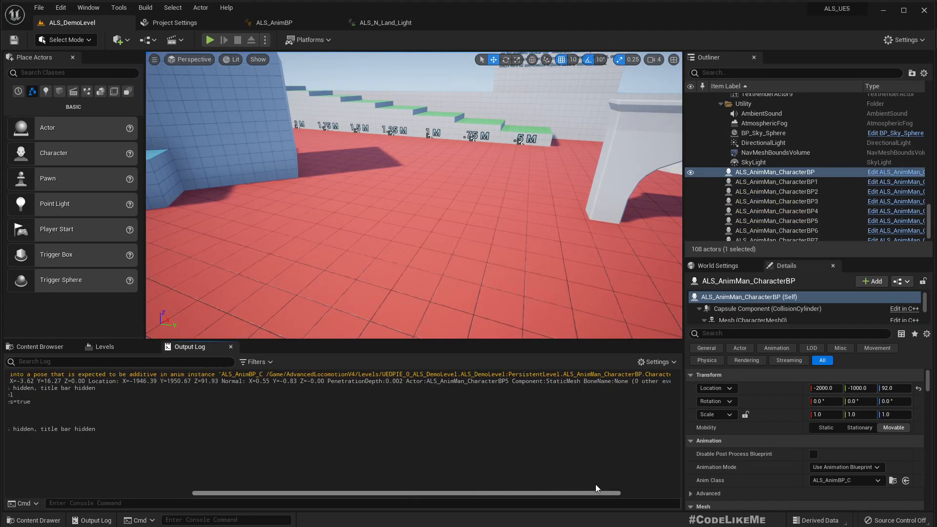
click(236, 39)
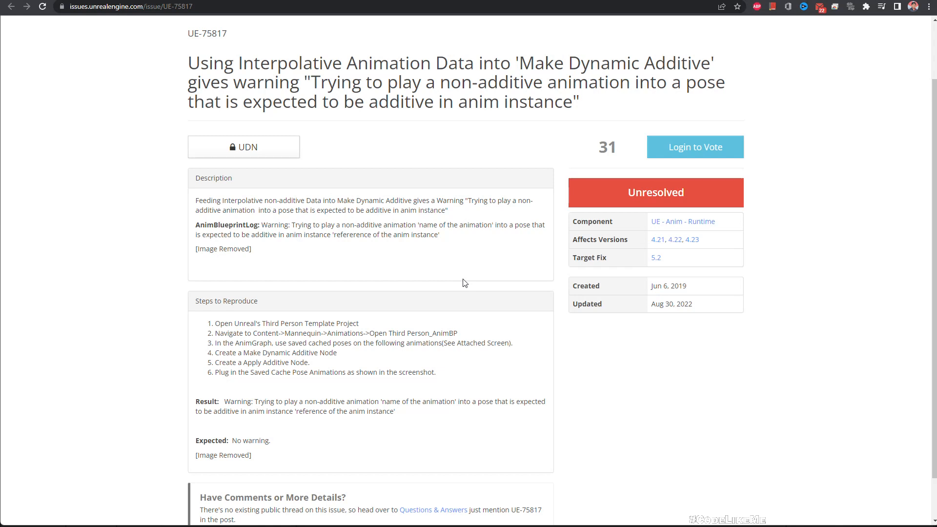
mouse_move(656, 257)
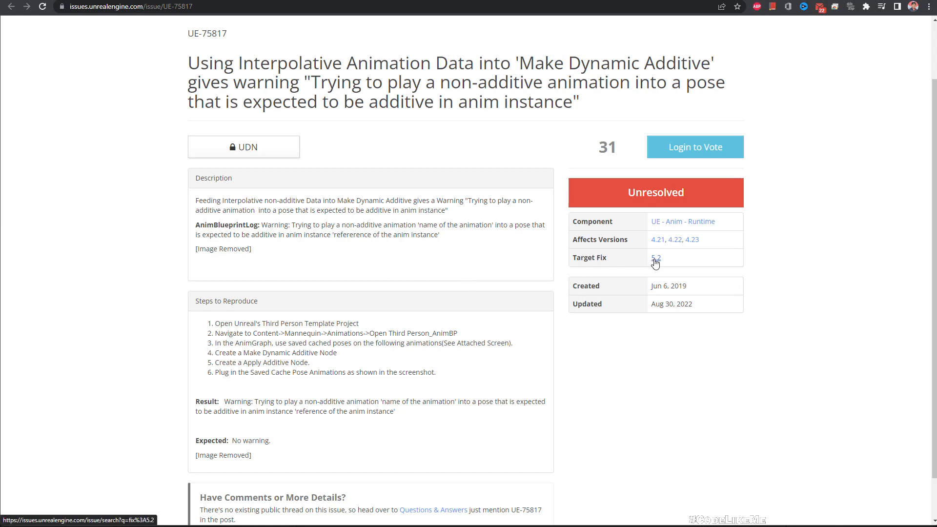
mouse_move(742, 270)
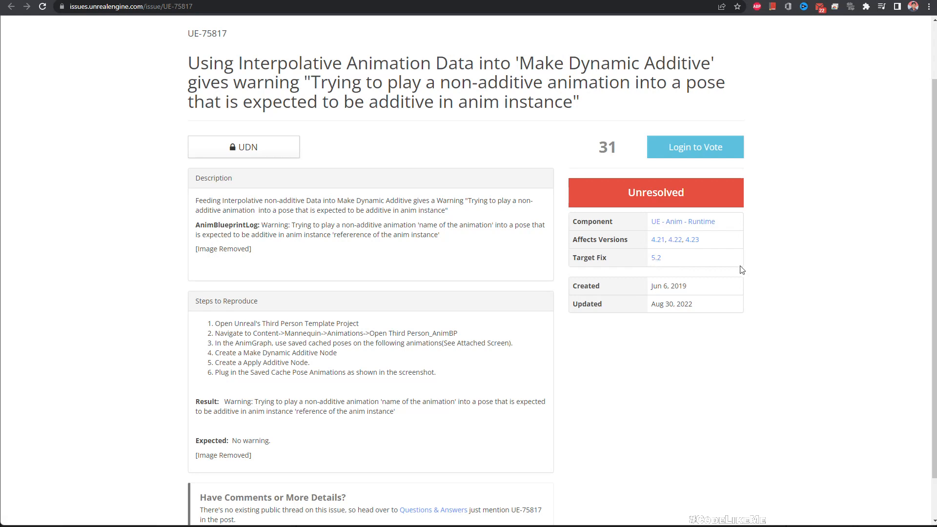
mouse_move(701, 249)
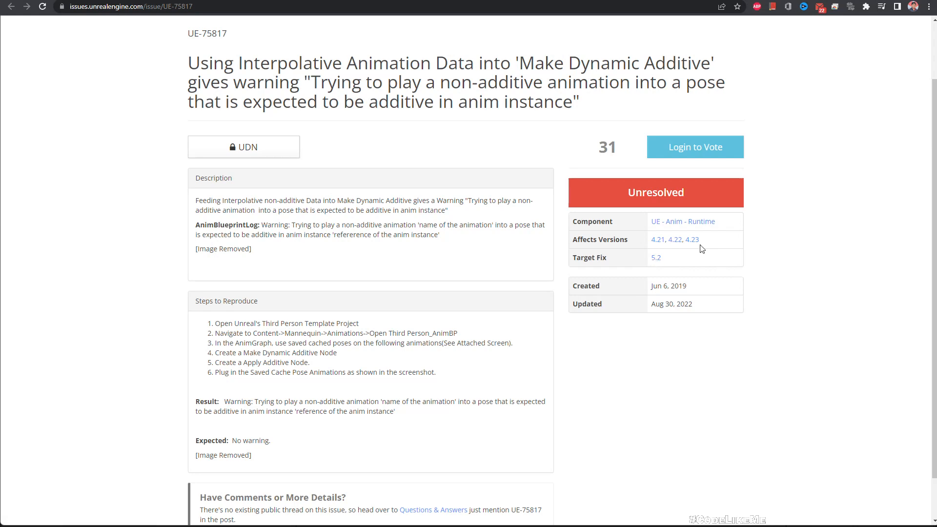
Scroll through replies in the 'Warning messages with ALS V4' forum thread
scroll(down, 3)
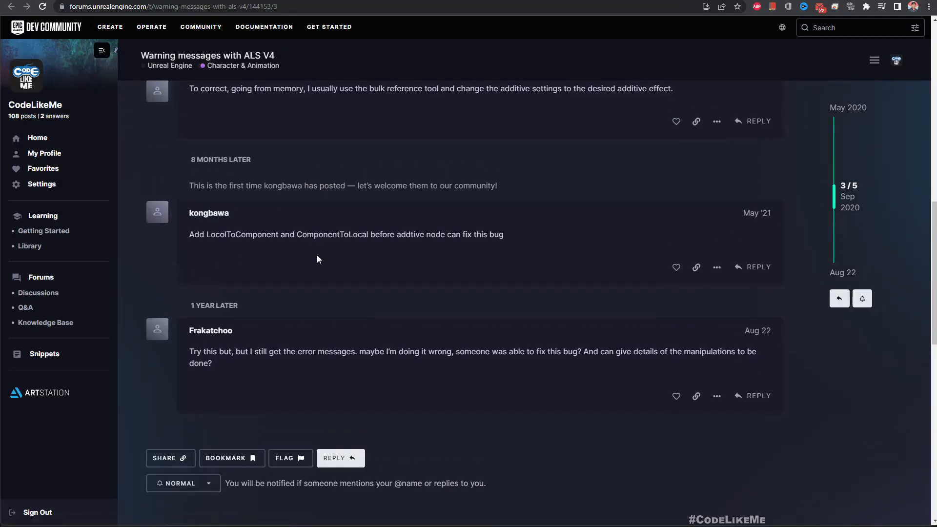
mouse_move(406, 258)
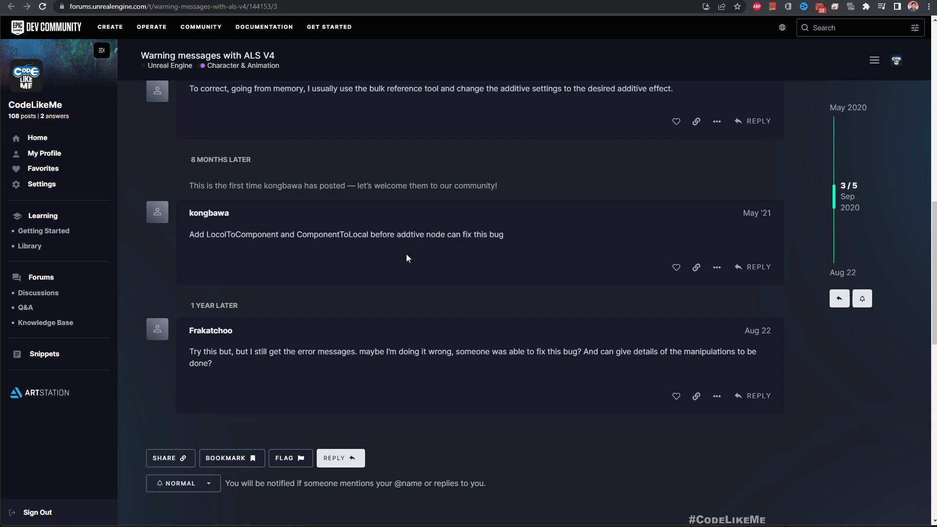
mouse_move(531, 264)
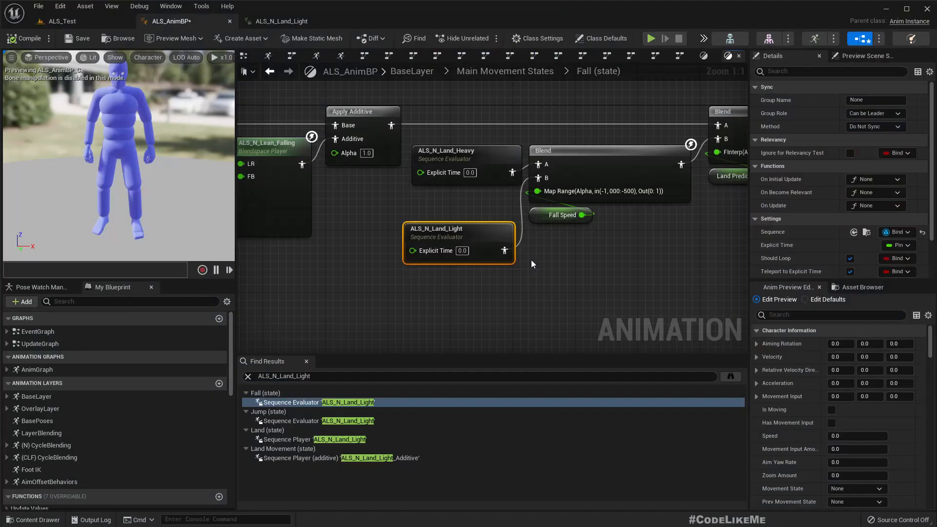
Go up to Main Movement States in ALS_AnimBP and open the Fall state's graph
scroll(down, 3)
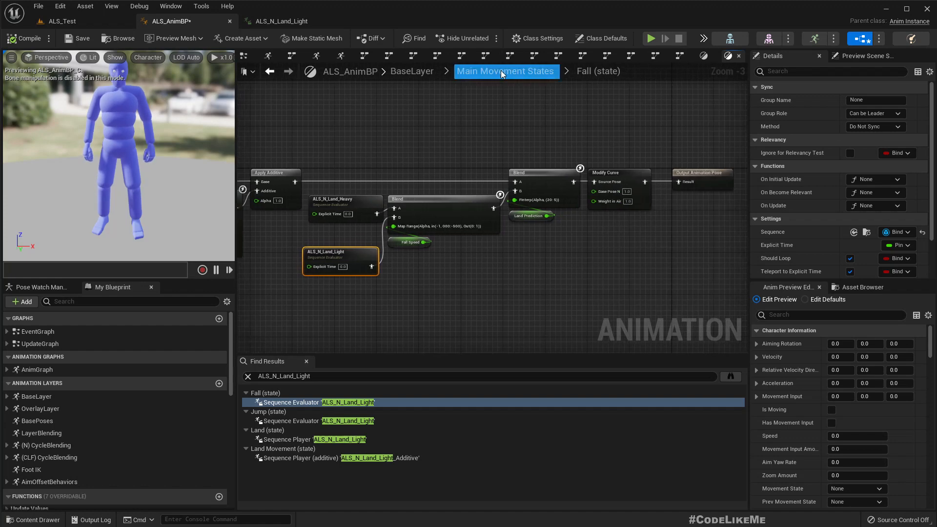
click(504, 71)
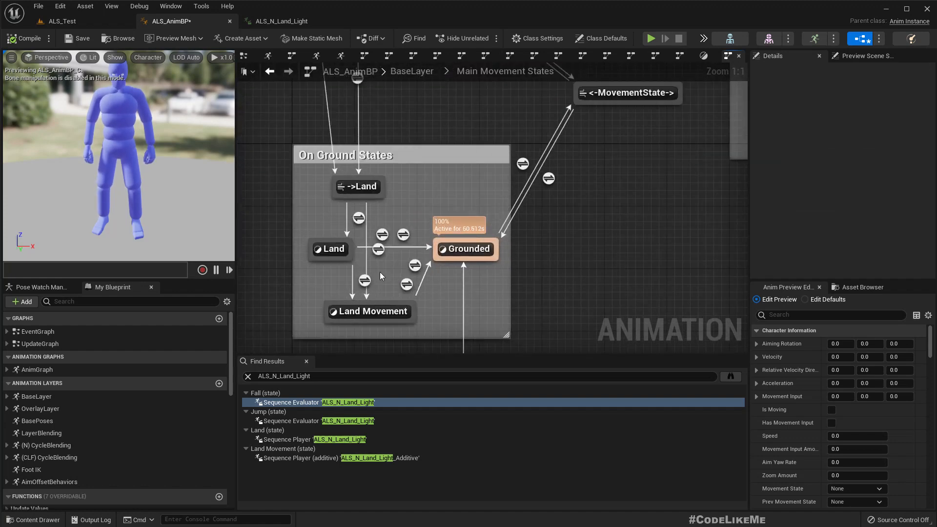
scroll(down, 3)
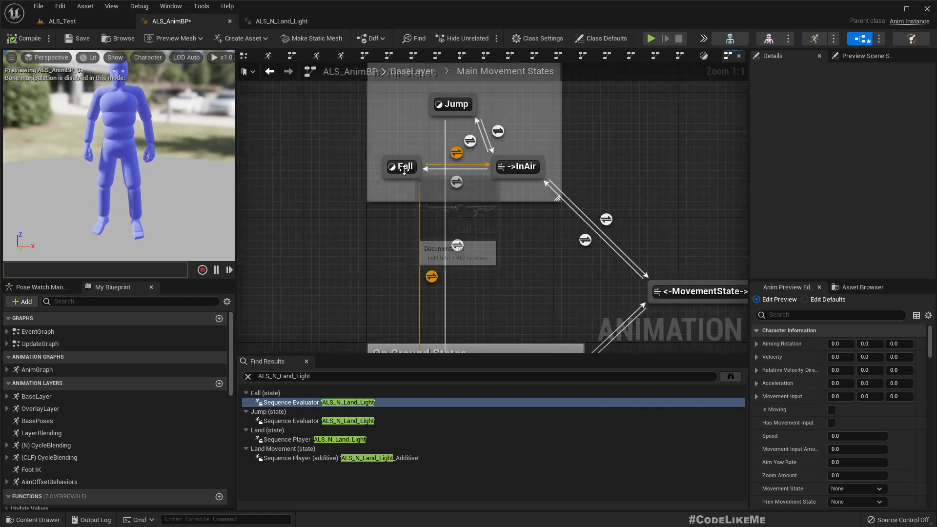
double_click(401, 166)
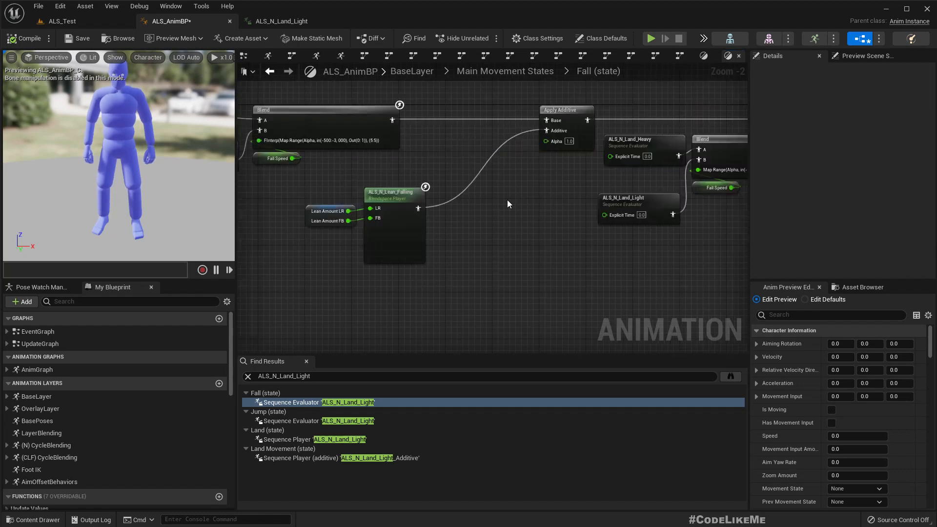
mouse_move(386, 228)
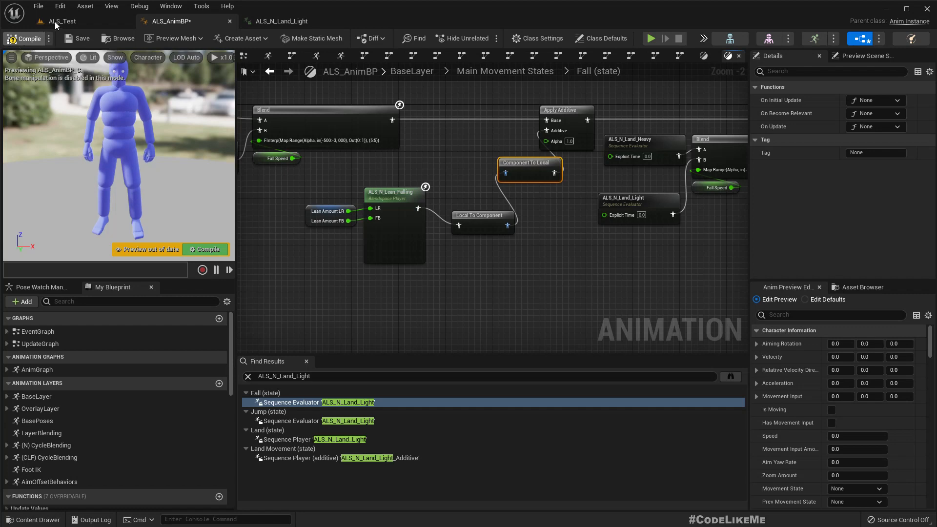
Run and stop a play session in the ALS_Test level to test the character
click(62, 20)
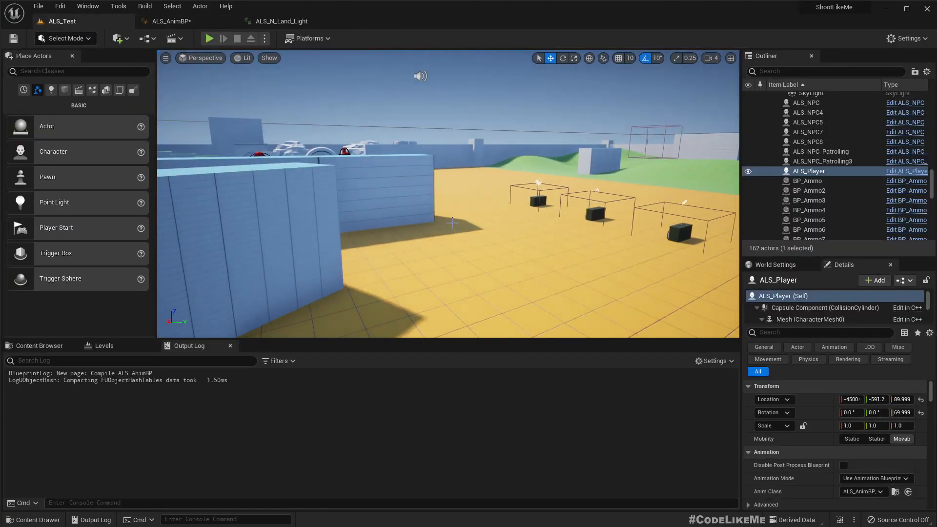
click(208, 38)
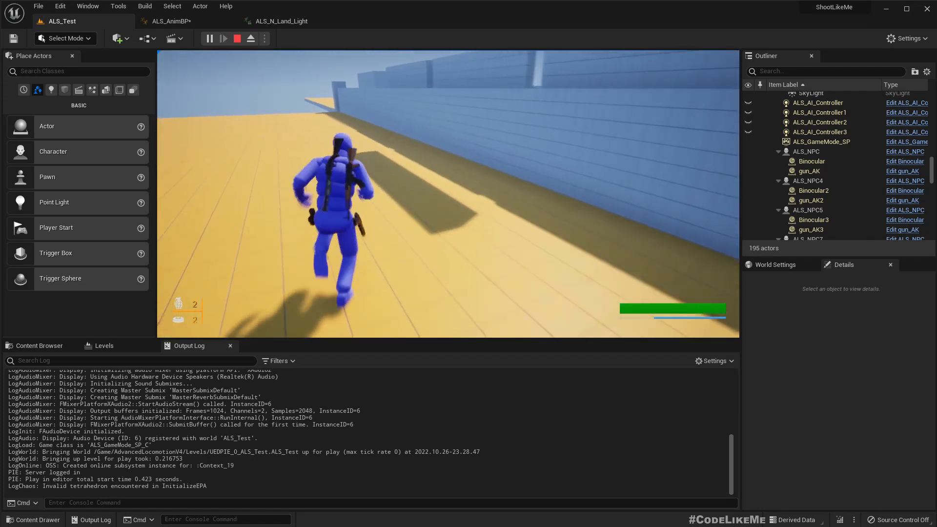
click(236, 38)
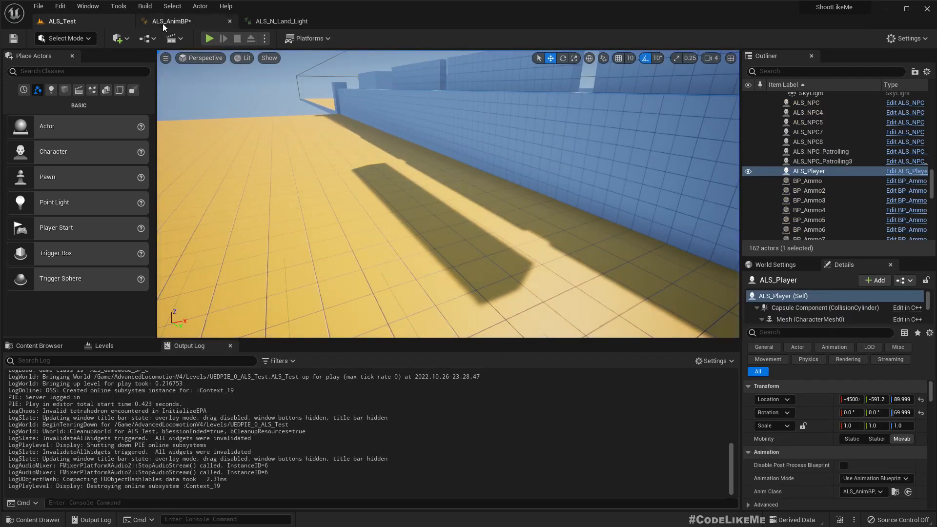
Return to ALS_AnimBP's Fall state graph showing the Local To Component and Component To Local nodes
click(172, 20)
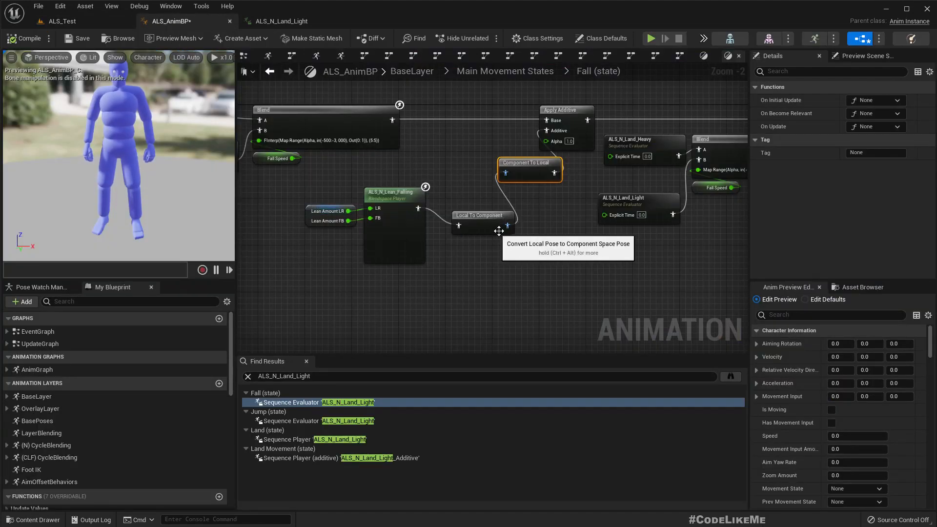
mouse_move(505, 226)
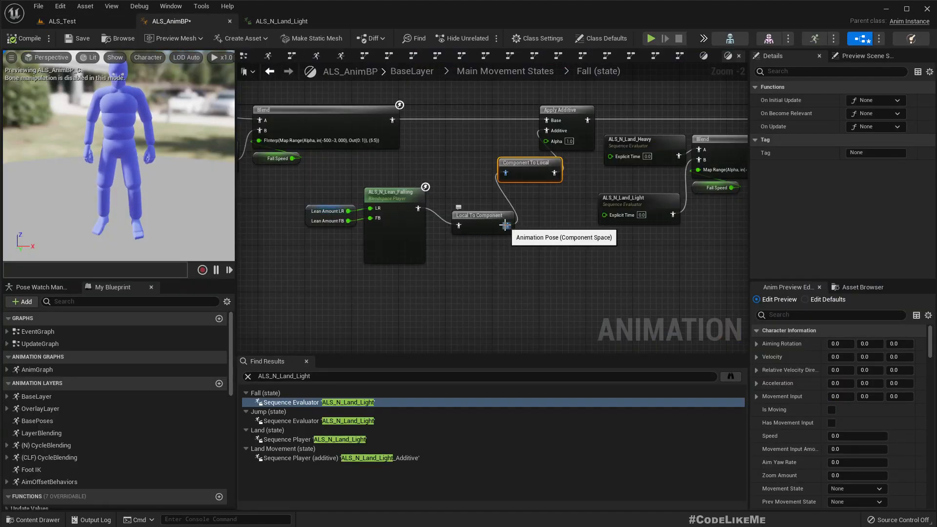
mouse_move(504, 226)
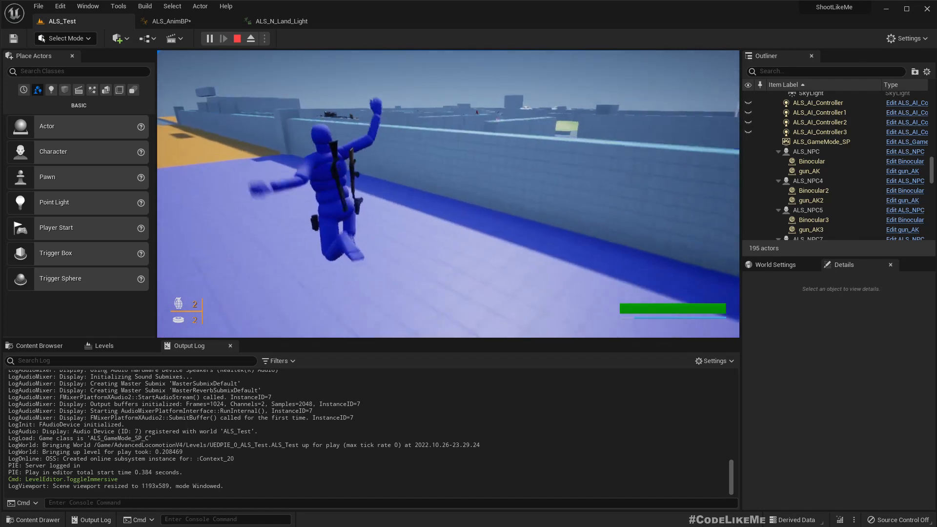
Select ALS_N_Land_Light from the warning, play-test ALS_Test again, then view its uses in ALS_AnimBP
click(236, 38)
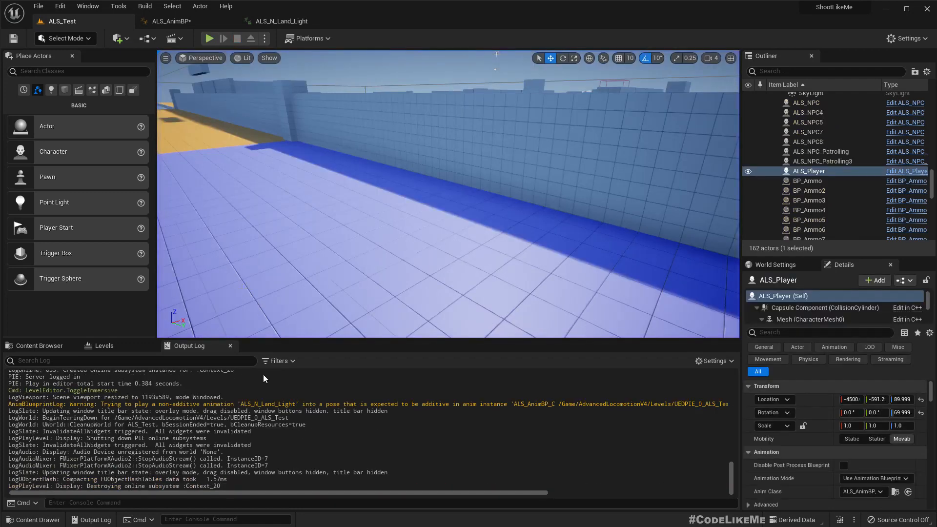
mouse_move(341, 405)
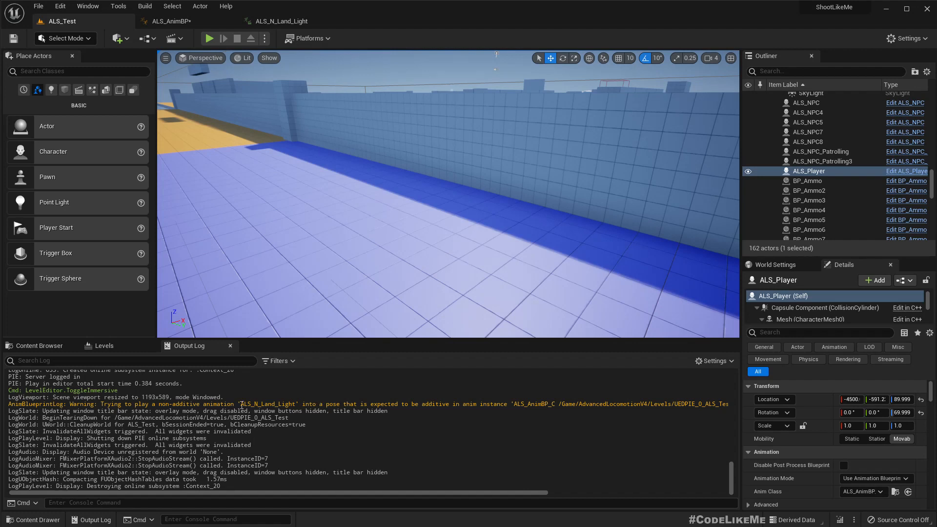
double_click(268, 404)
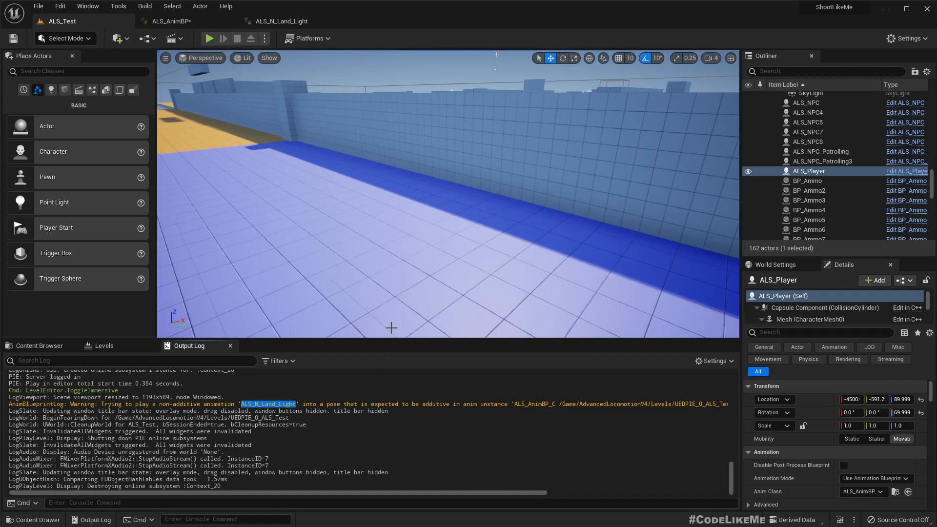
click(819, 171)
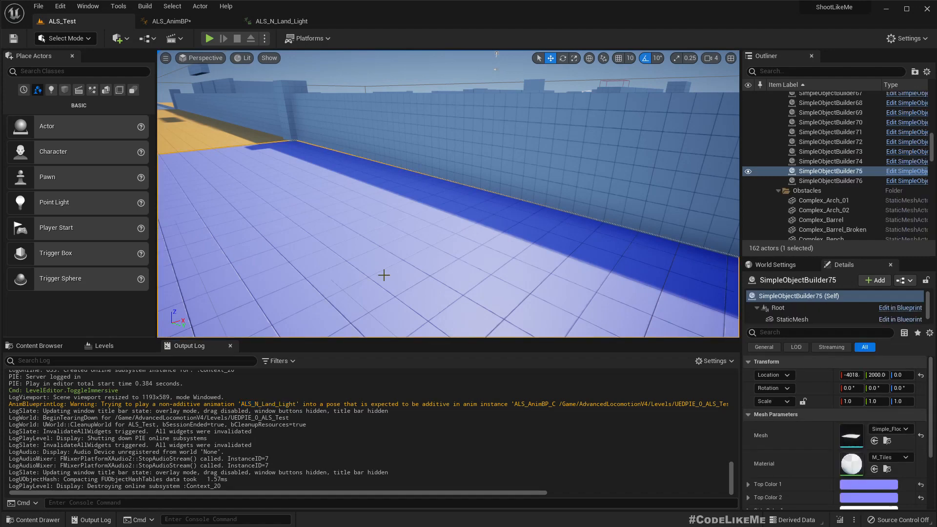
click(209, 38)
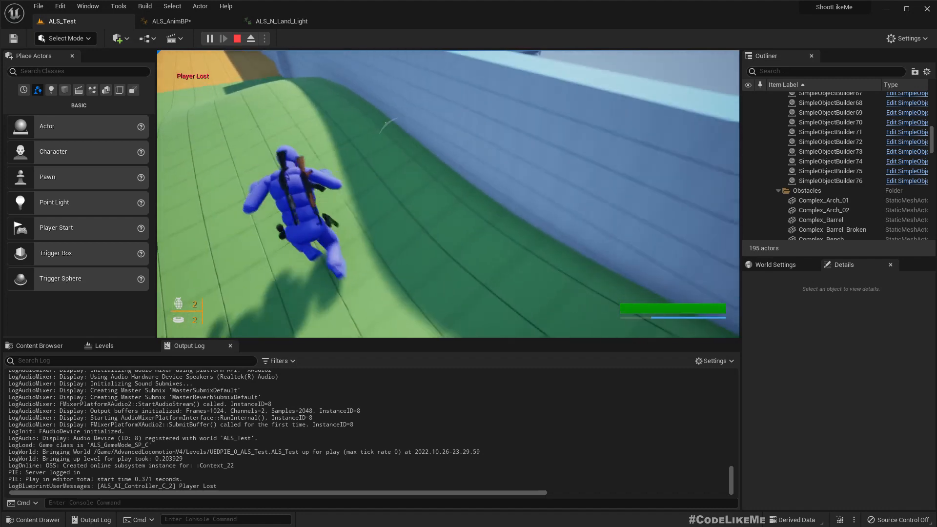
click(236, 38)
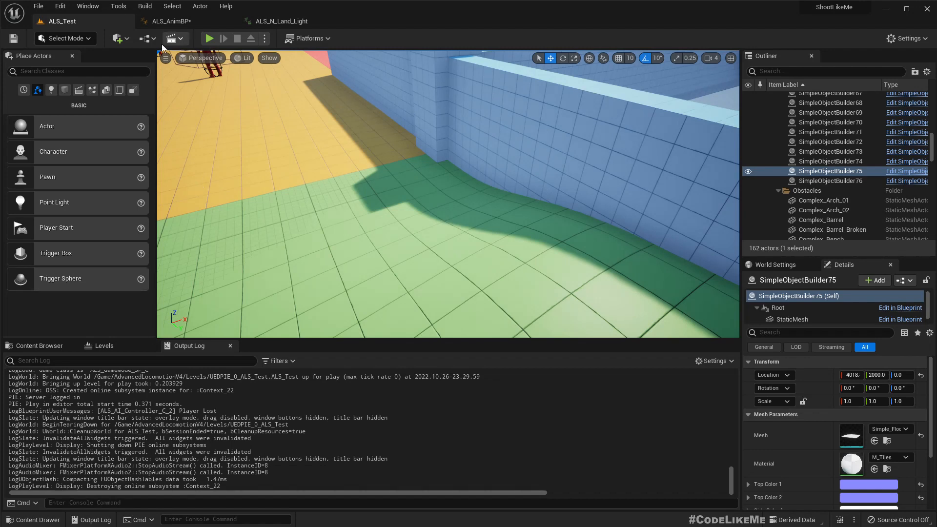
click(173, 21)
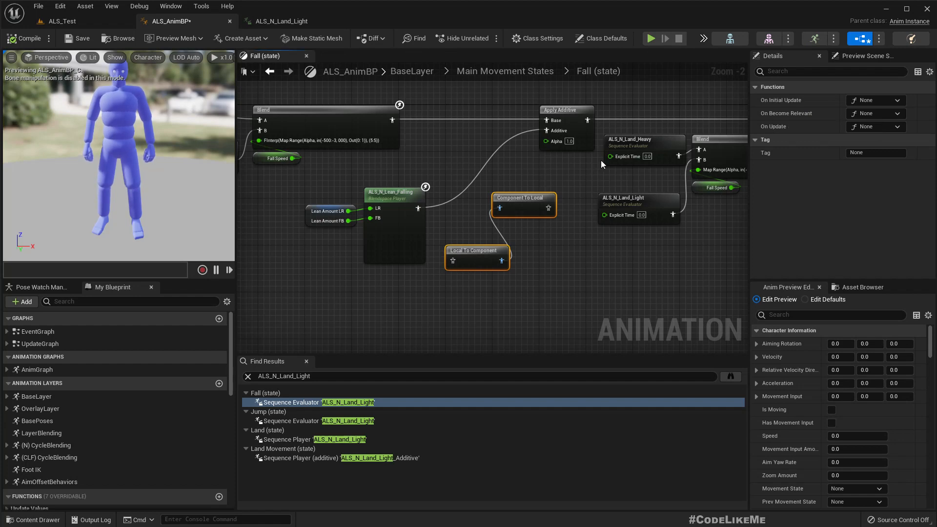
mouse_move(521, 197)
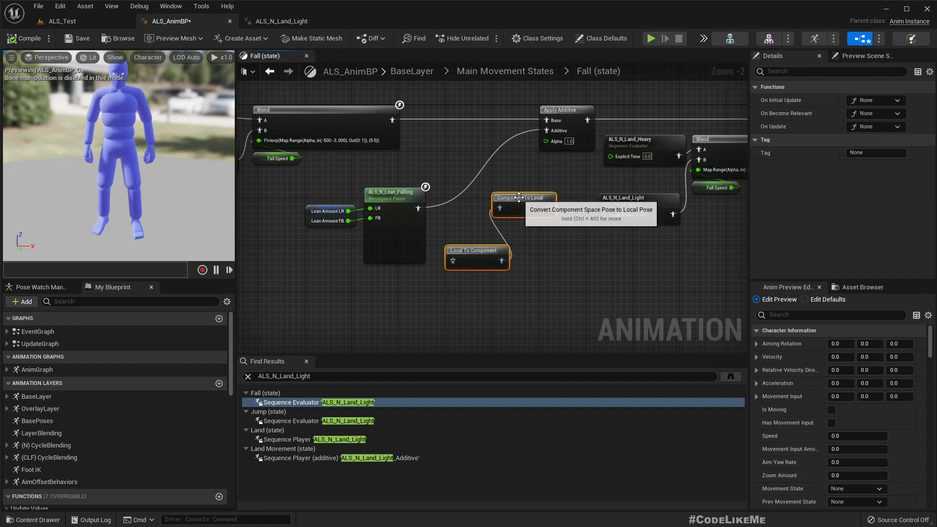
mouse_move(686, 93)
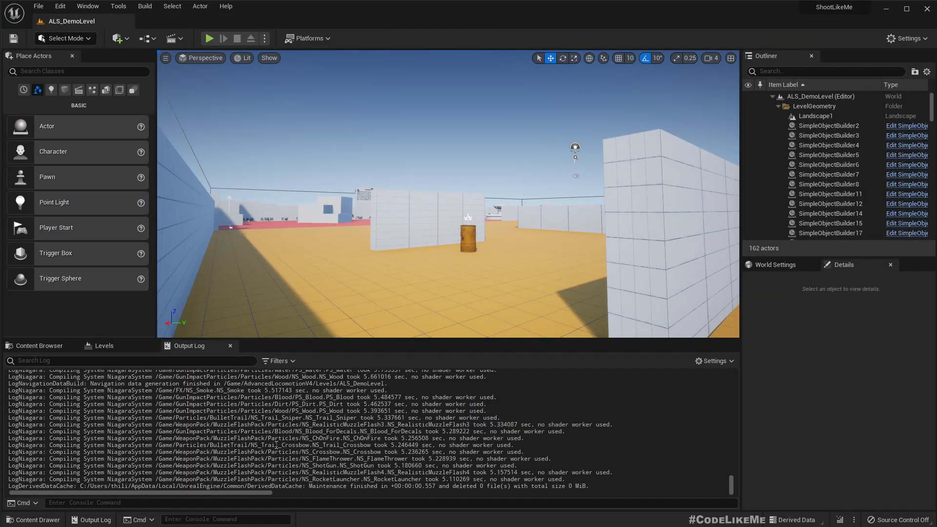
Play ALS_DemoLevel from Content Browser > Levels with the Output Log open, logging ALS_N_to_CLF and ALS_CLF_to_N warnings
click(39, 345)
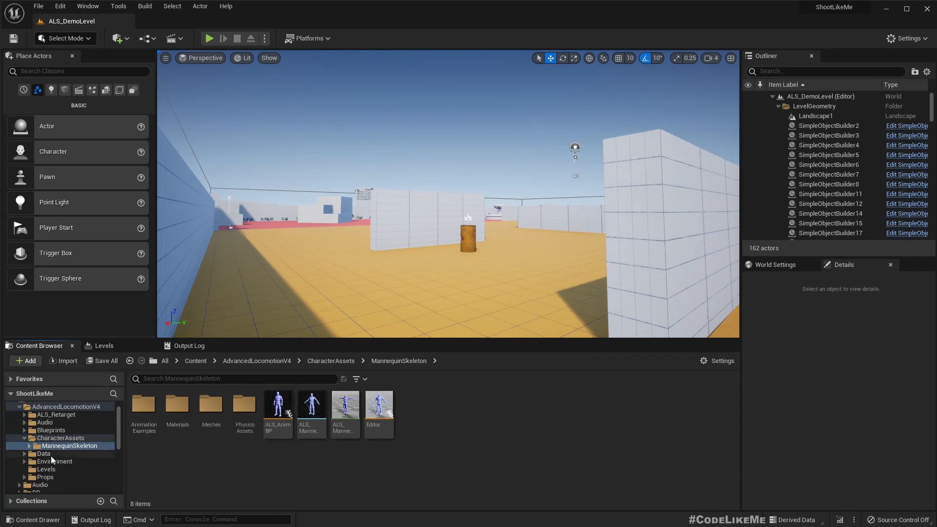
click(46, 454)
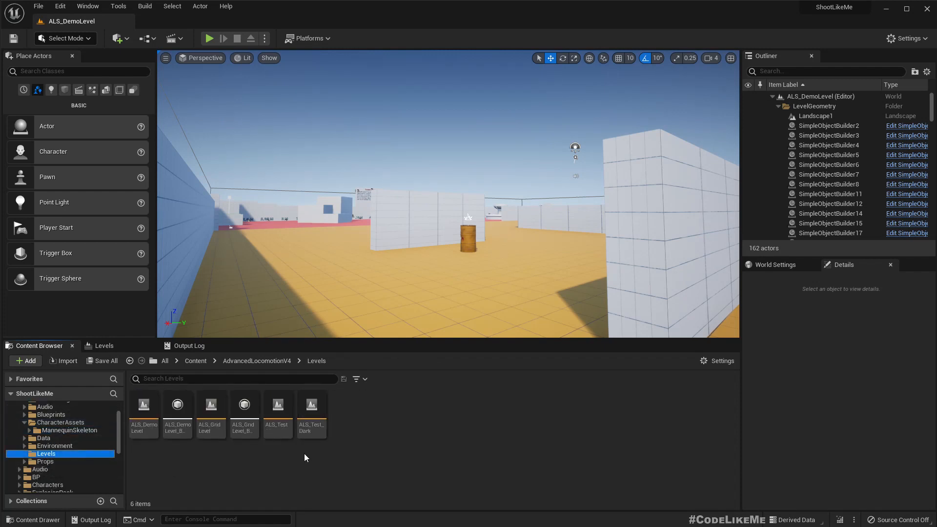
mouse_move(143, 404)
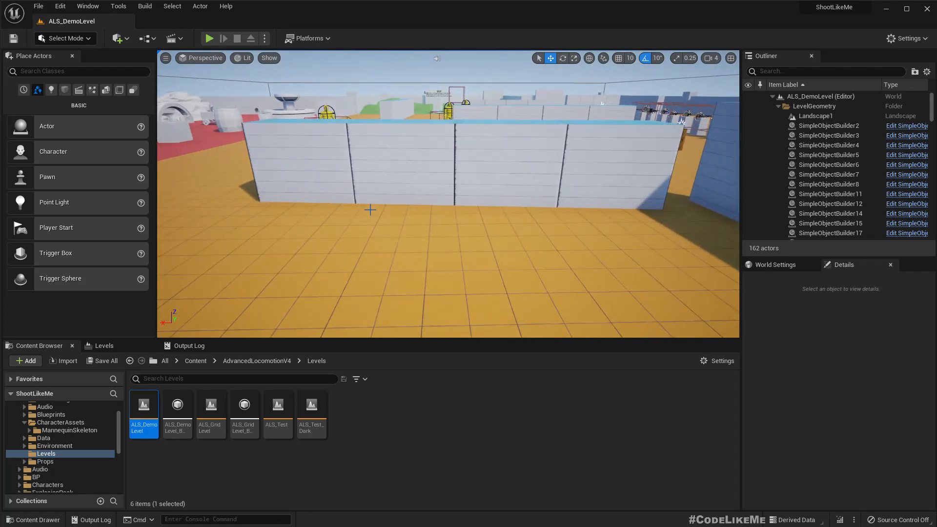
click(209, 38)
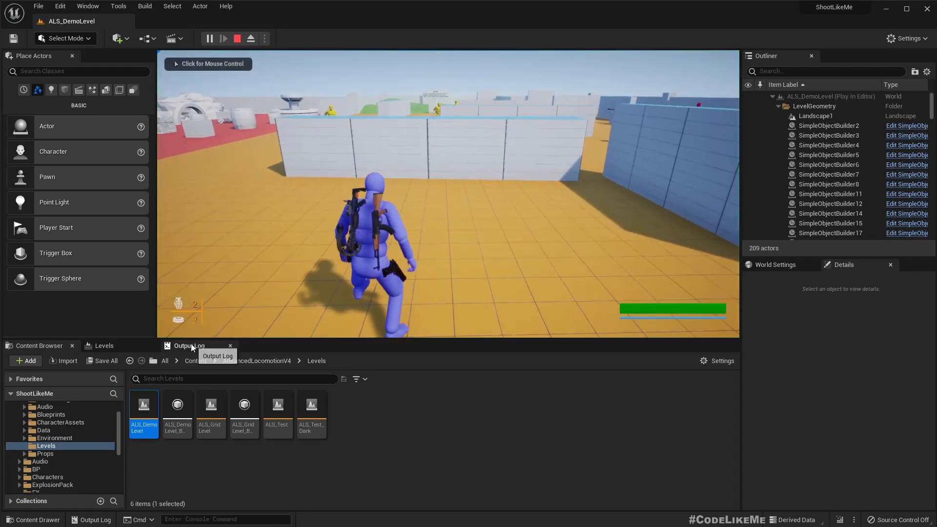
click(188, 345)
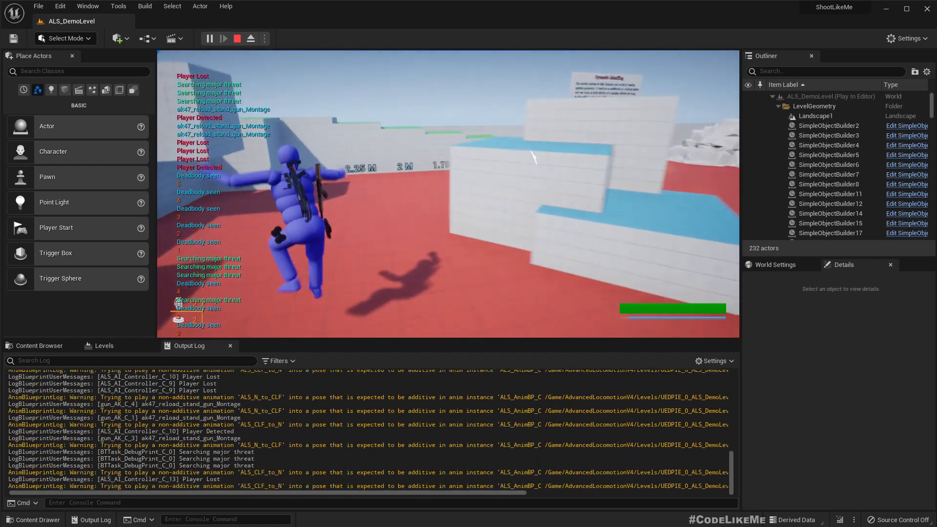
click(236, 38)
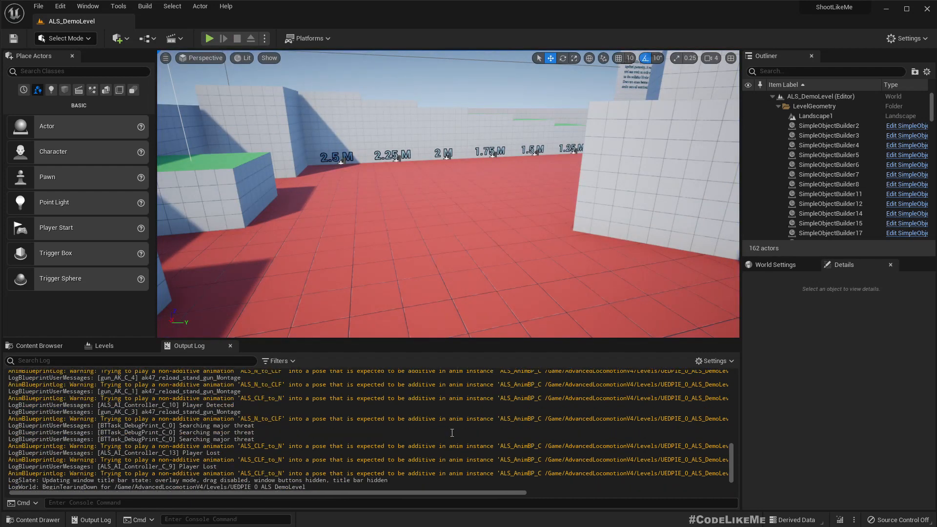
scroll(down, 3)
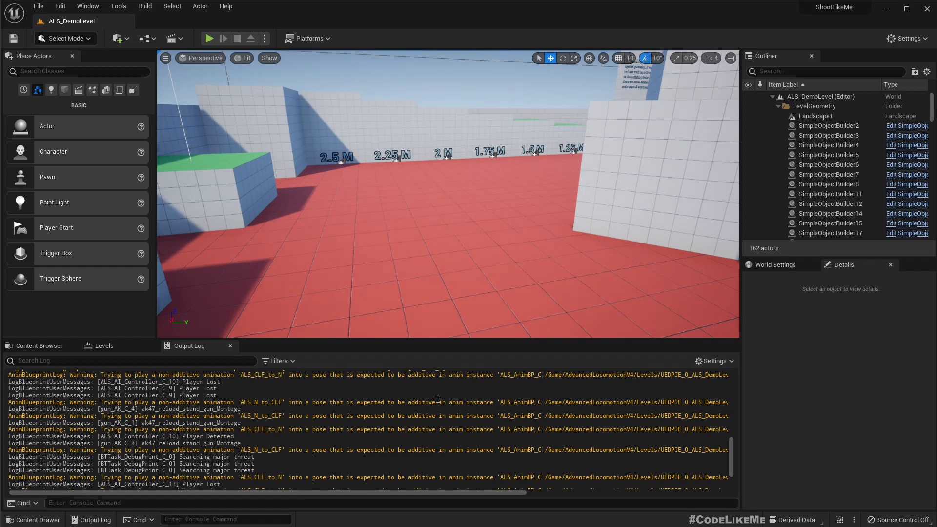
Open ALS_Test from the Levels folder and play it with the Output Log shown, then stop
click(39, 346)
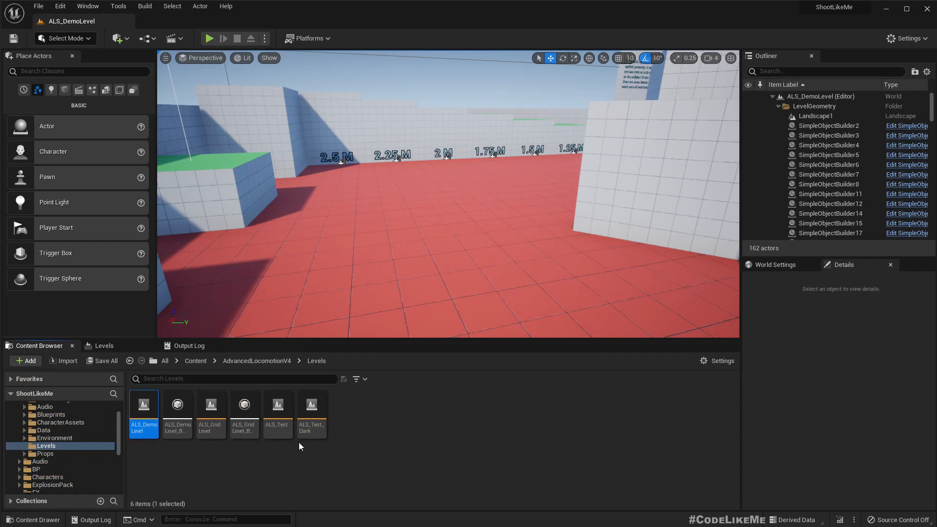
mouse_move(276, 404)
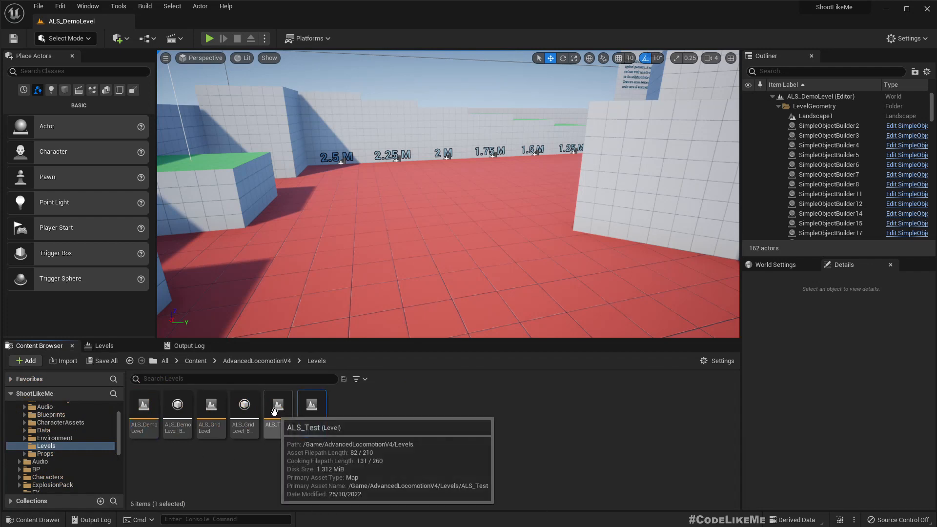
double_click(276, 404)
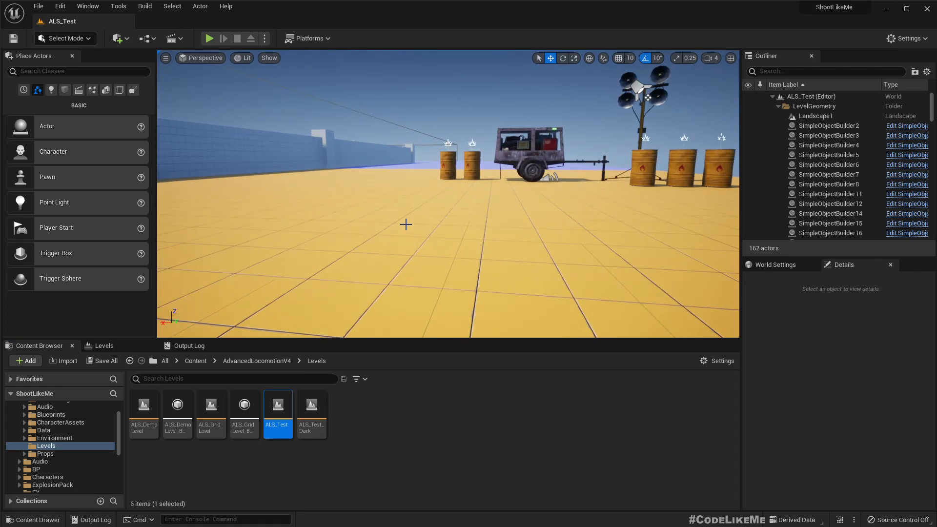
click(209, 38)
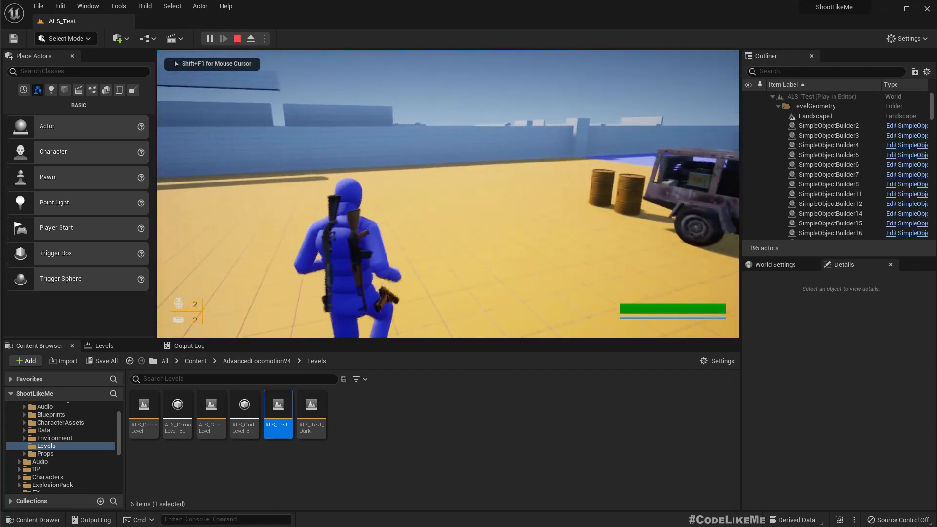
click(188, 345)
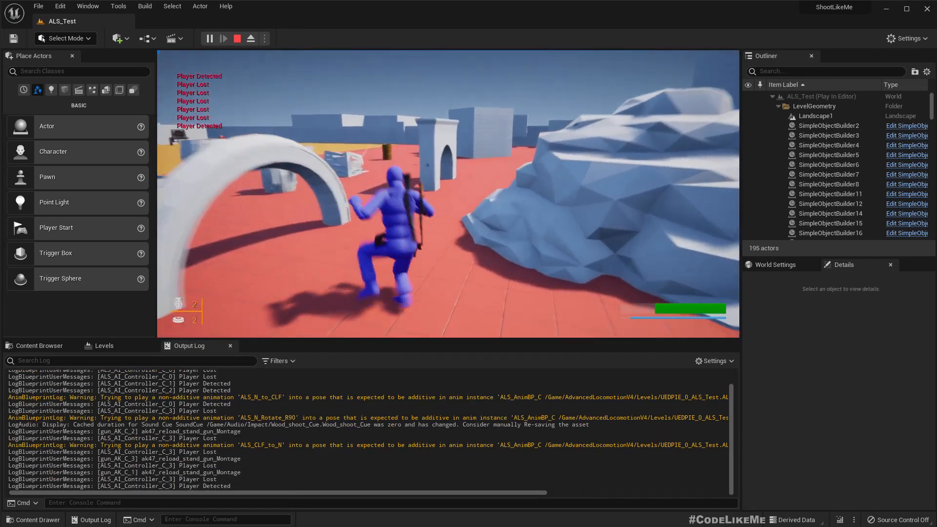
click(236, 38)
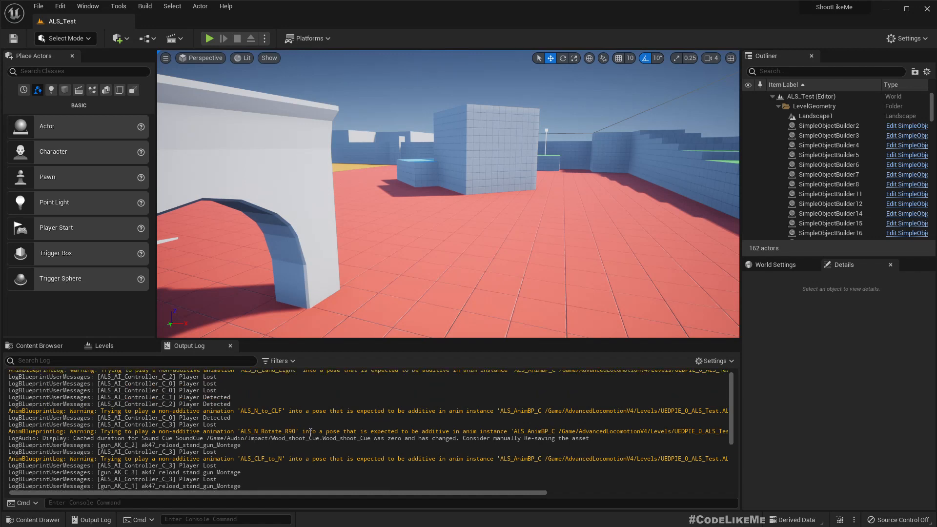
Select the warning's animation name, then search 'anim' in AdvancedLocomotionV4 and reopen ALS_AnimBP
scroll(down, 3)
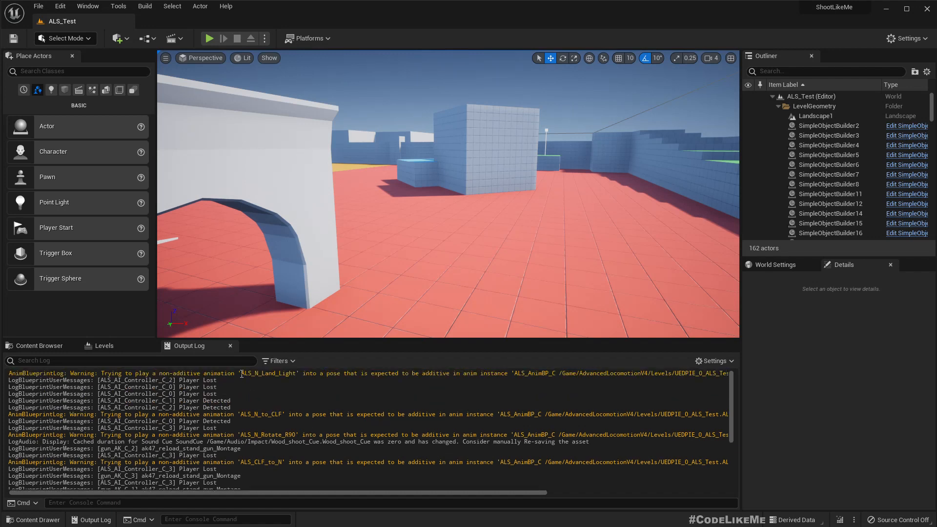
double_click(270, 373)
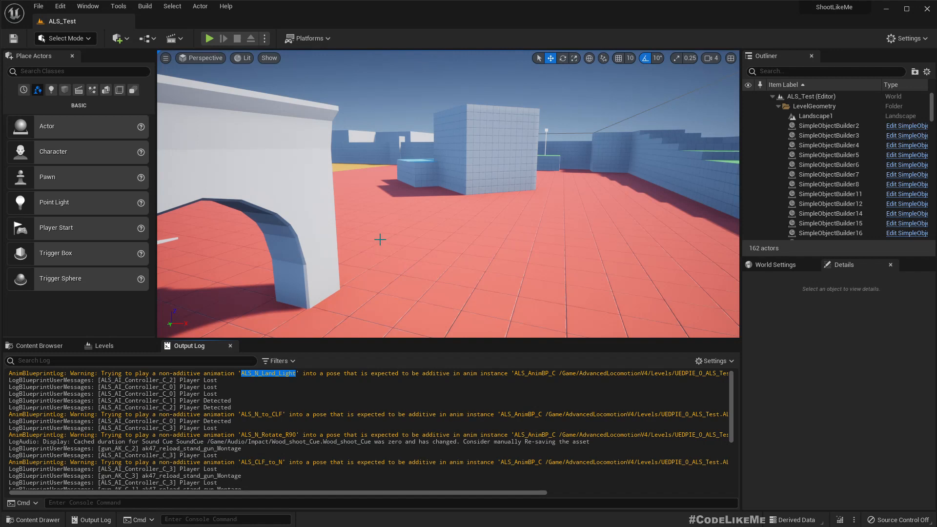
mouse_move(39, 345)
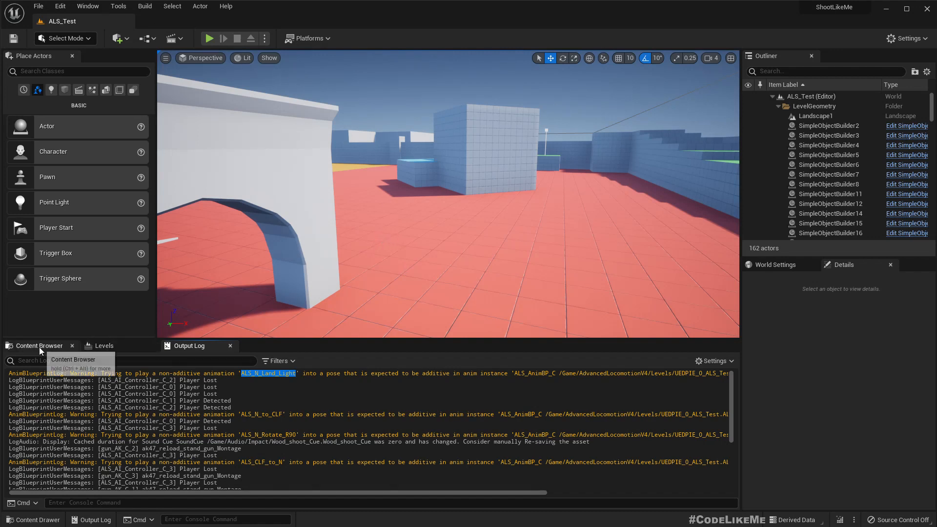
click(39, 346)
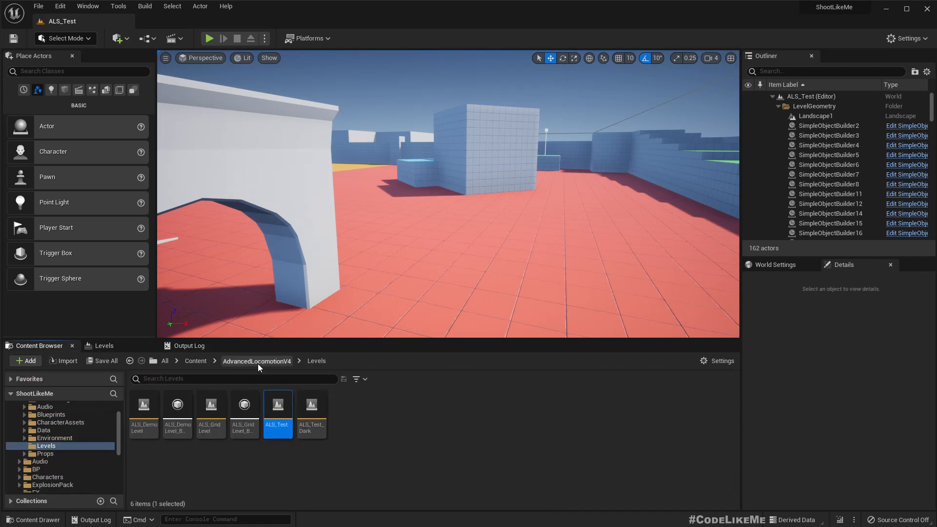
click(257, 361)
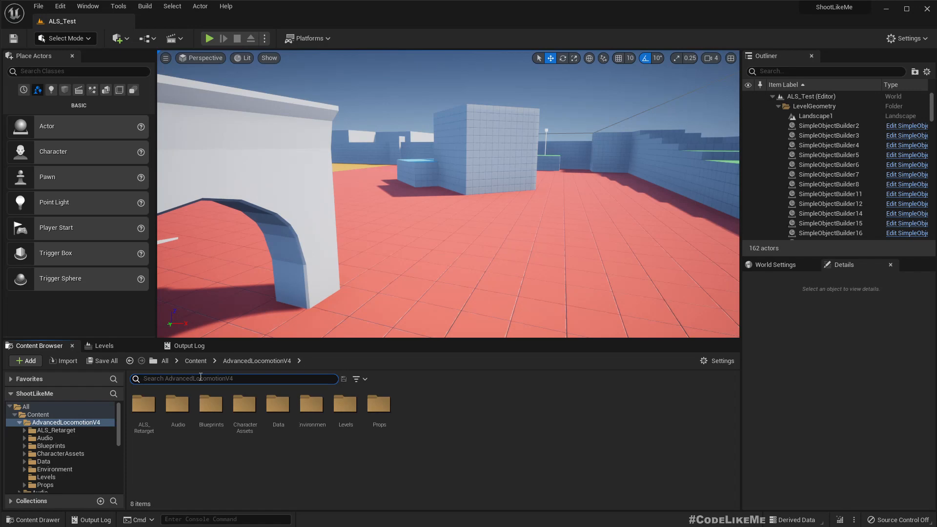
text(anim)
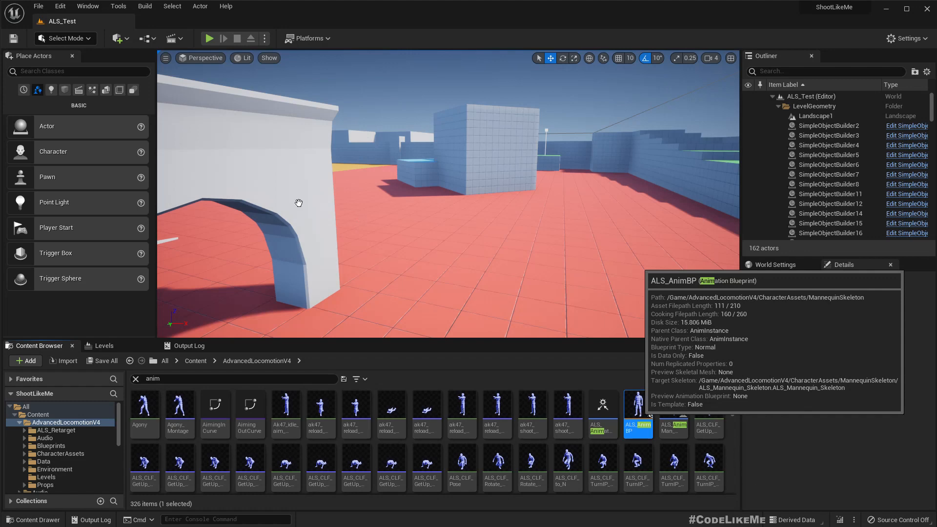
double_click(637, 418)
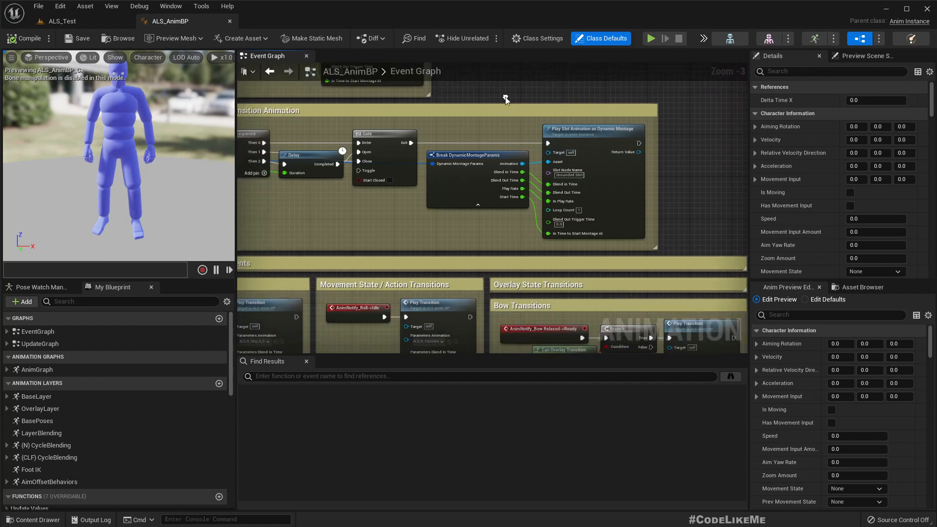
Back in ALS_Test's Output Log, select the ALS_CLF_to_N name in the warning
click(60, 20)
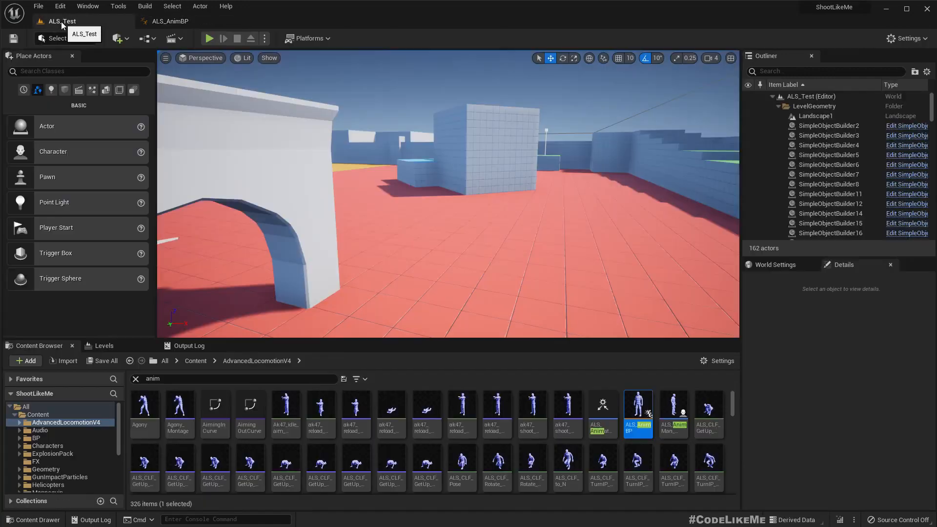
click(188, 345)
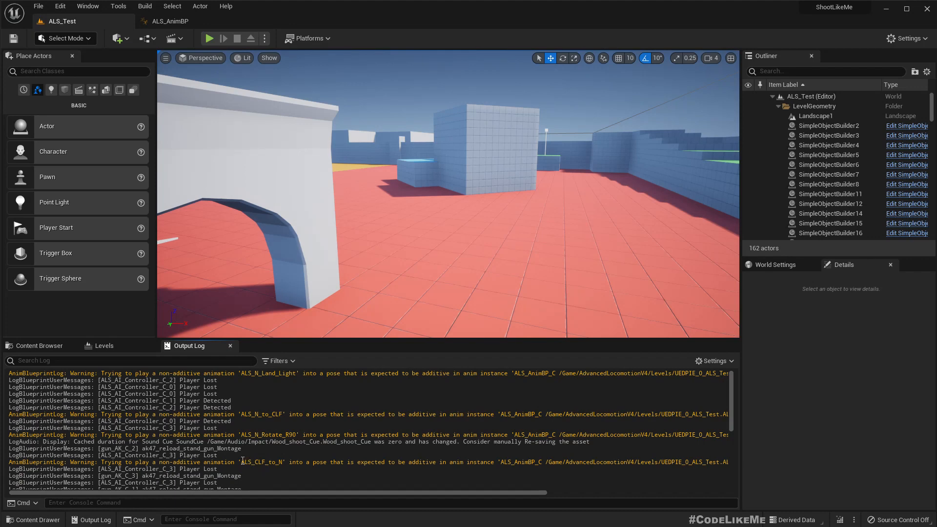
double_click(259, 462)
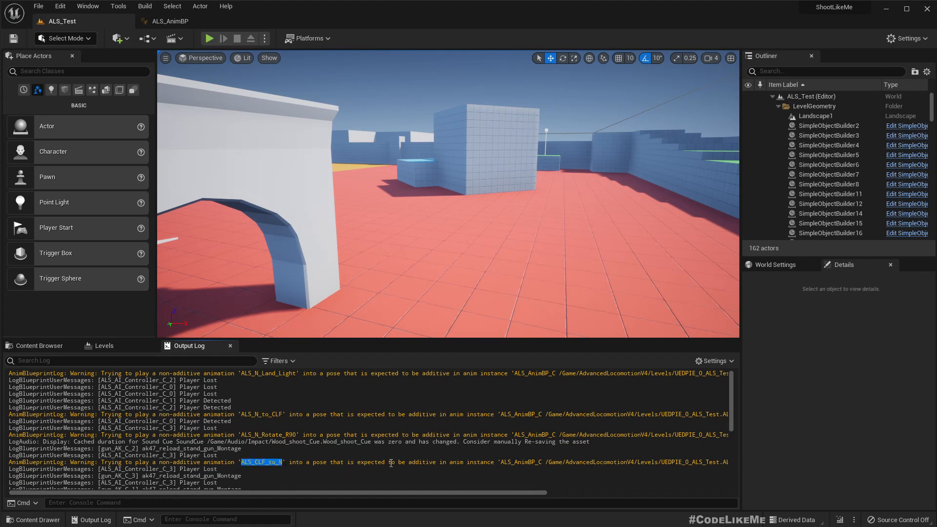
click(169, 21)
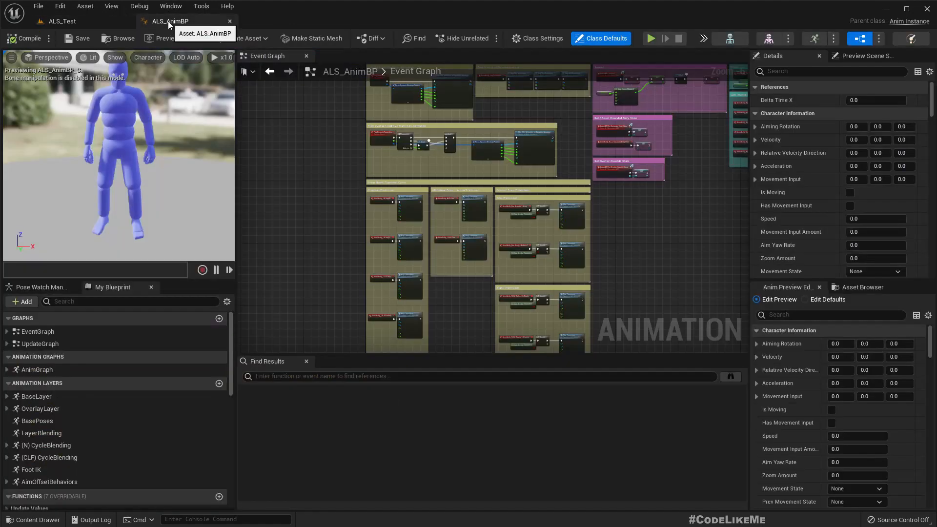
text(ALS_CLF_to_N)
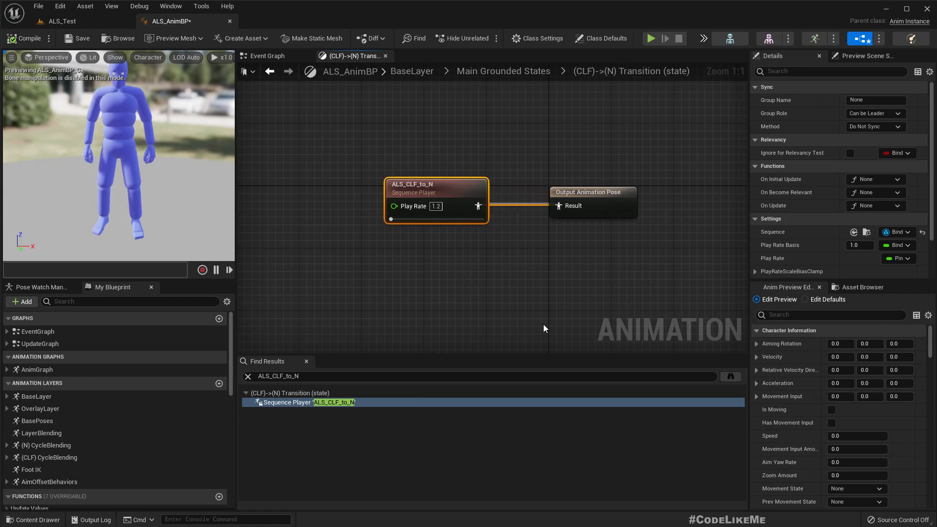
mouse_move(533, 108)
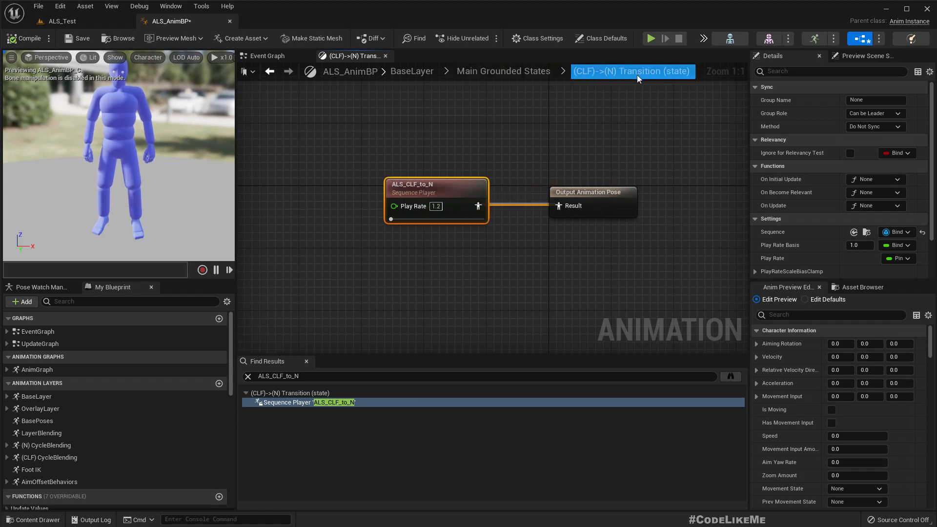
click(503, 71)
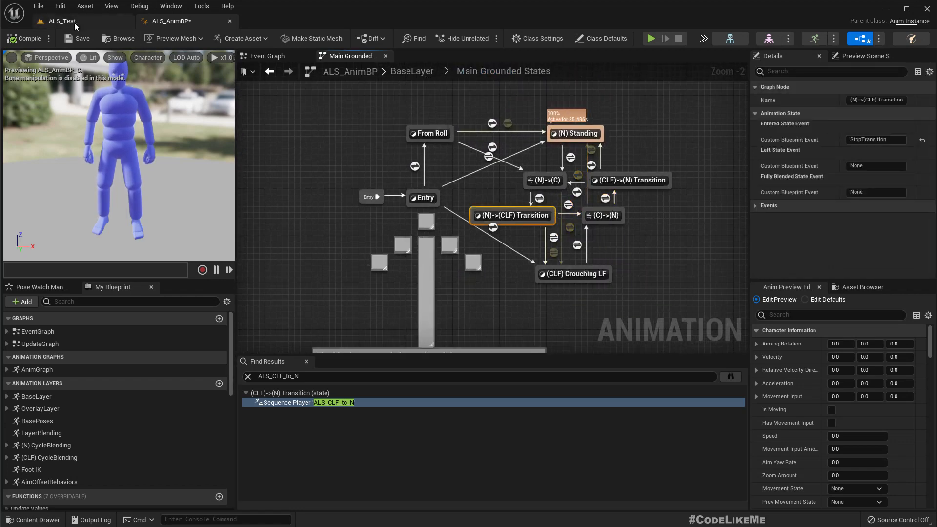
click(61, 21)
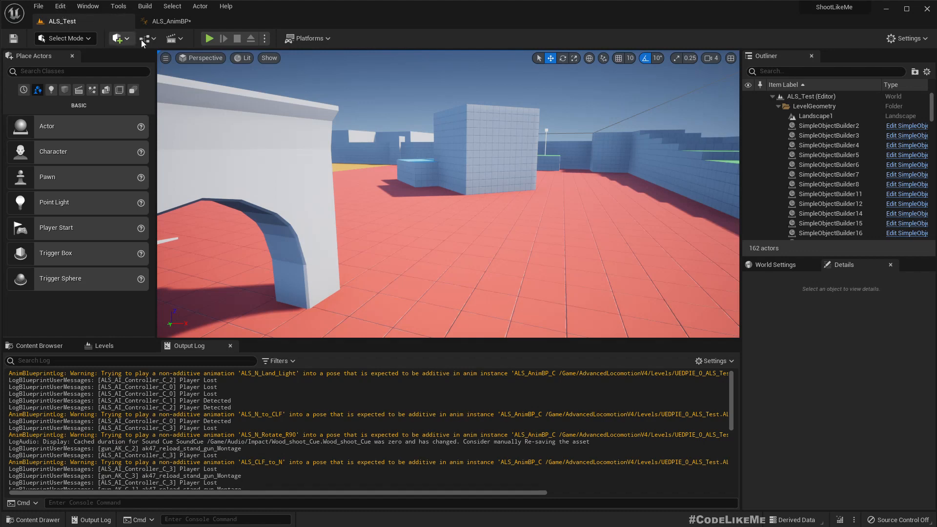
Play and stop ALS_DemoLevel, then select ALS_CLF_to_N in the resulting log warning
click(39, 345)
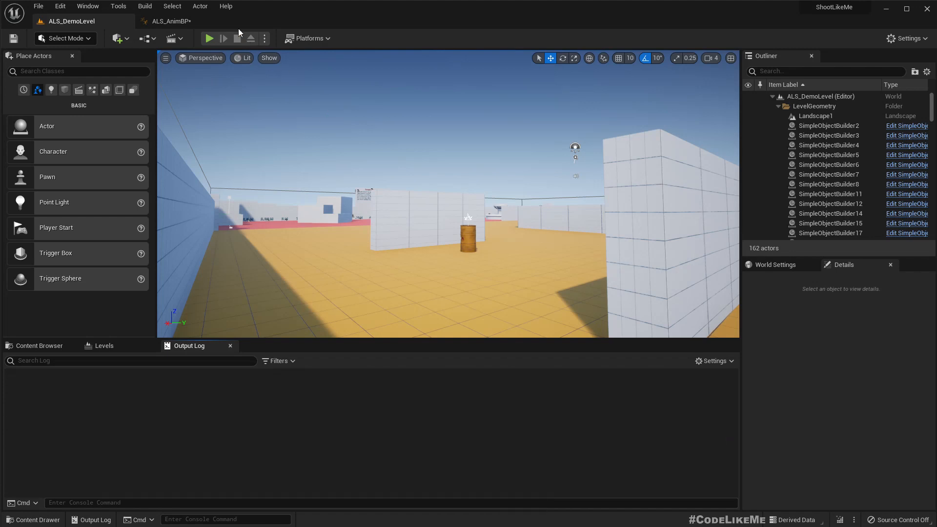
click(209, 38)
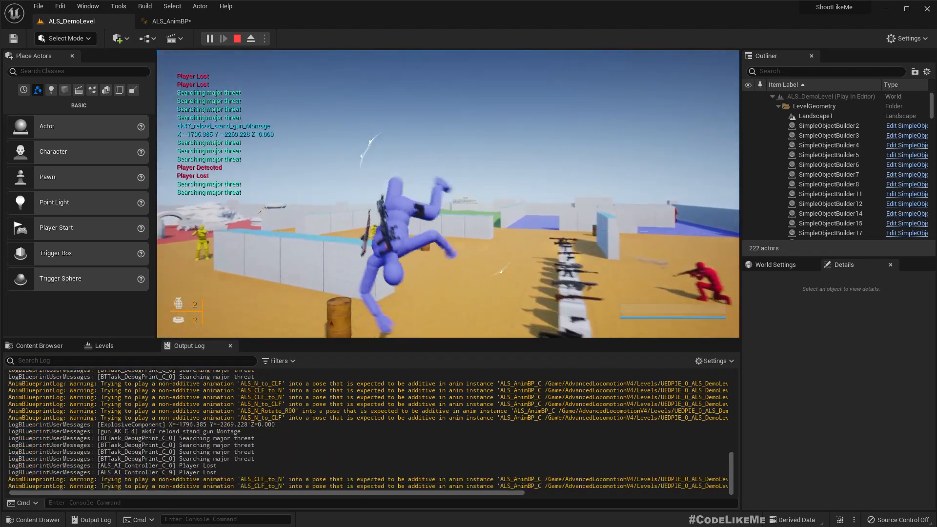
click(236, 38)
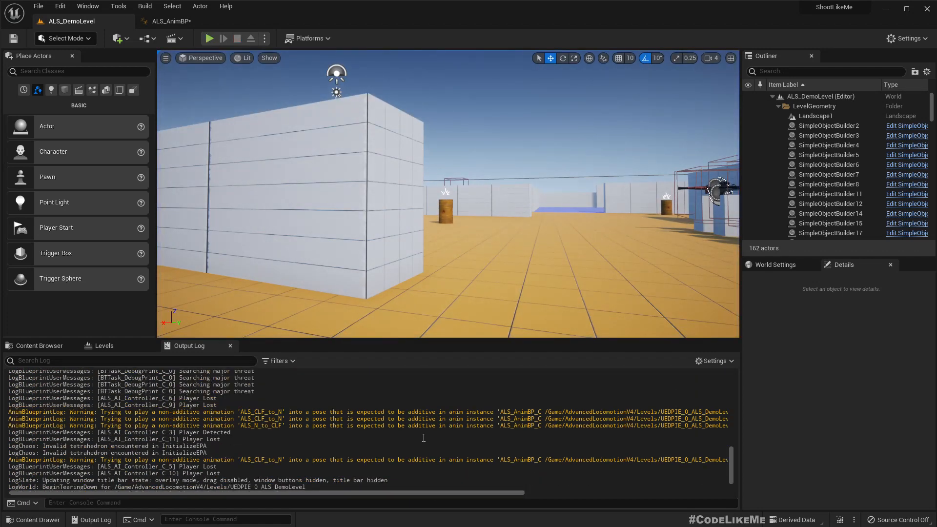
double_click(245, 412)
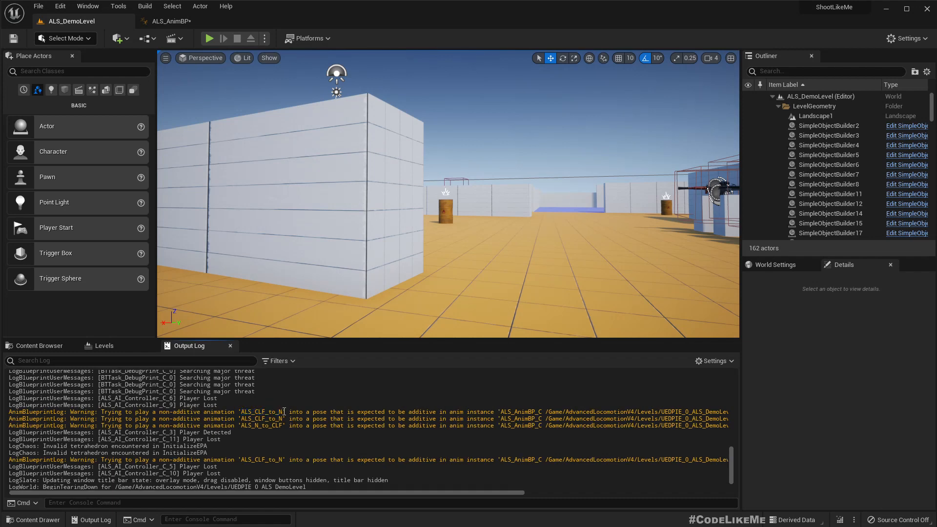
double_click(262, 412)
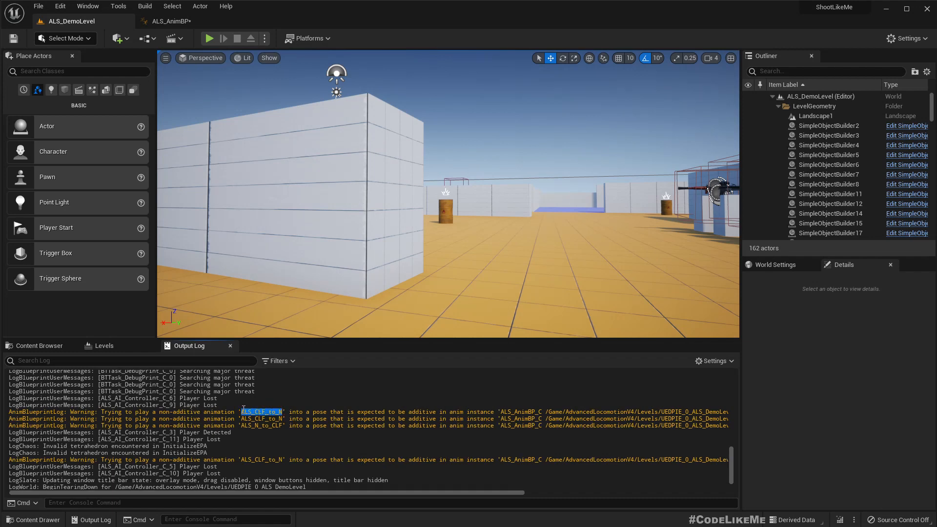
In ALS_AnimBP enter the (N)->(CLF) Transition state and open its ALS_N_to_CLF animation asset
click(170, 21)
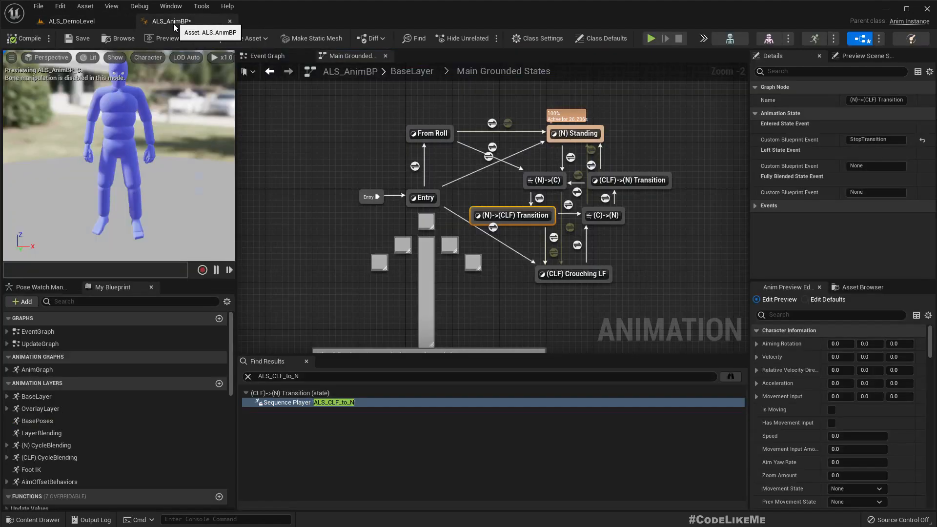
mouse_move(510, 214)
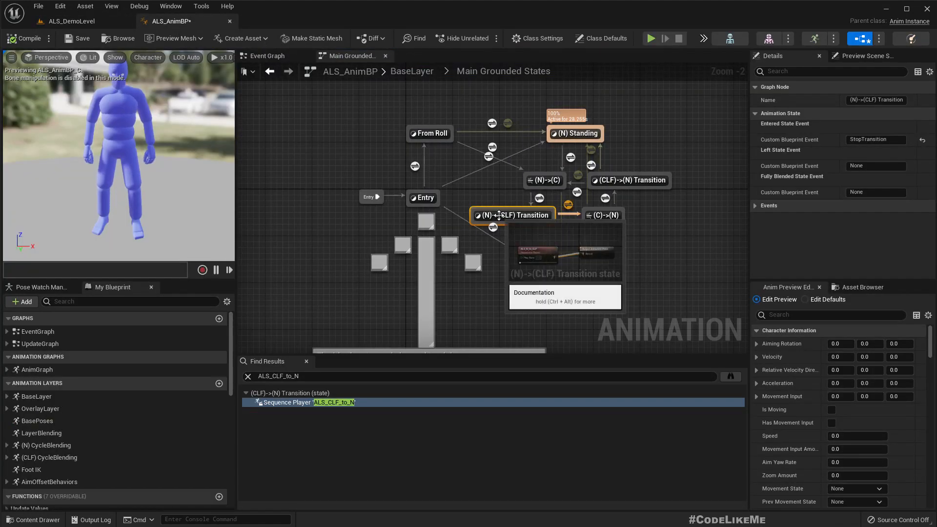
scroll(up, 3)
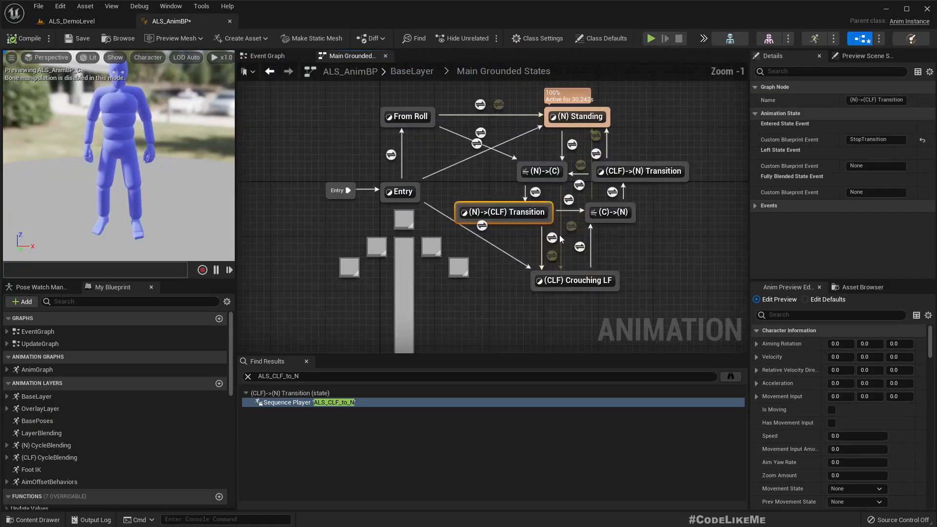
double_click(504, 212)
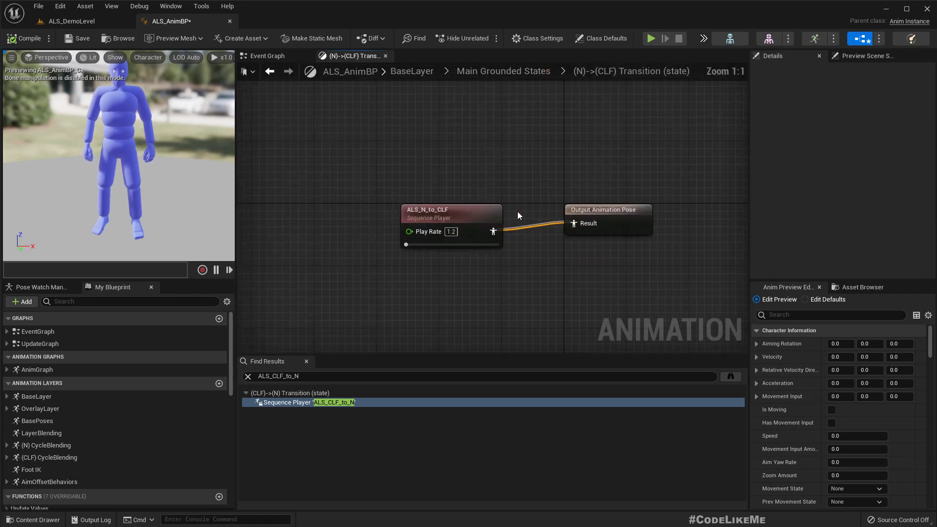
click(445, 208)
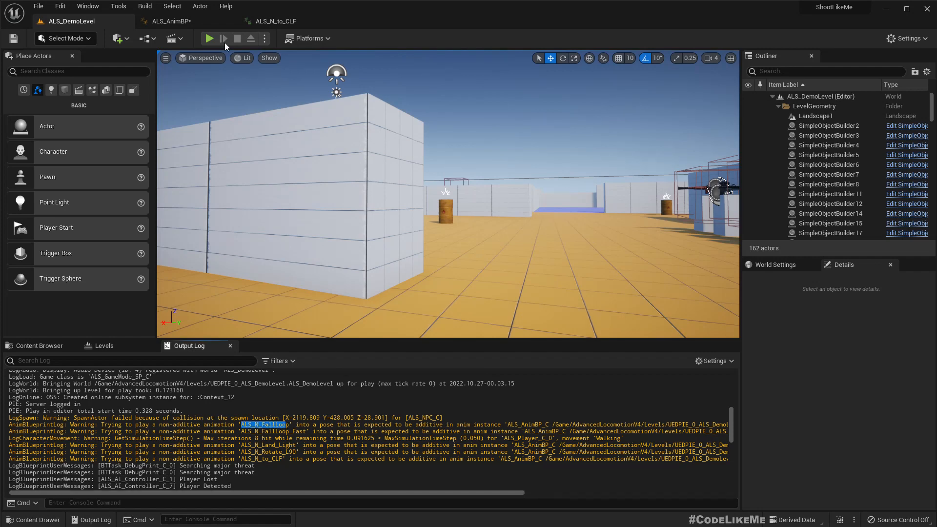
click(169, 20)
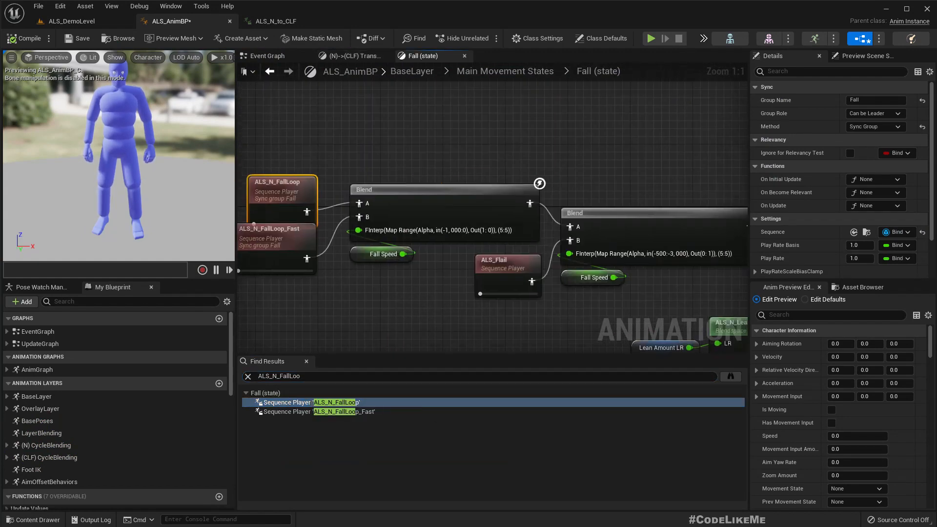
scroll(down, 3)
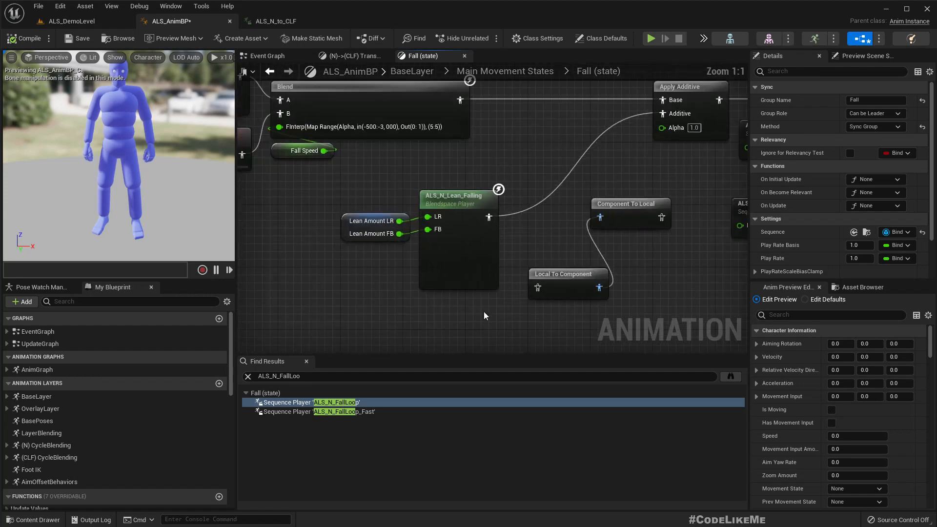
click(70, 21)
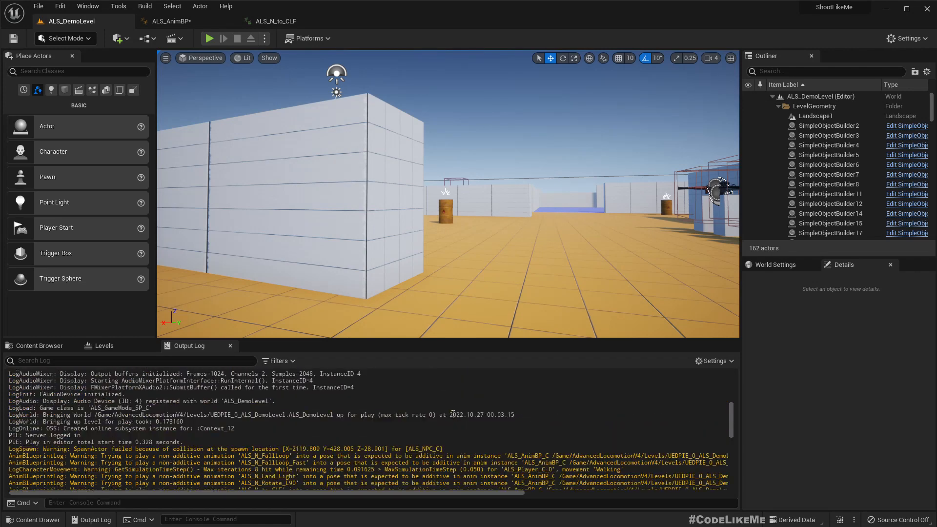
Scroll the CodeLikeMe Patreon posts feed down to the ALS #115 Stamina Regeneration post
click(208, 38)
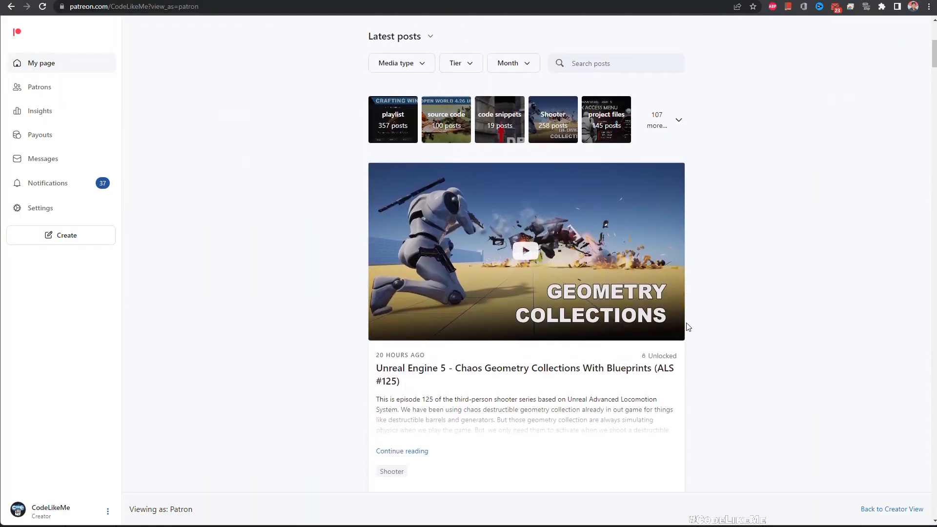
scroll(down, 3)
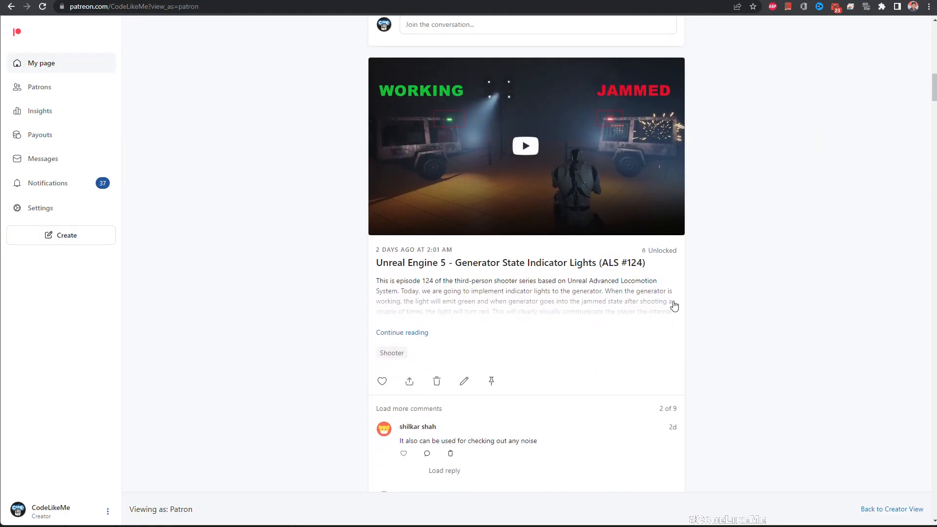
scroll(up, 3)
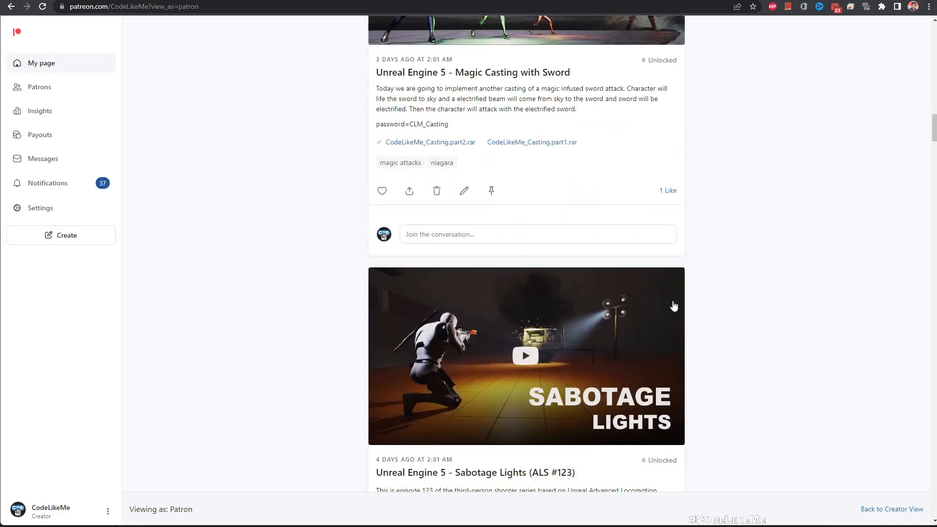
scroll(down, 3)
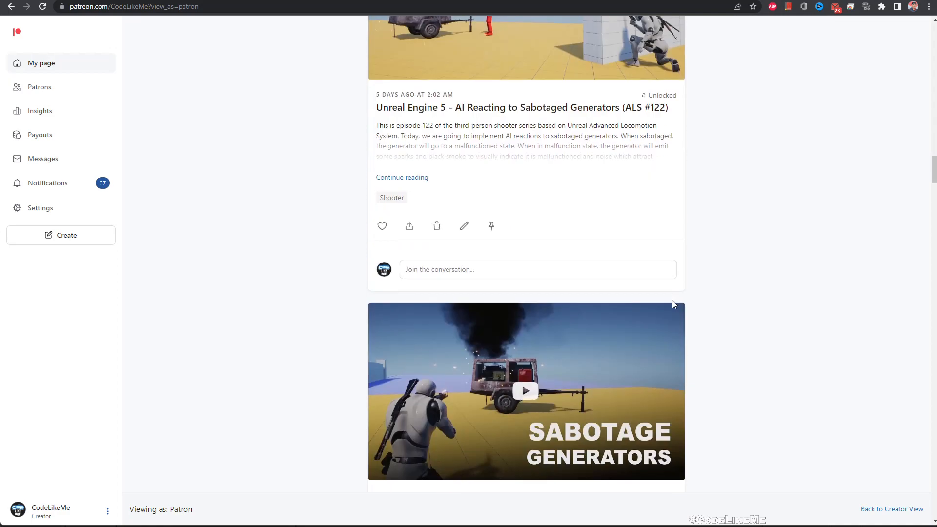
scroll(down, 3)
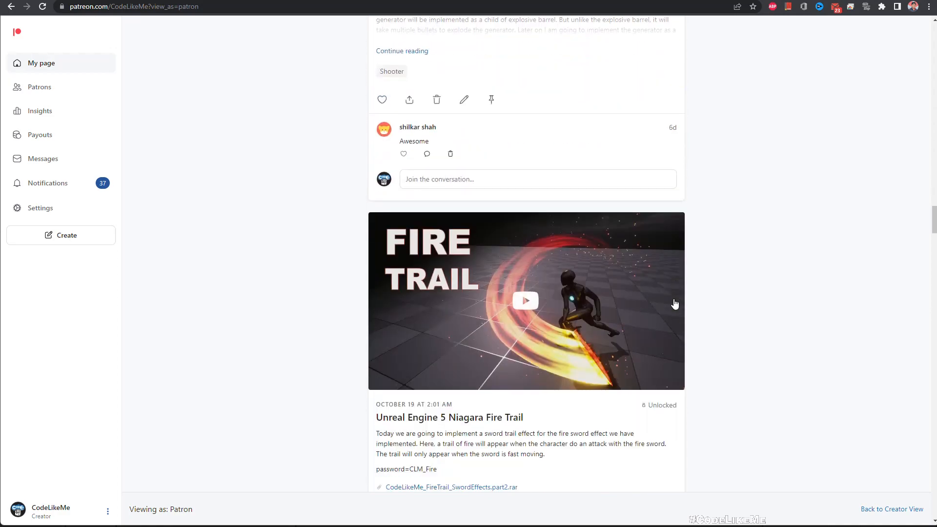
scroll(down, 3)
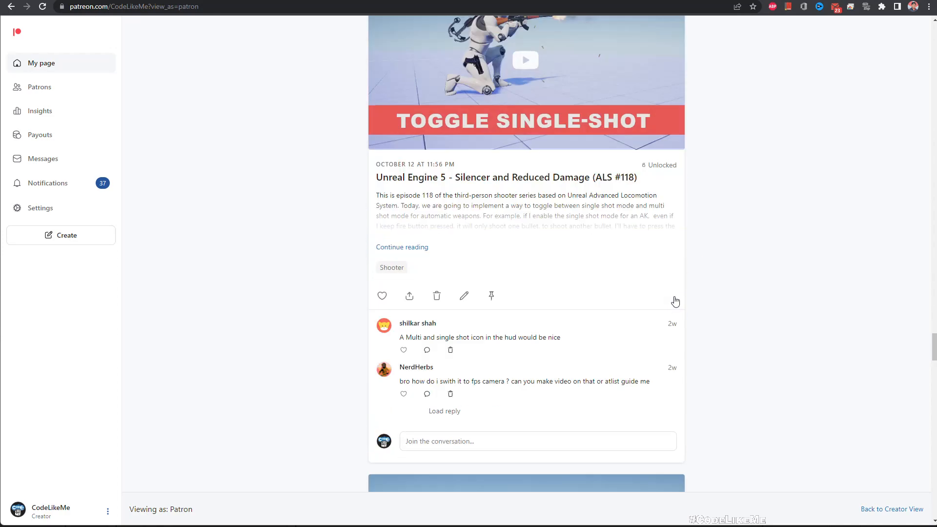
scroll(down, 3)
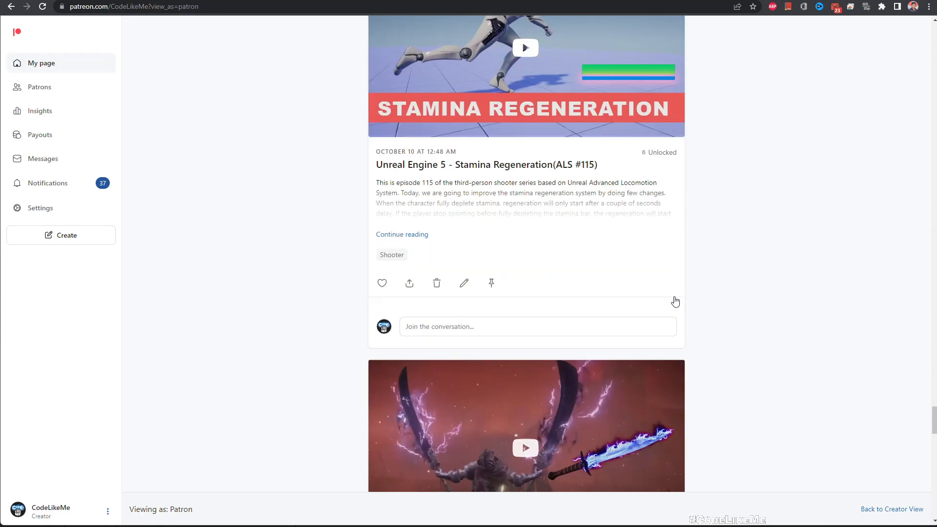